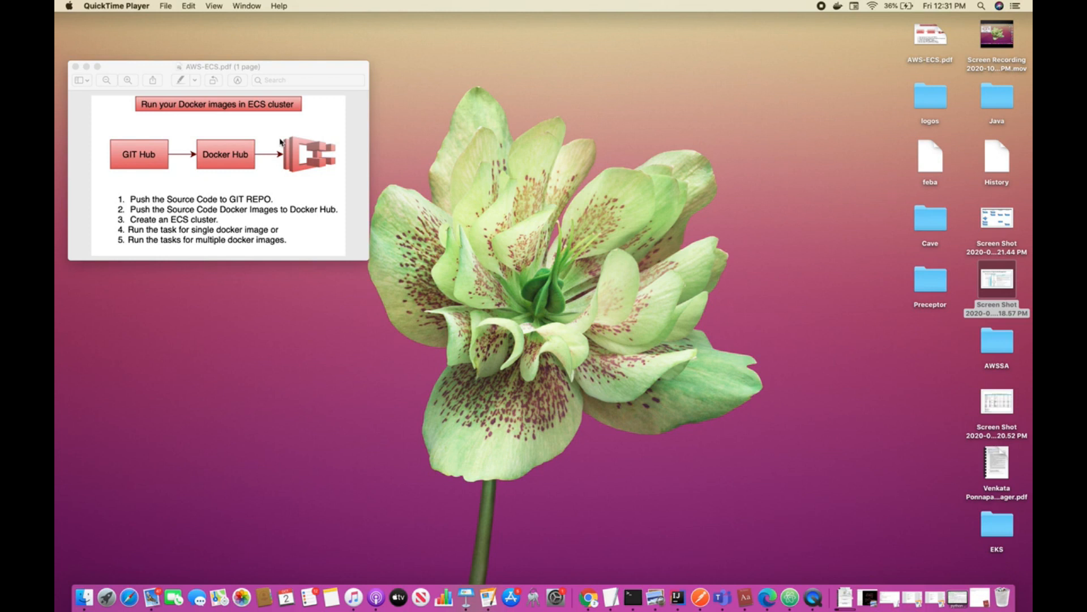
pyautogui.moveTo(131, 202)
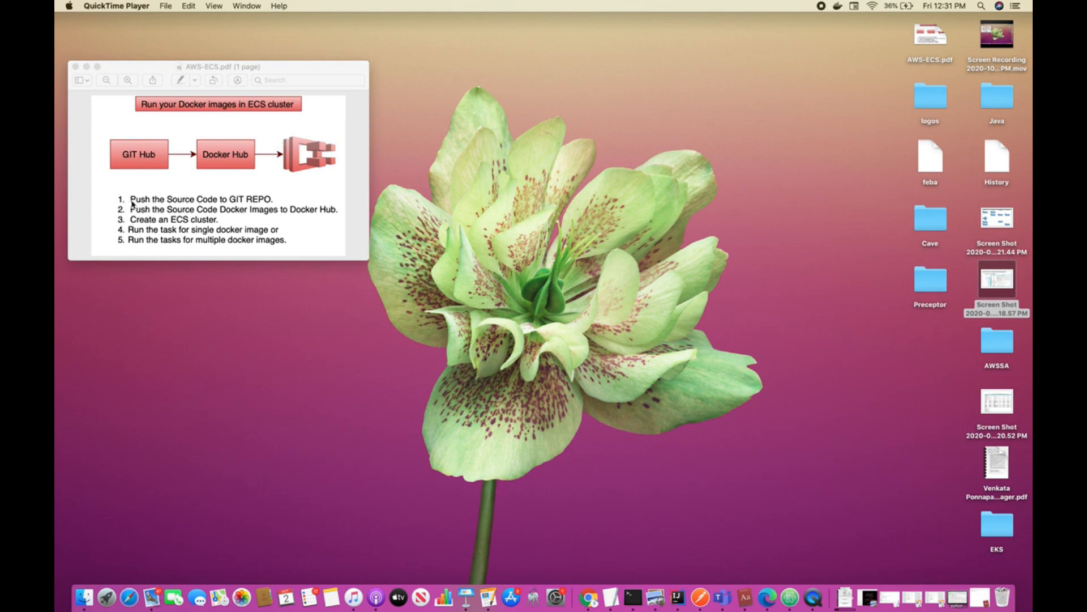
pyautogui.moveTo(170, 222)
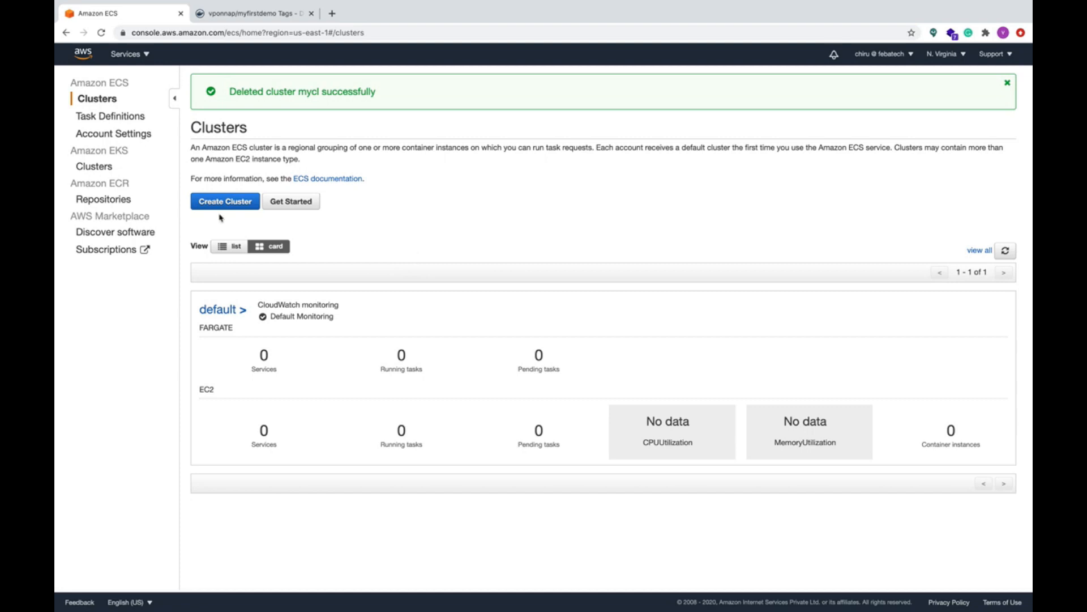
pyautogui.moveTo(564, 240)
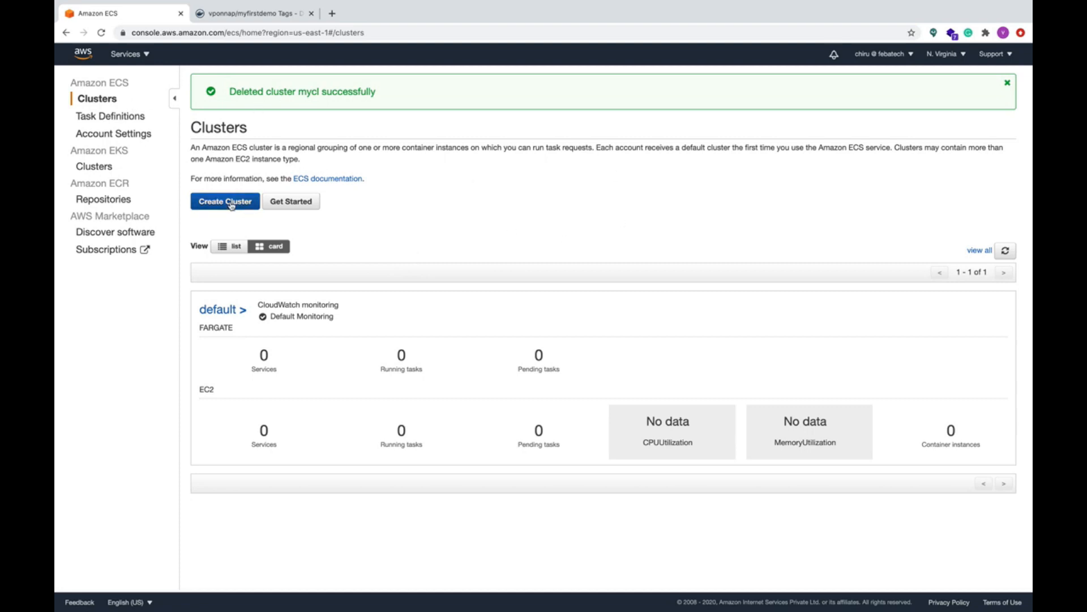
# Step: Begin a new cluster using the EC2 Linux + Networking template
pyautogui.click(224, 201)
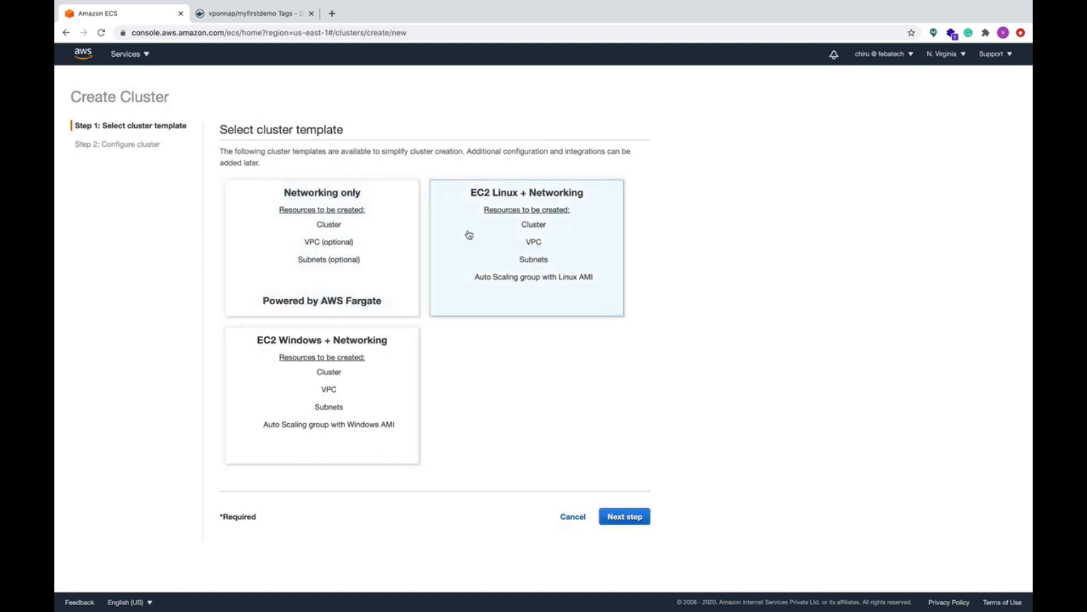
pyautogui.click(624, 517)
pyautogui.write('mycl')
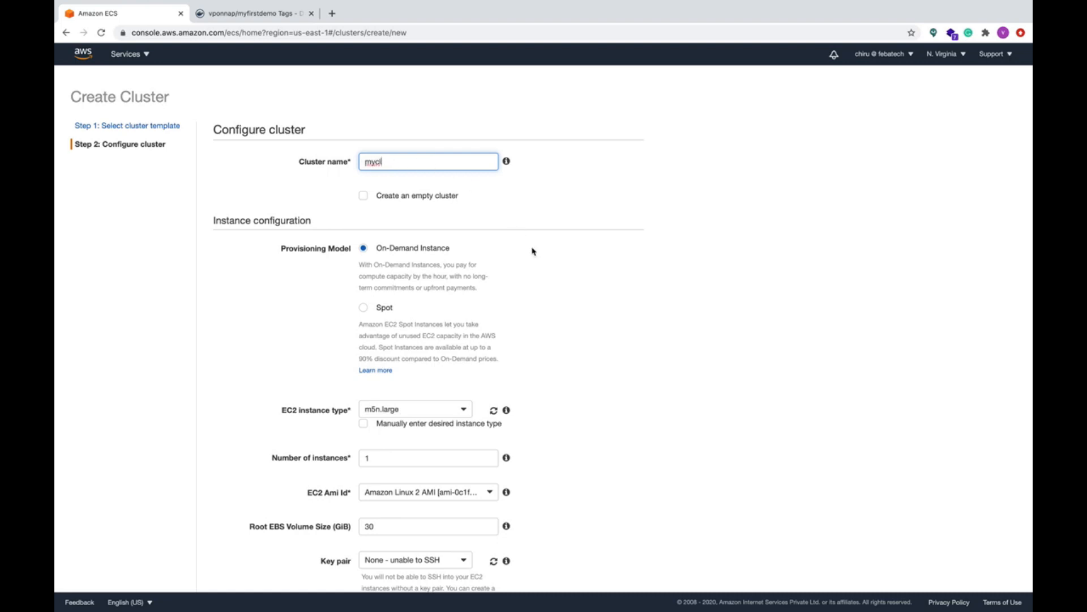
# Step: Name the cluster mycl with a t2.micro instance type and launch its creation
pyautogui.scroll(-3)
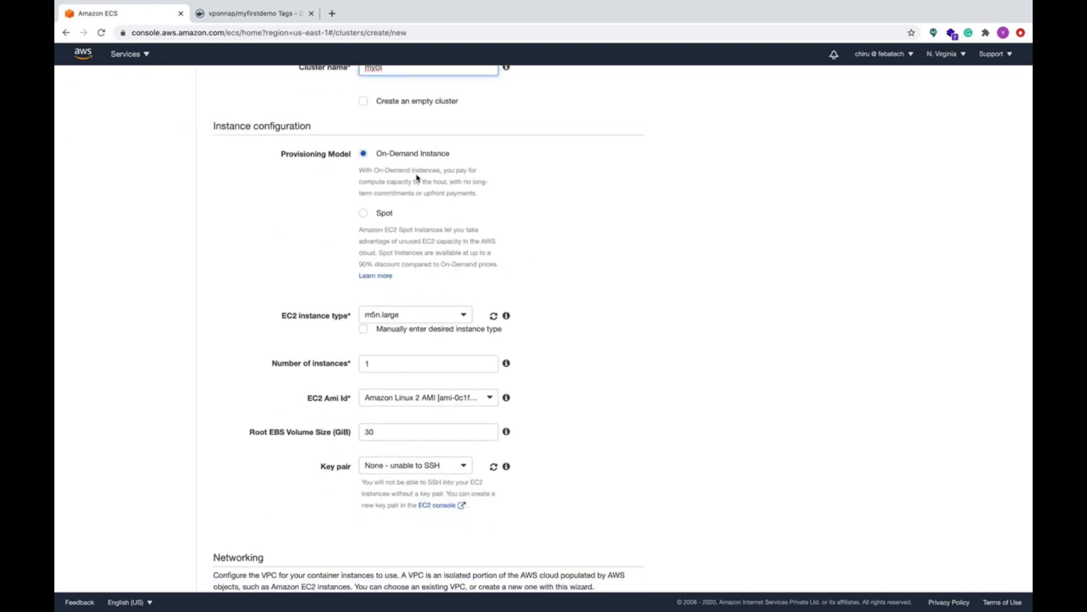
pyautogui.click(416, 315)
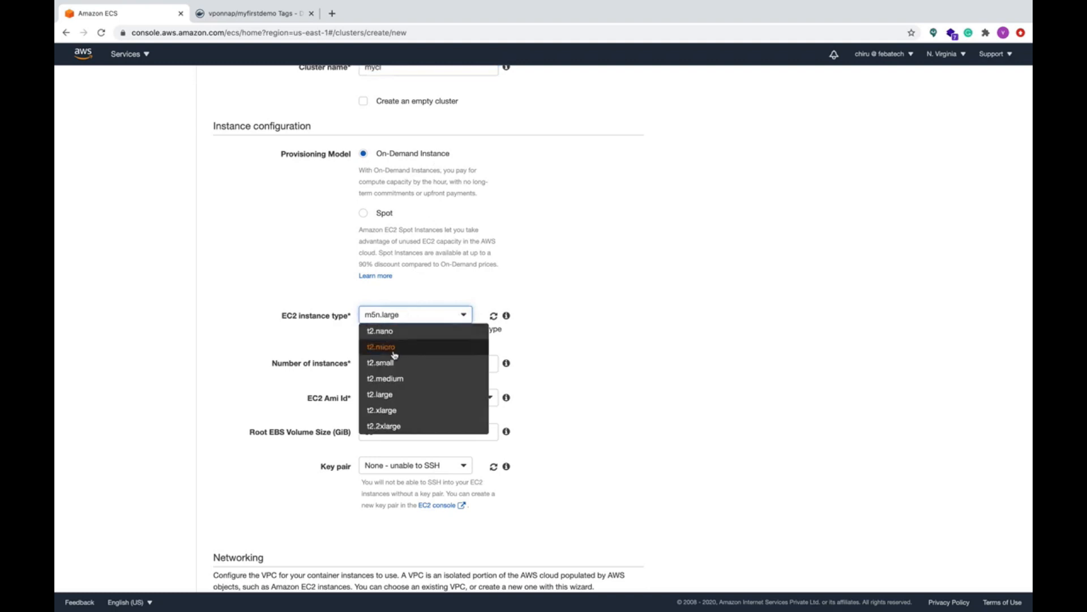
pyautogui.scroll(-3)
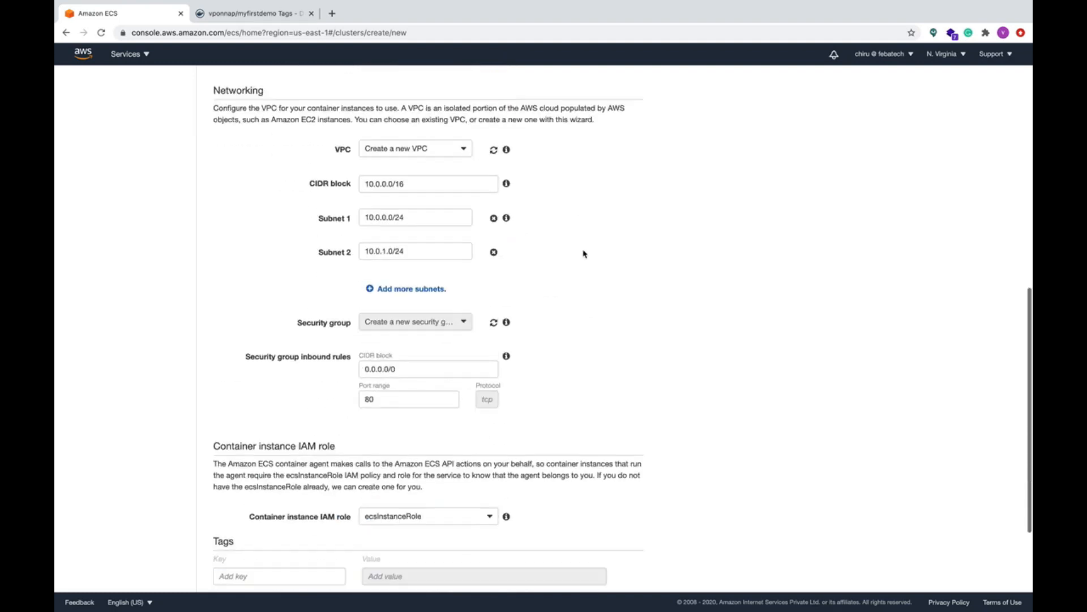
pyautogui.scroll(-3)
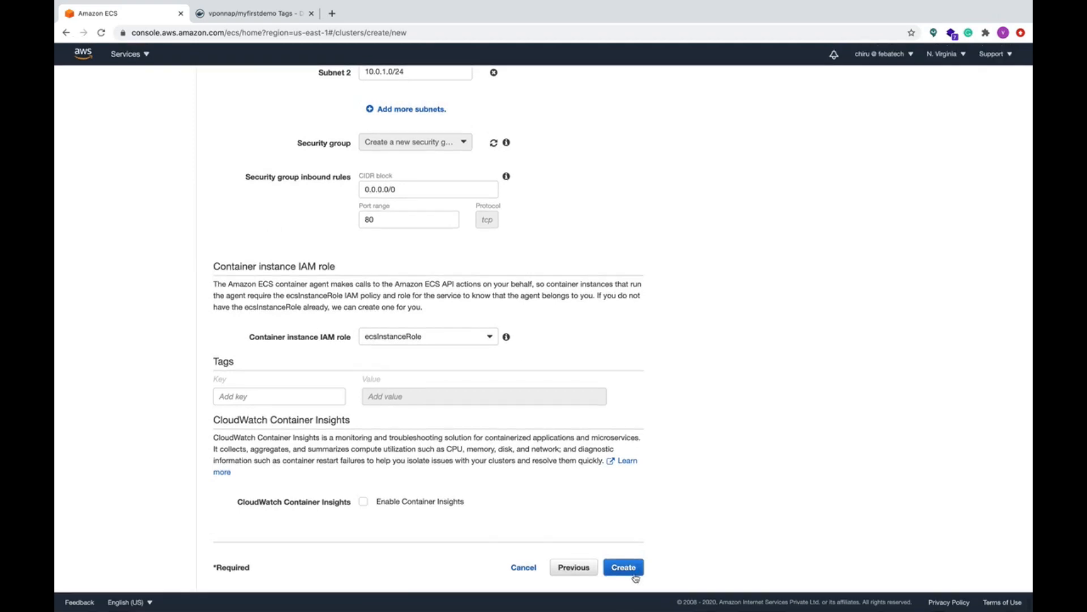
pyautogui.click(624, 567)
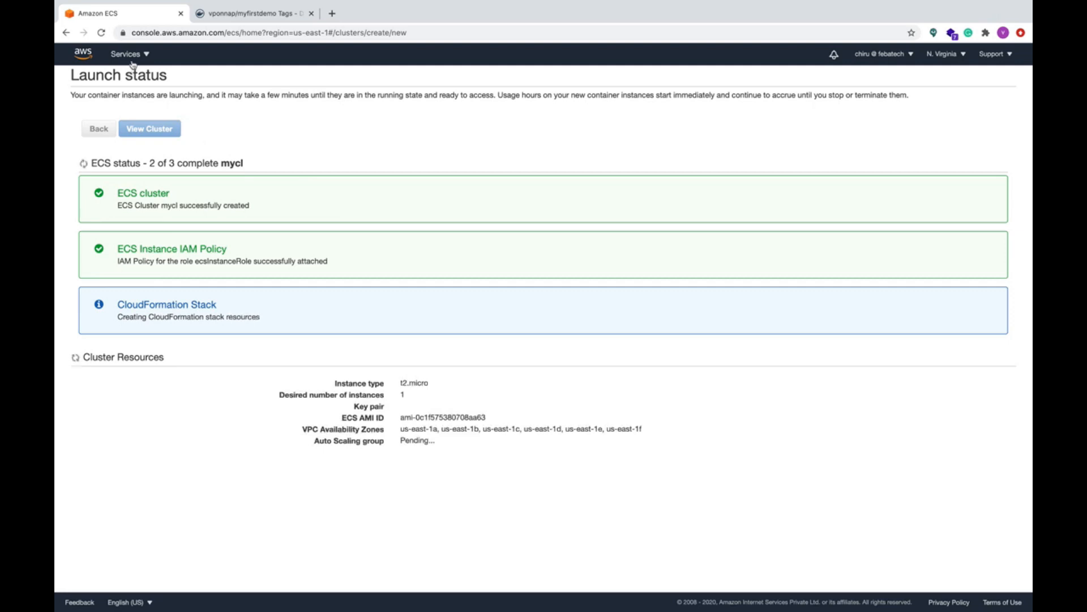
# Step: Navigate to ECS Task Definitions and start a new EC2-compatible task definition
pyautogui.click(127, 54)
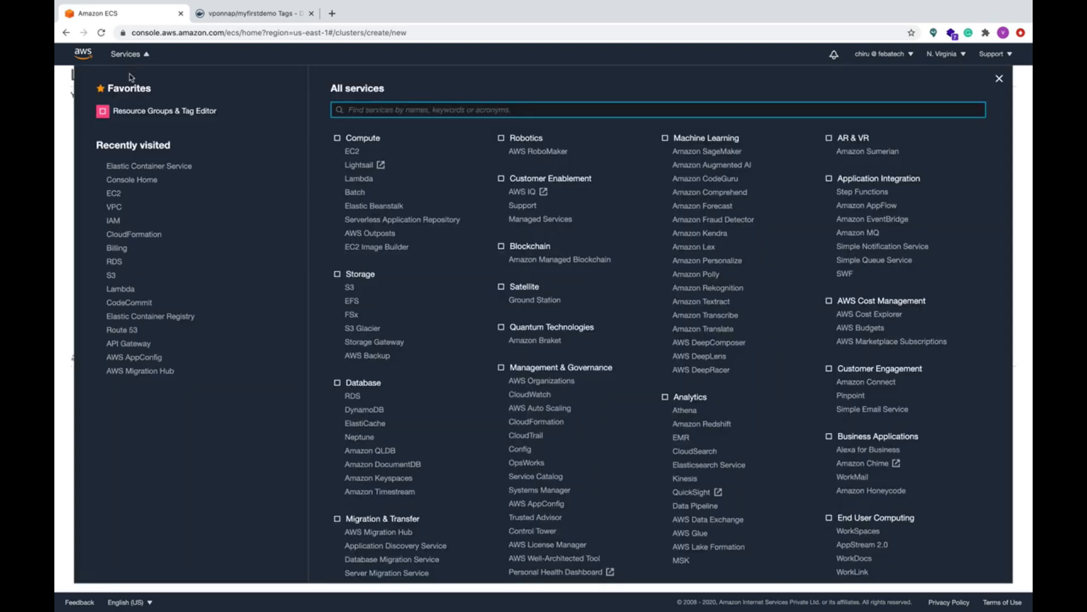
pyautogui.click(150, 165)
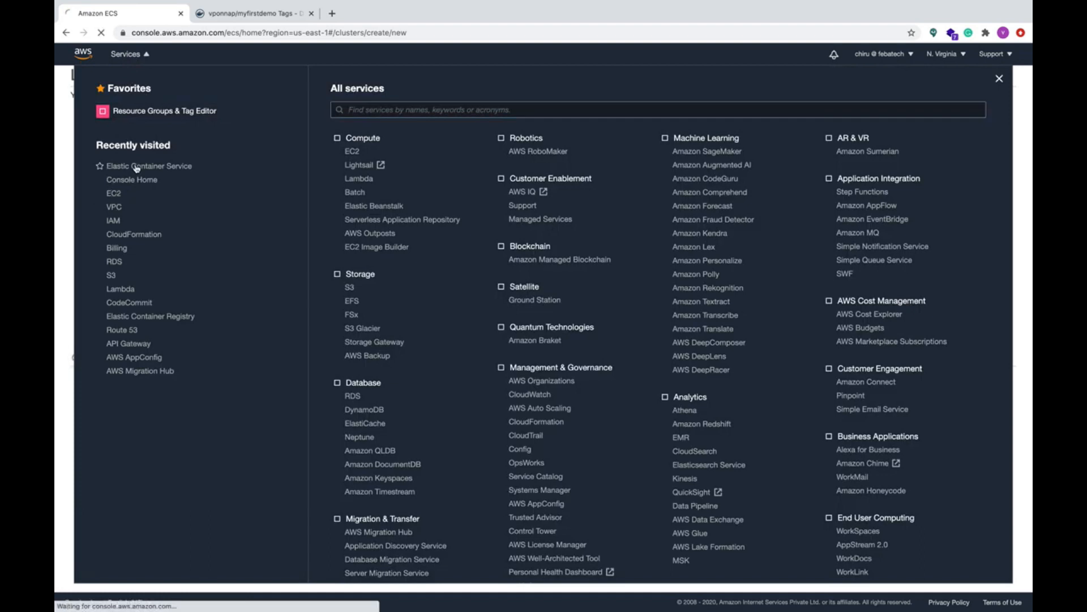
pyautogui.click(143, 165)
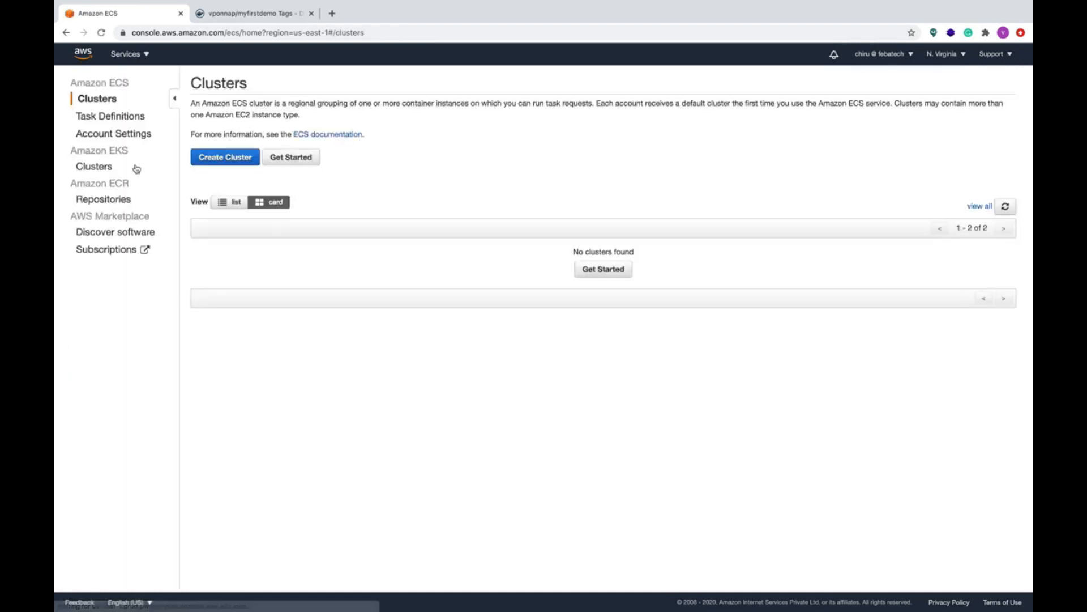
pyautogui.click(111, 116)
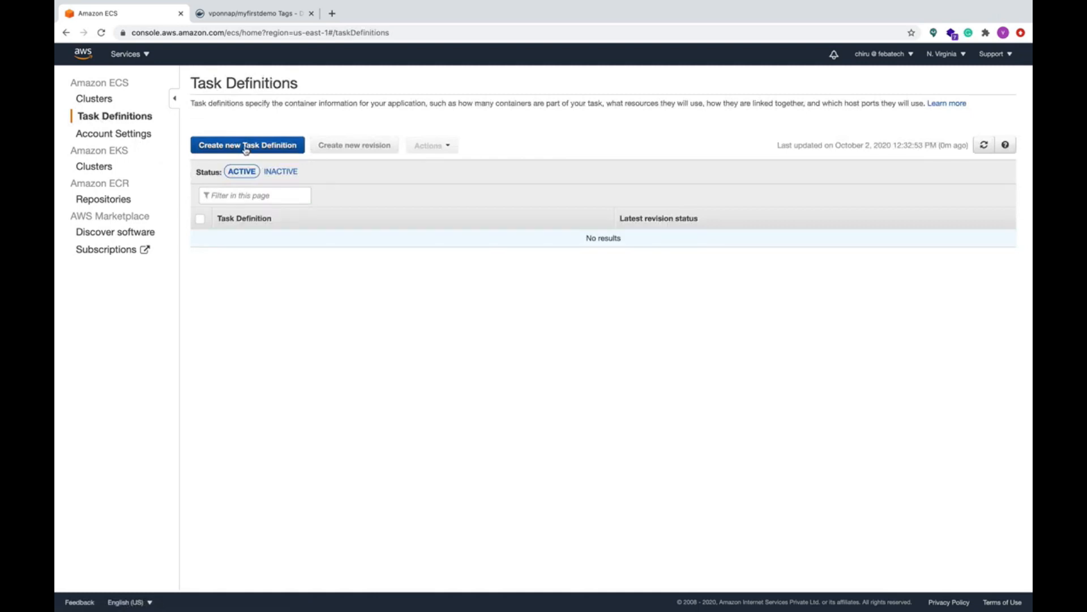
pyautogui.click(247, 145)
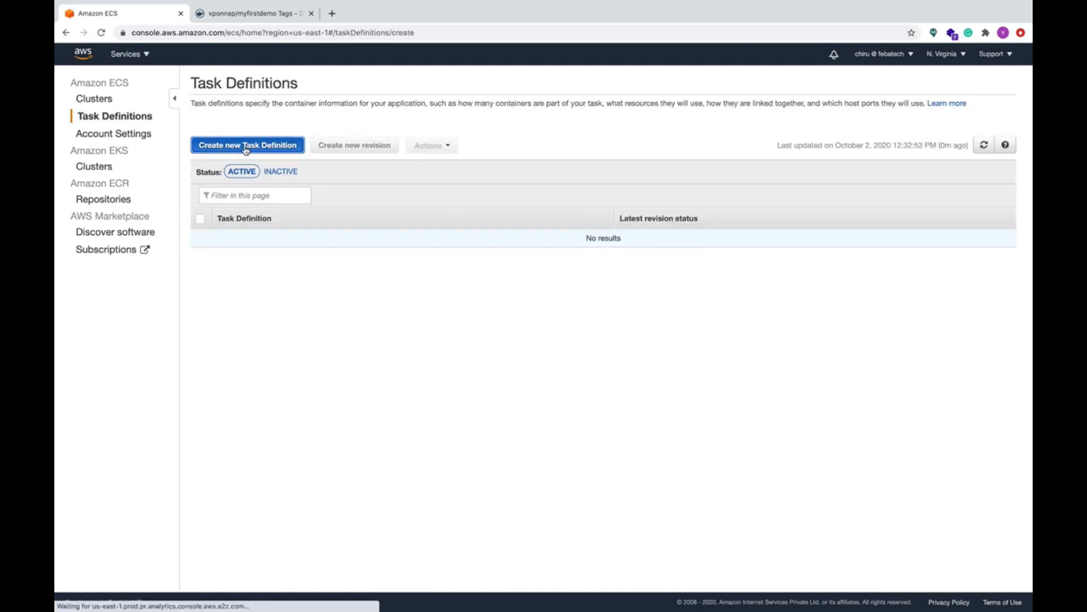
pyautogui.click(247, 145)
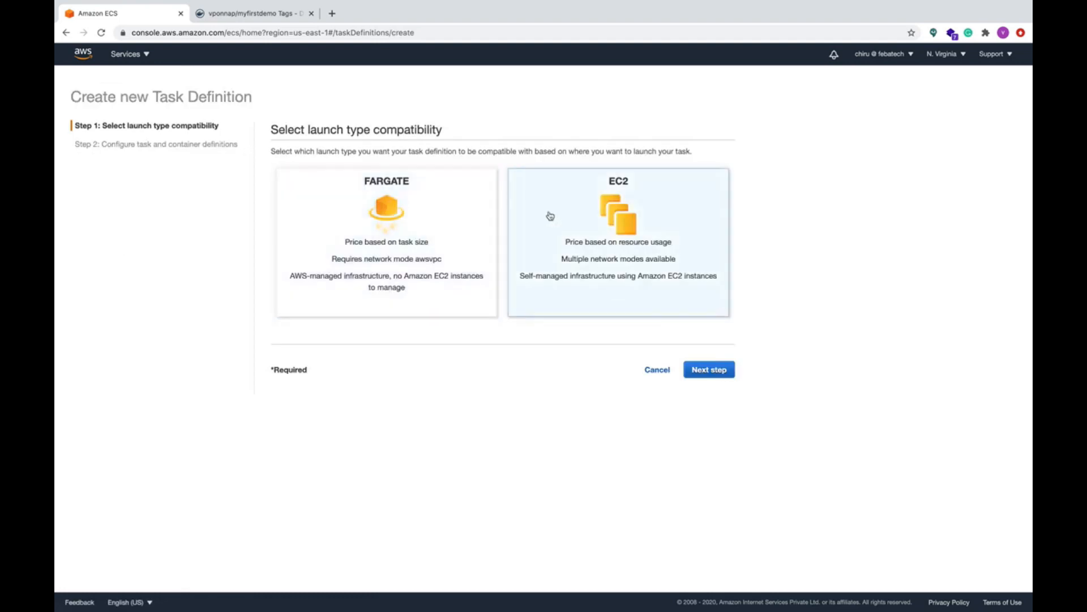
pyautogui.click(709, 369)
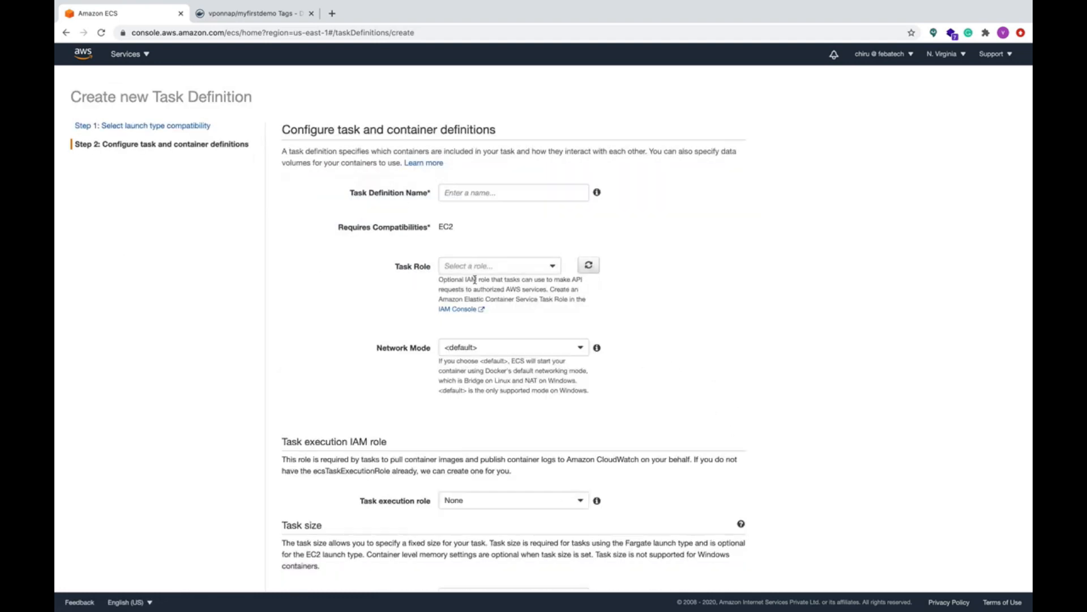
# Step: Name the definition task1 with ecsTaskExecutionRole as task role and Bridge network mode
pyautogui.write('task')
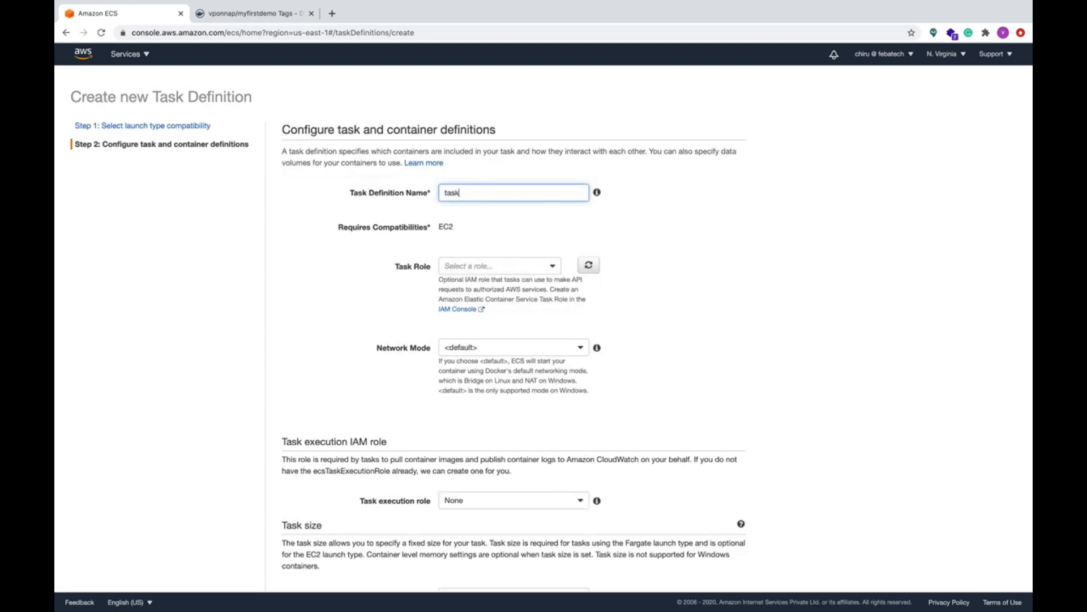
pyautogui.click(501, 265)
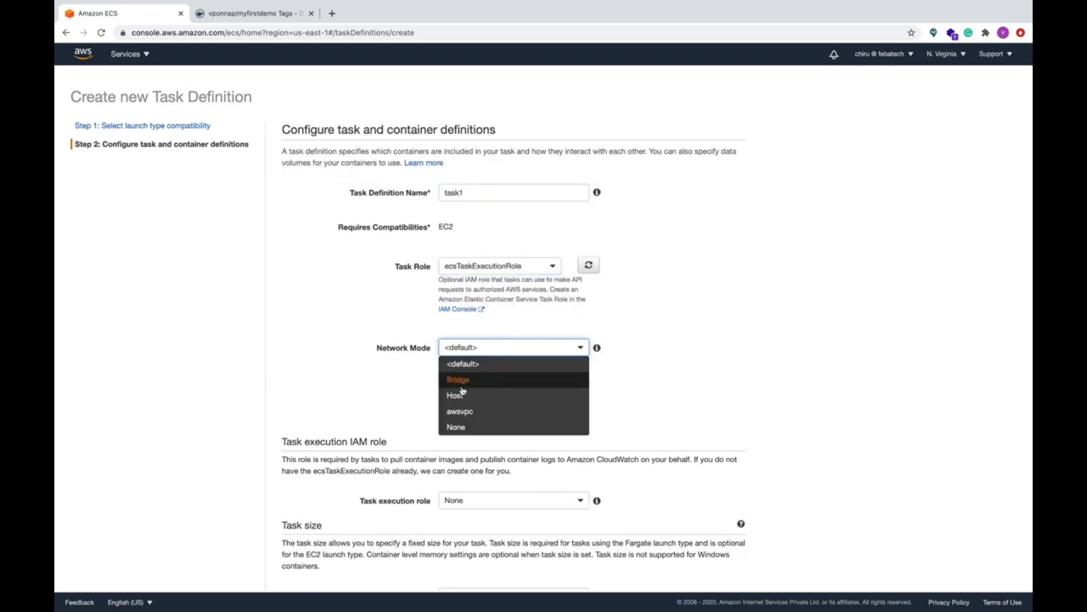
pyautogui.click(458, 379)
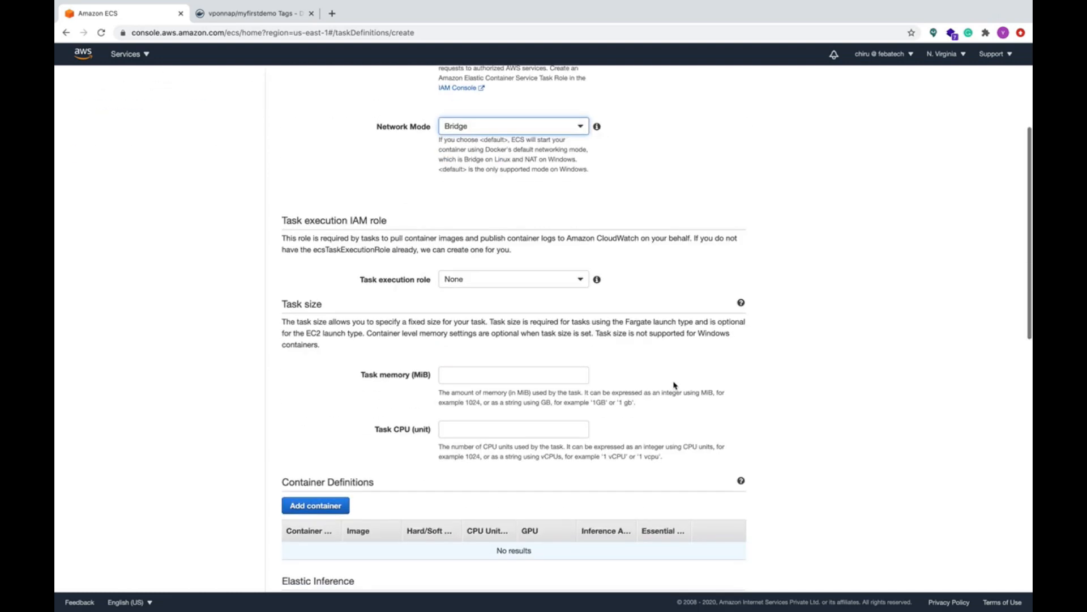
pyautogui.scroll(-3)
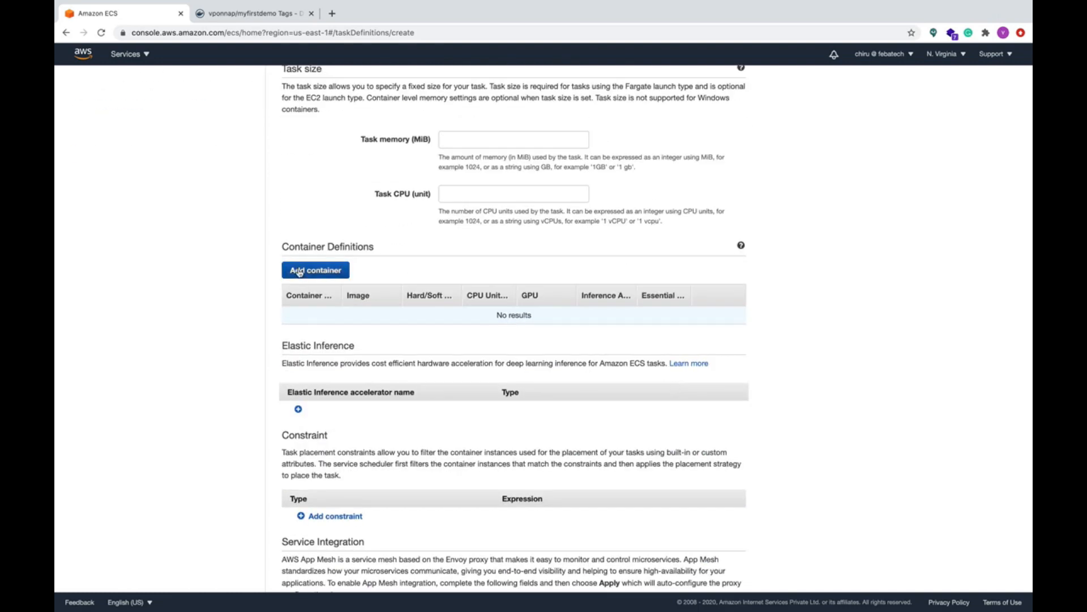
# Step: Add container cntr1 with image vponnap/myfirstdemo:4, dropping the 'docker pull' prefix
pyautogui.click(315, 270)
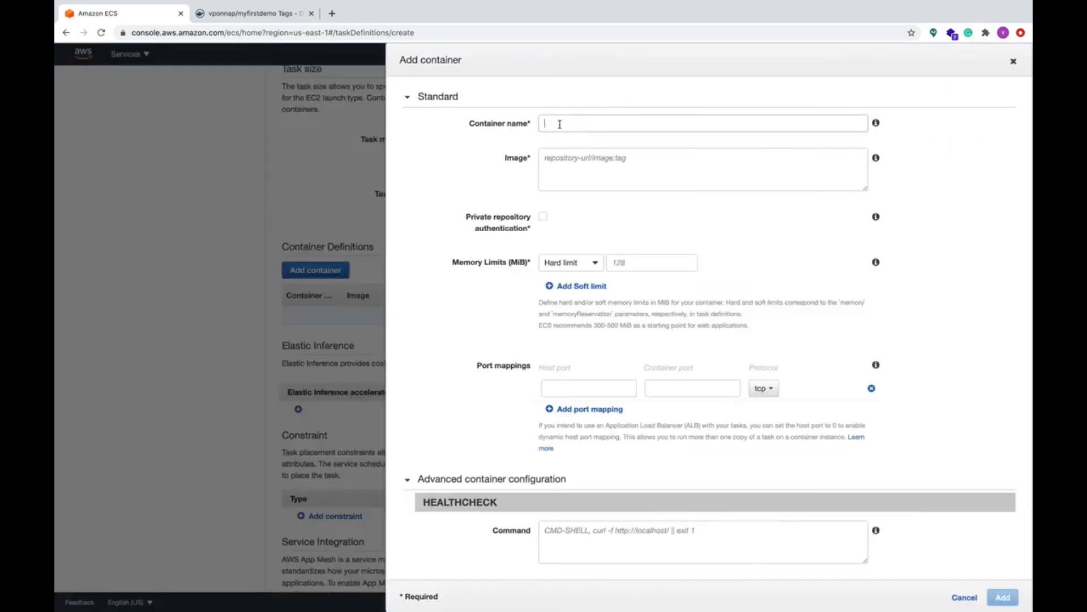
pyautogui.write('cntr1')
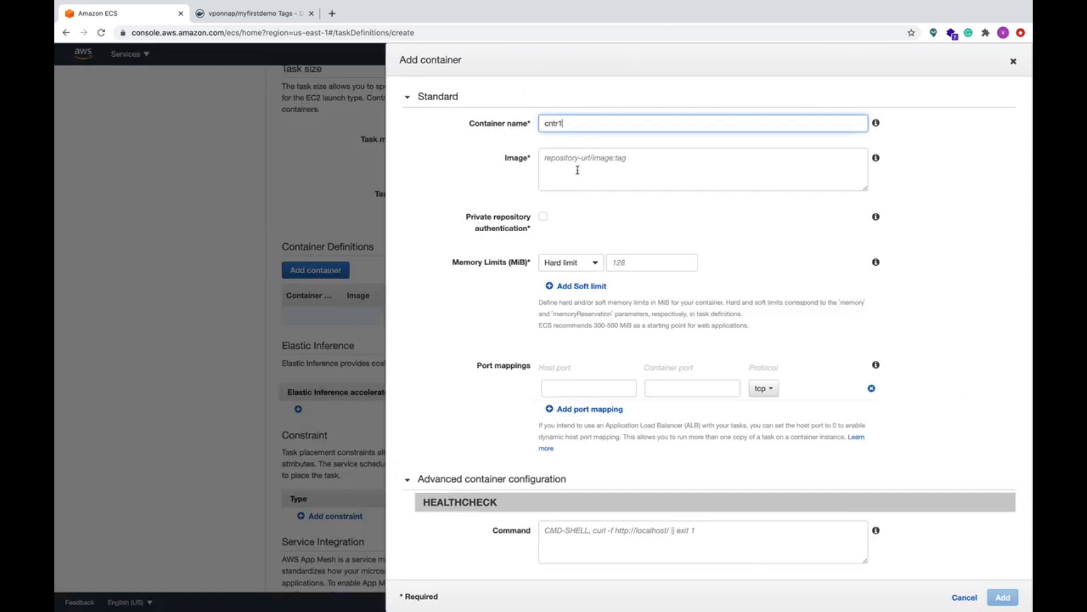
pyautogui.write('docker pull vponnap/myfirstdemo:4')
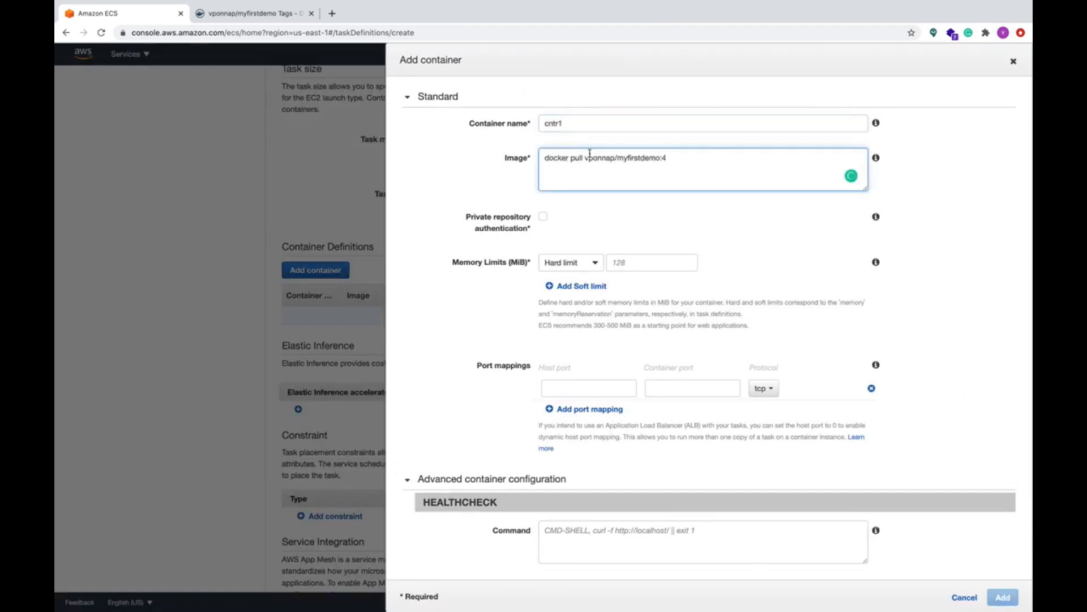
pyautogui.write('vponnap/myfirstdemo:4')
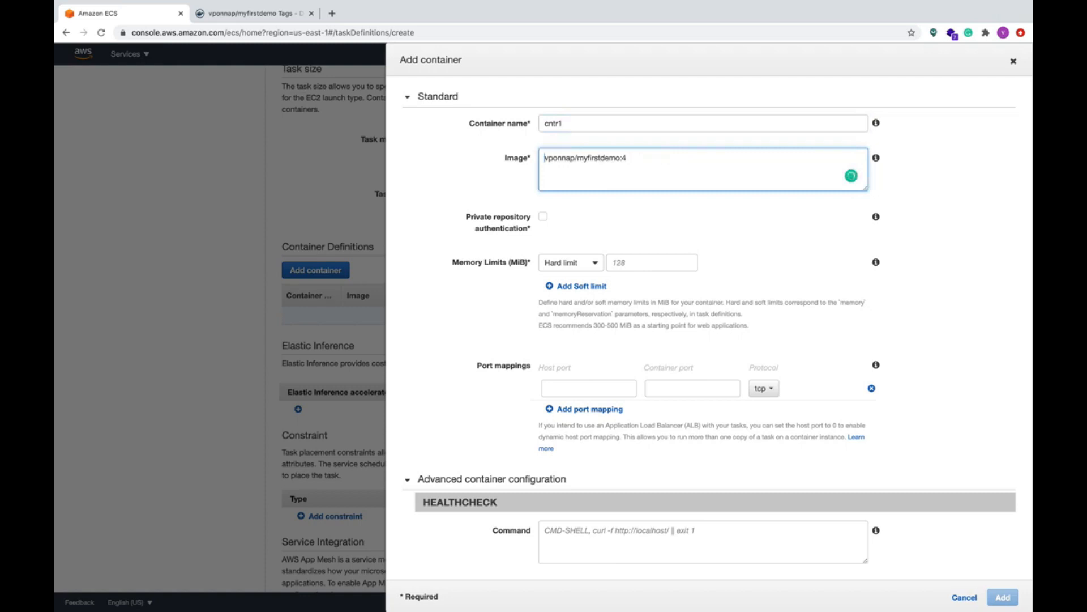
# Step: On the Docker Hub Tags page, copy the pull command for myfirstdemo tag 4
pyautogui.click(254, 14)
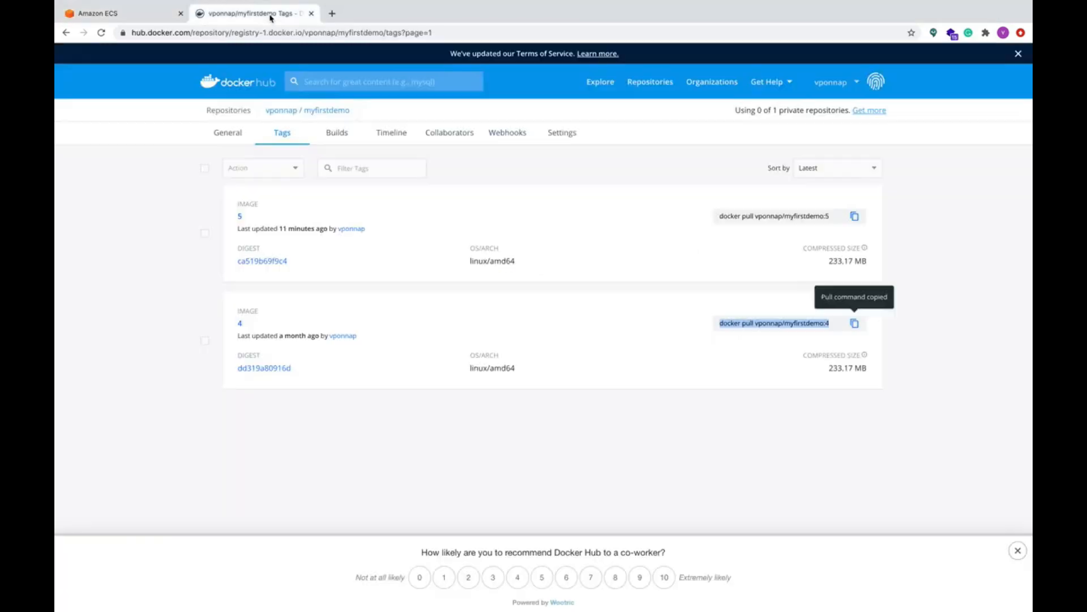
pyautogui.moveTo(802, 236)
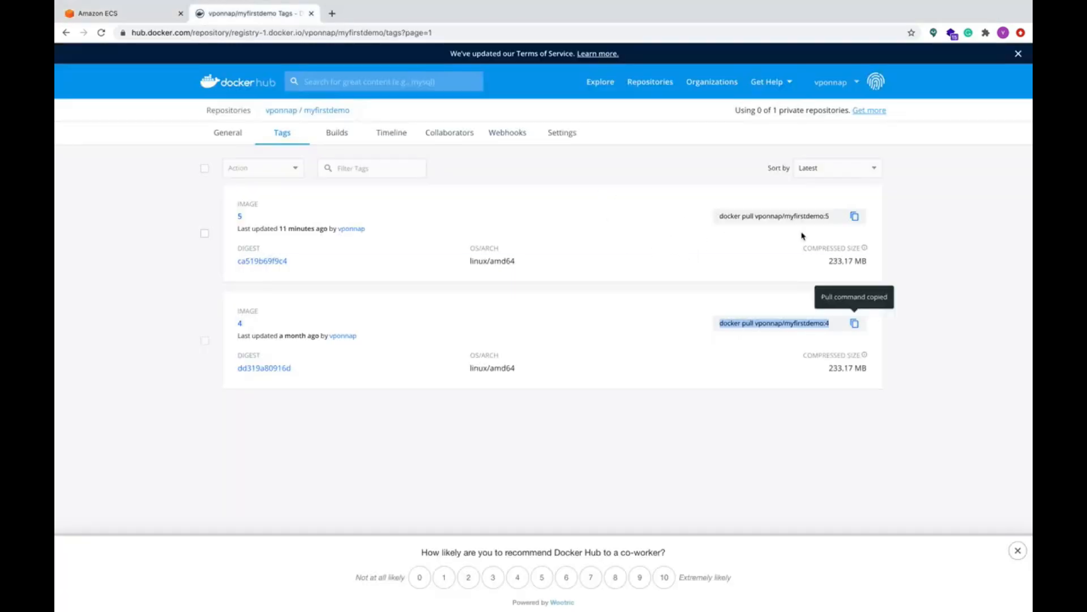
pyautogui.moveTo(825, 229)
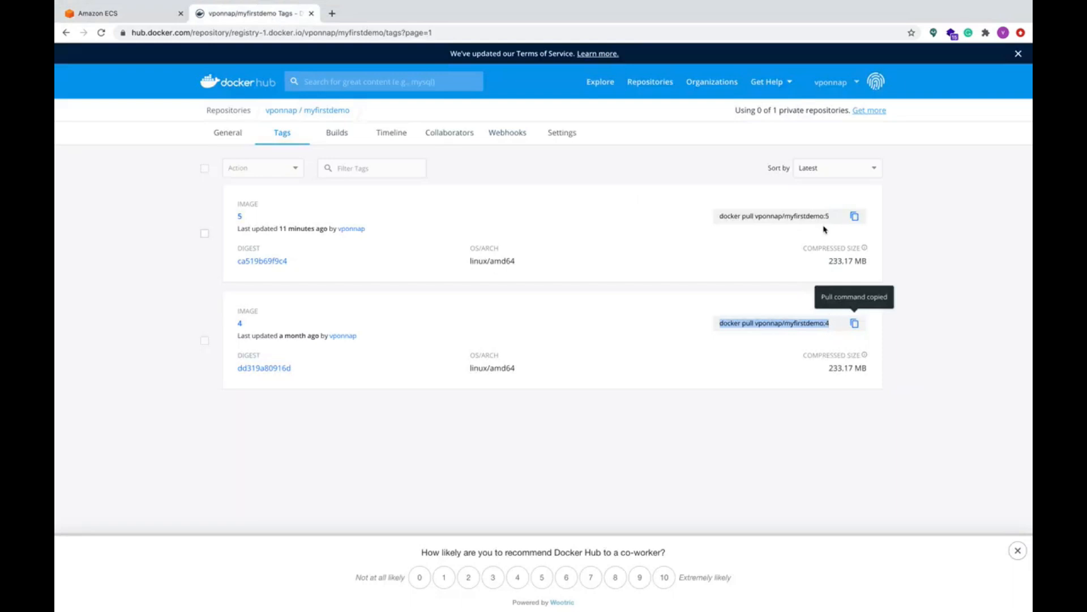
pyautogui.click(102, 14)
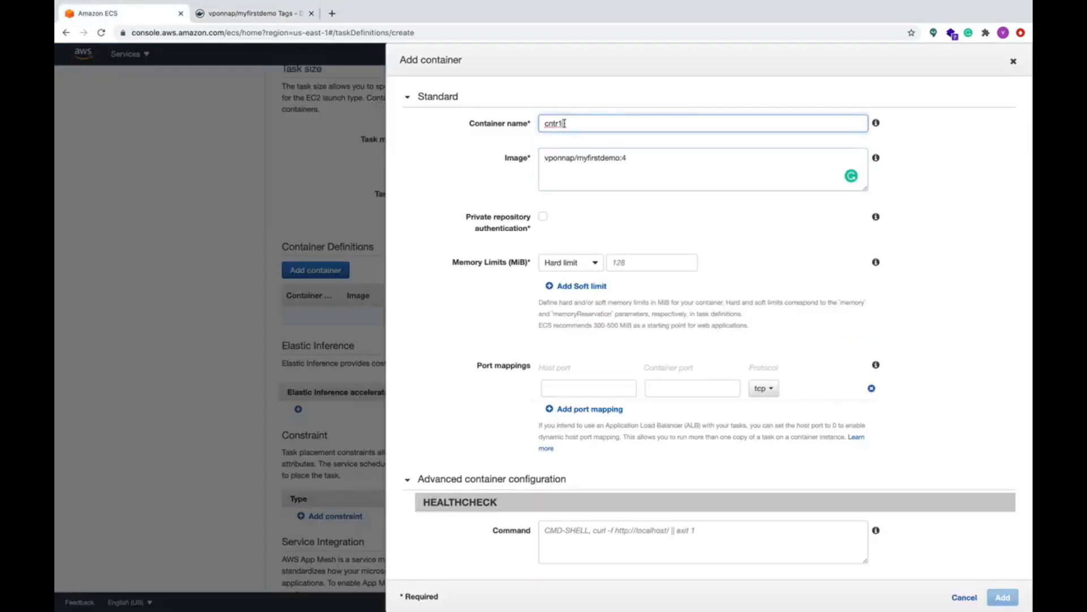
# Step: Give cntr1 a 128 MiB soft limit, map host port 8084 to 8080, and add it to task1
pyautogui.scroll(-3)
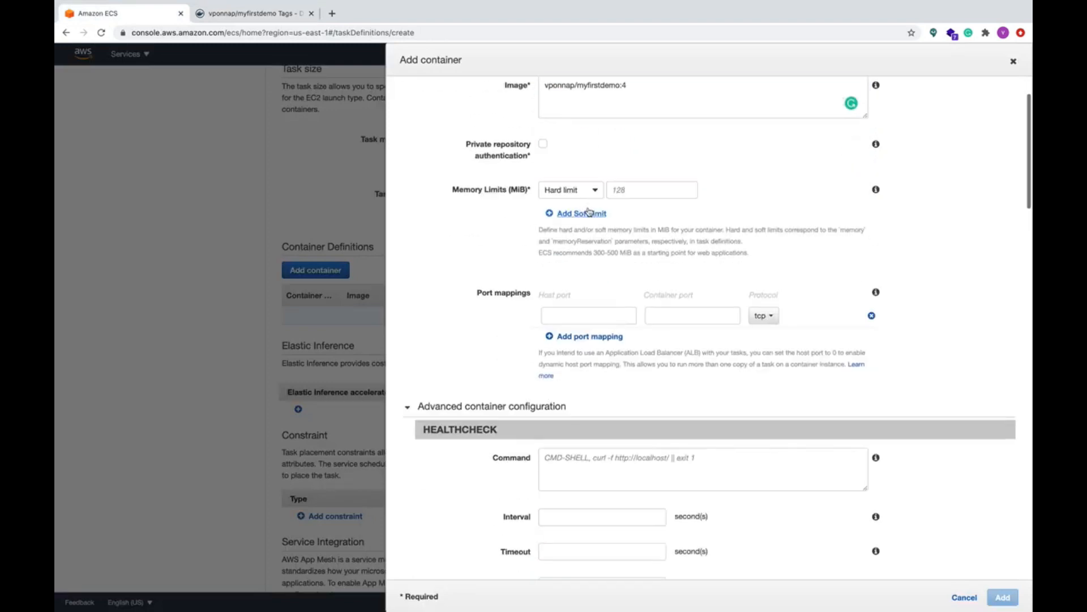
pyautogui.click(570, 191)
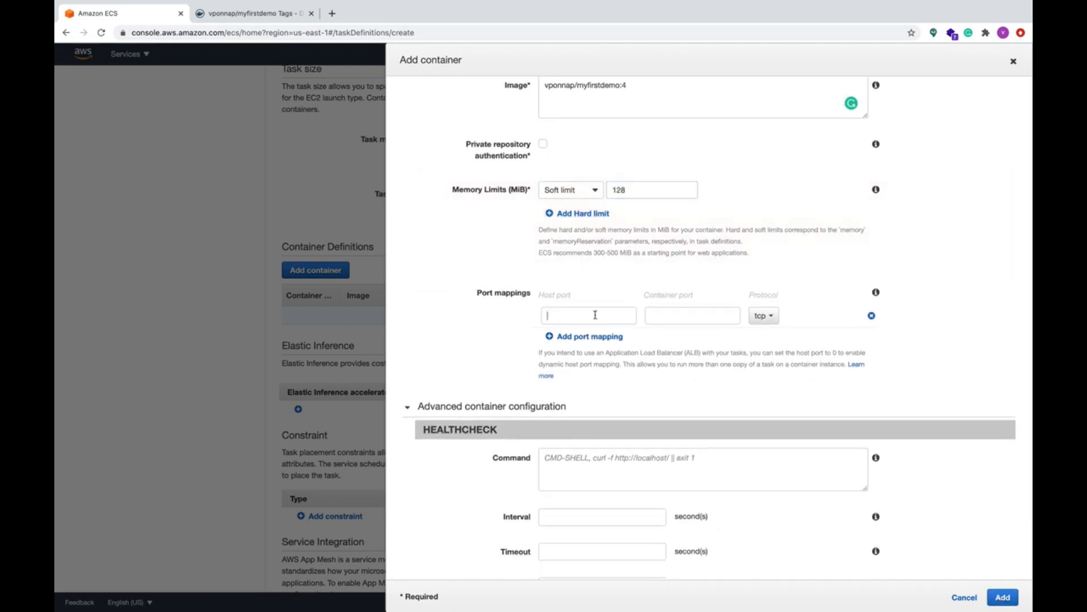
pyautogui.write('8084')
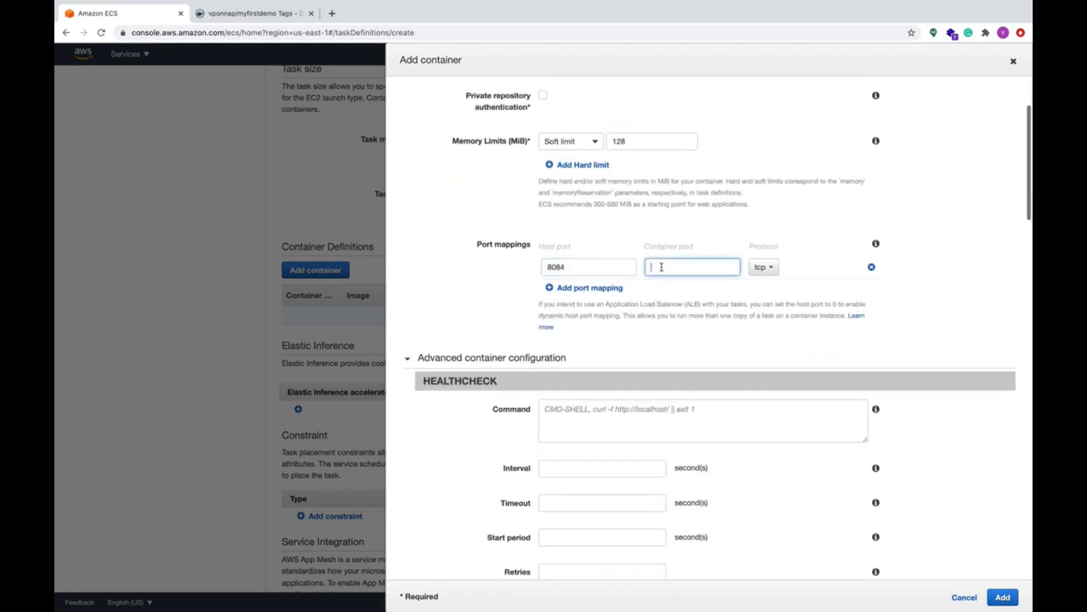
pyautogui.write('8080')
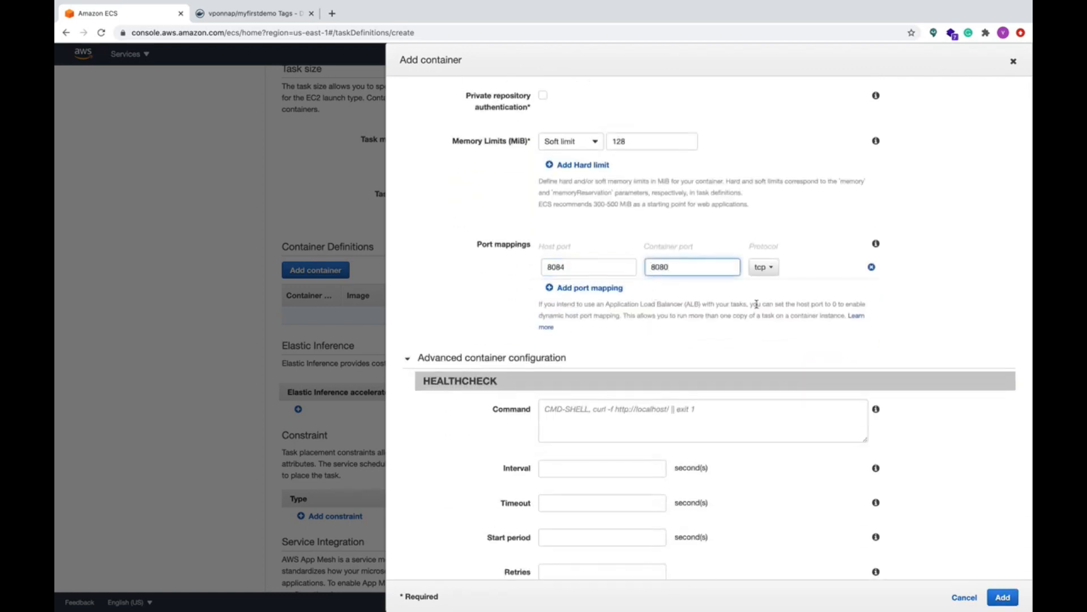
pyautogui.scroll(-3)
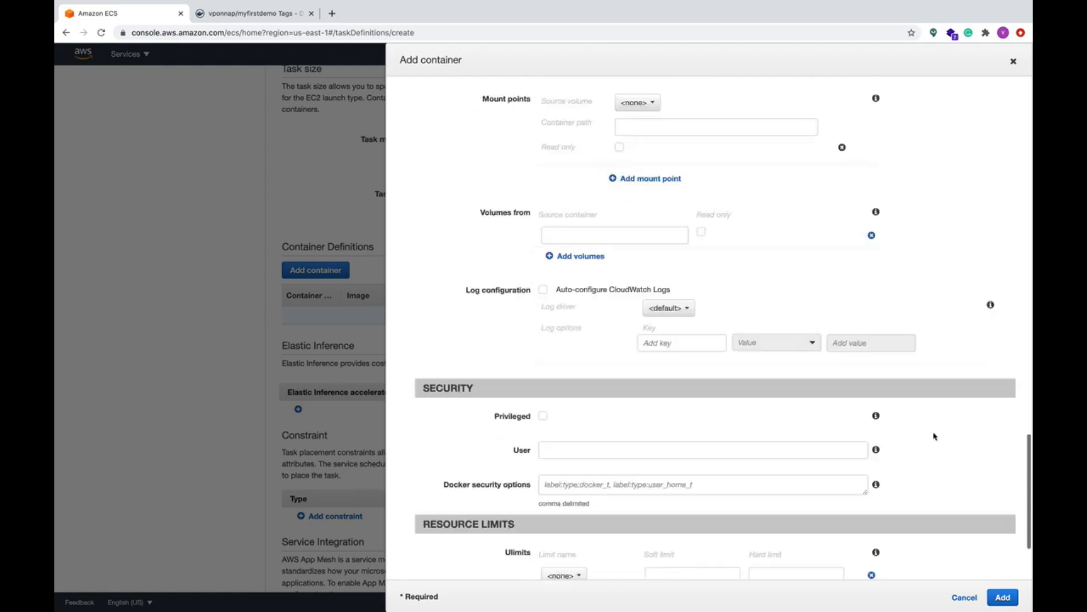
pyautogui.click(1005, 597)
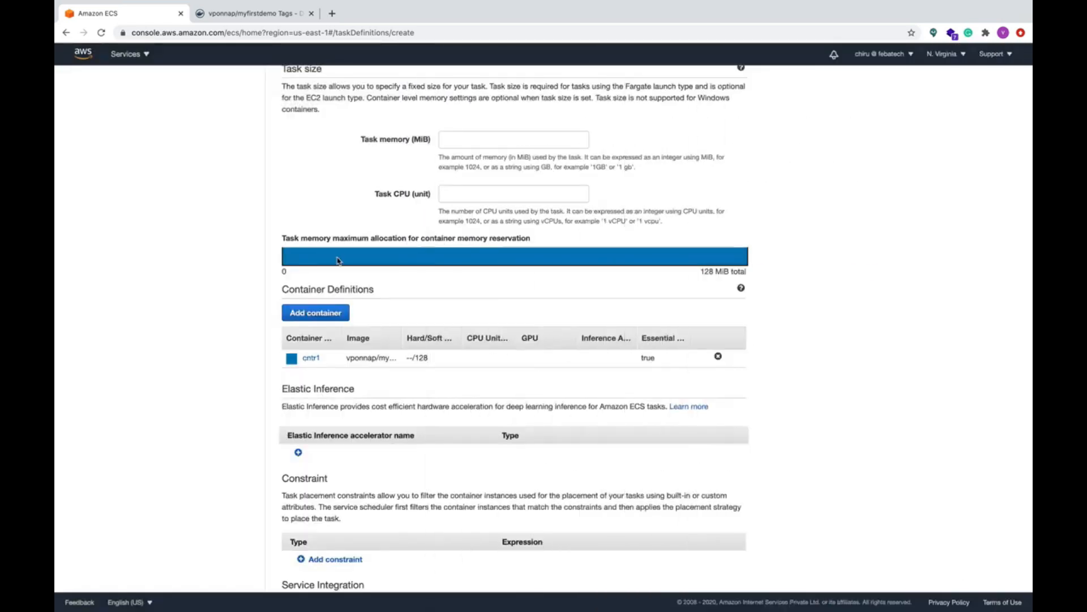
pyautogui.scroll(-3)
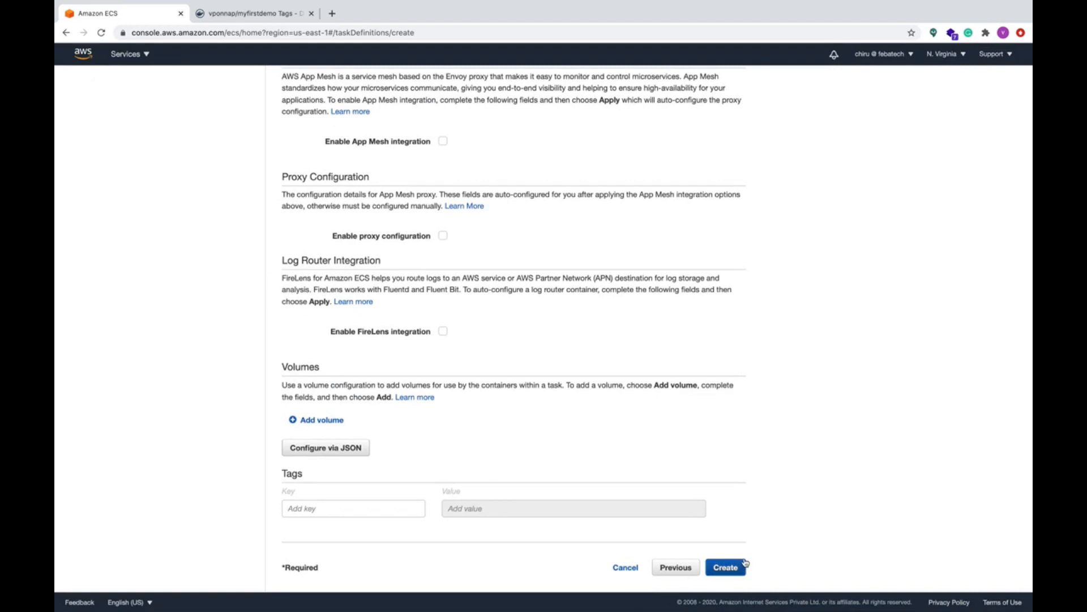
# Step: Create the task1 definition and return to the task definitions list
pyautogui.click(726, 566)
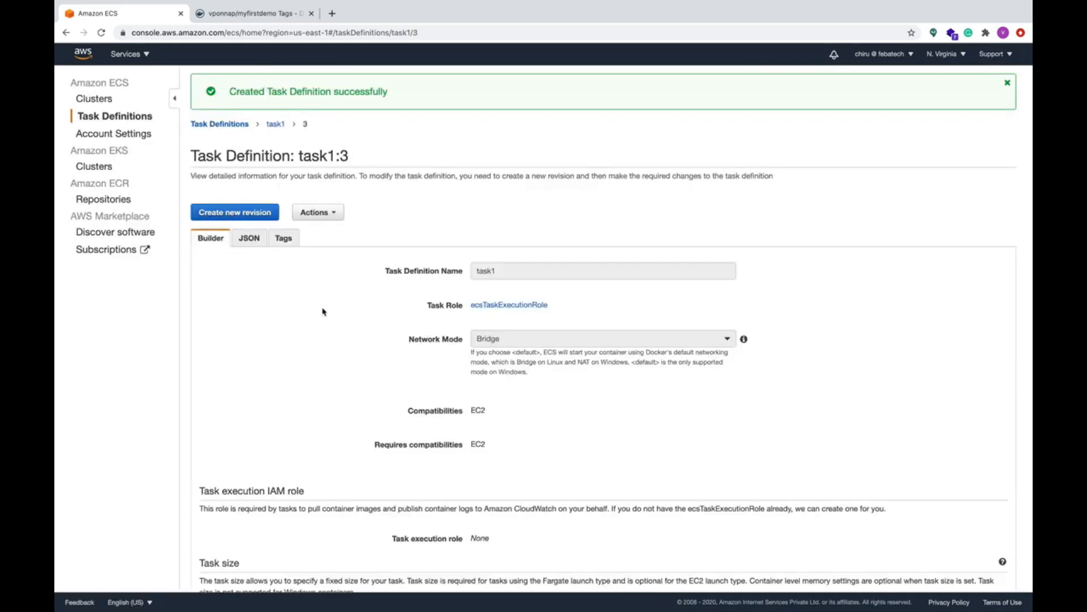
pyautogui.scroll(-3)
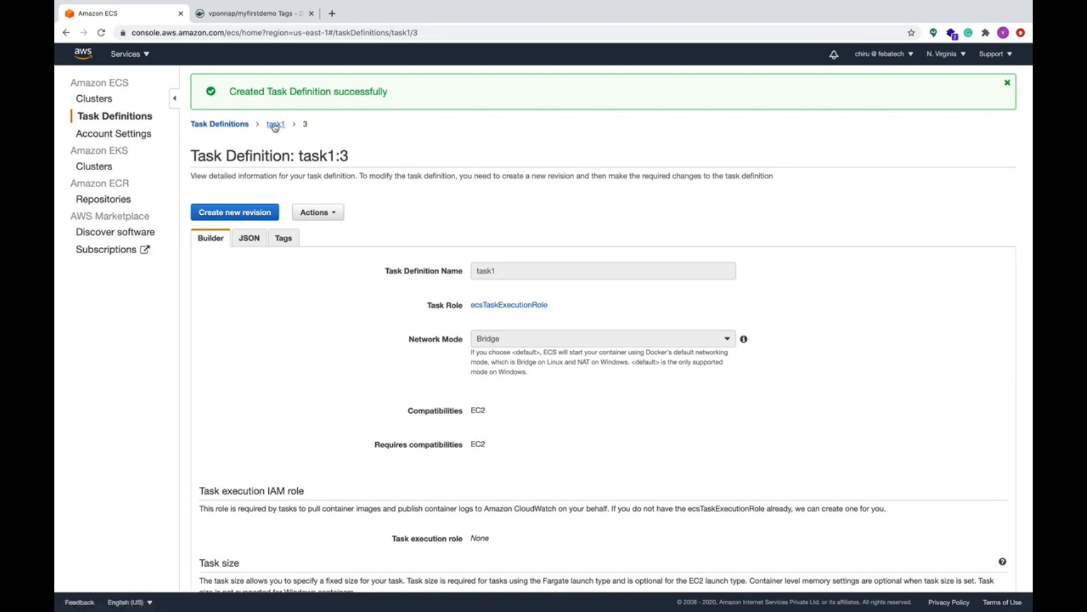
pyautogui.click(220, 124)
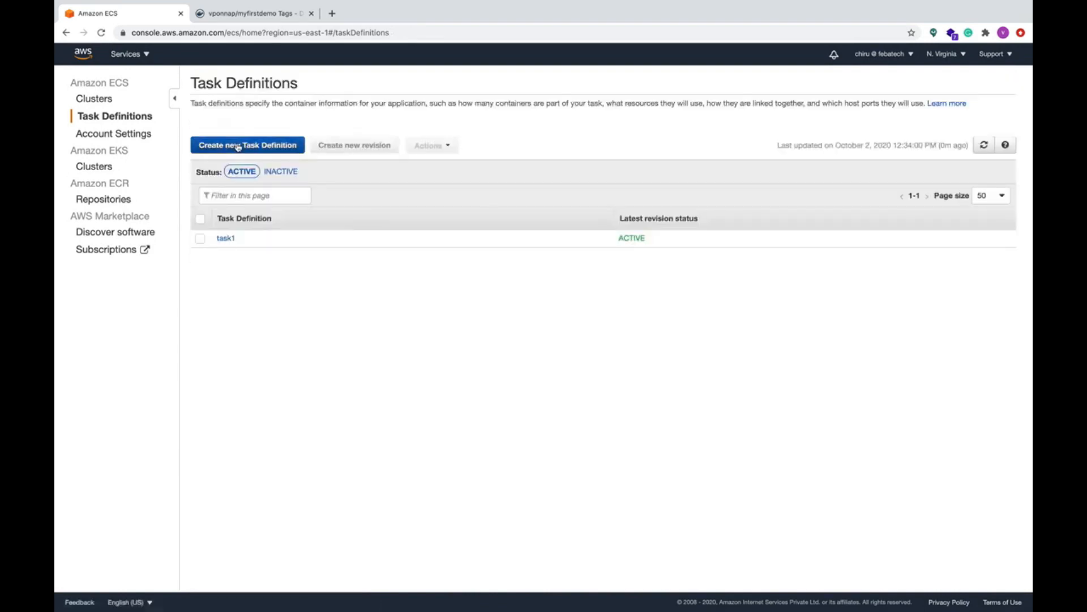
# Step: Start EC2 task definition task2 with ecsTaskExecutionRole as the task role
pyautogui.click(247, 145)
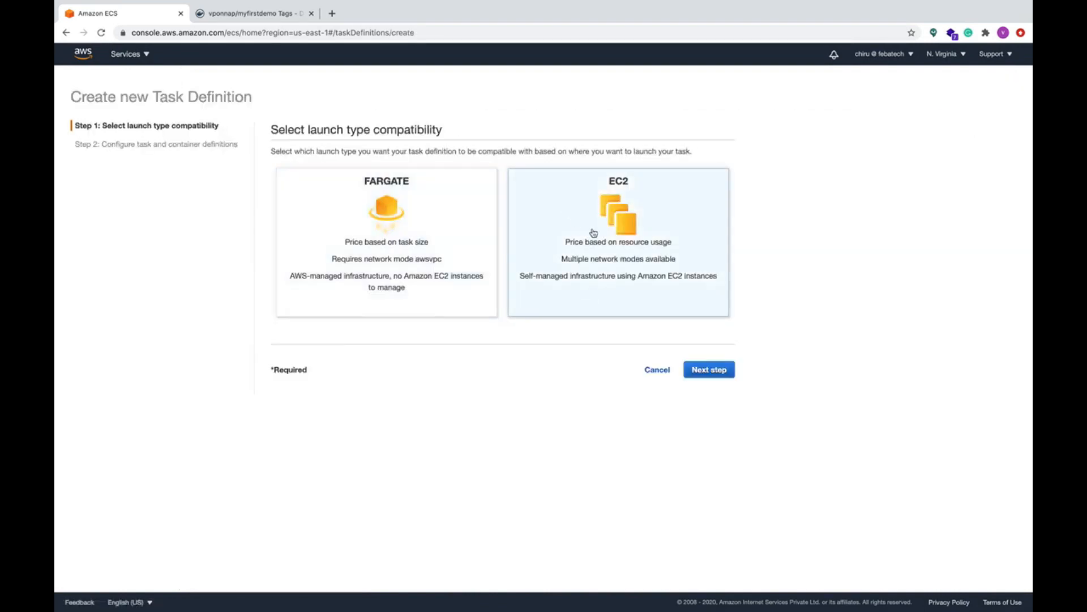
pyautogui.click(709, 369)
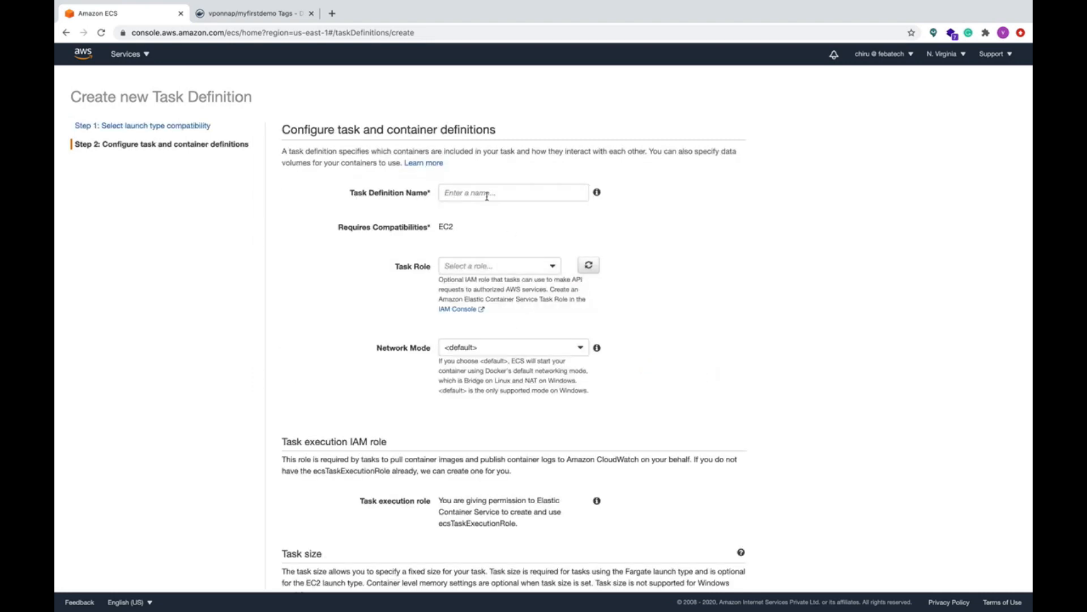
pyautogui.write('task2')
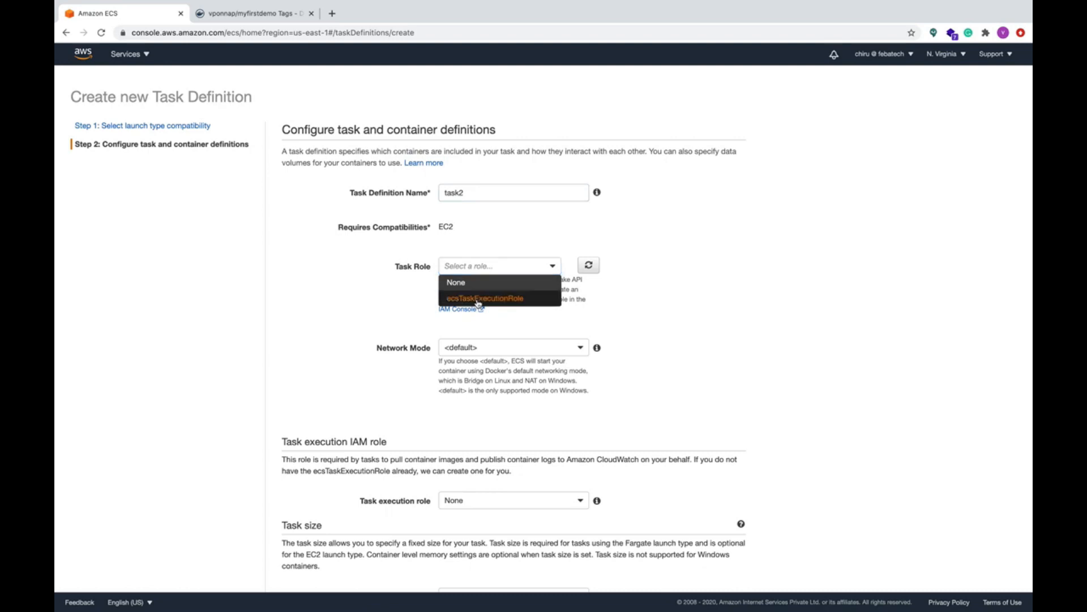
pyautogui.click(483, 297)
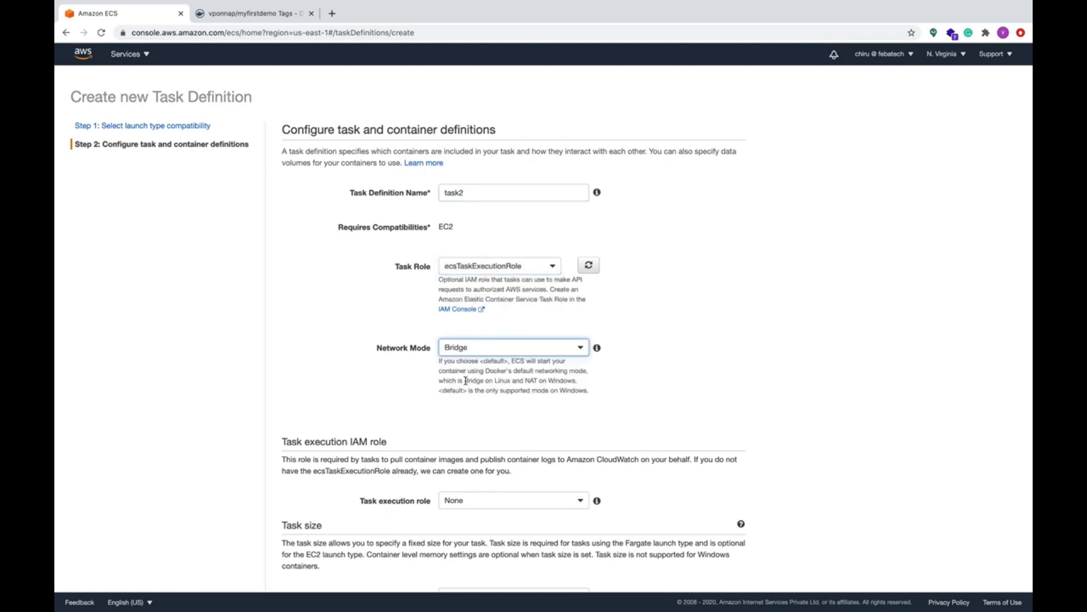
pyautogui.scroll(-3)
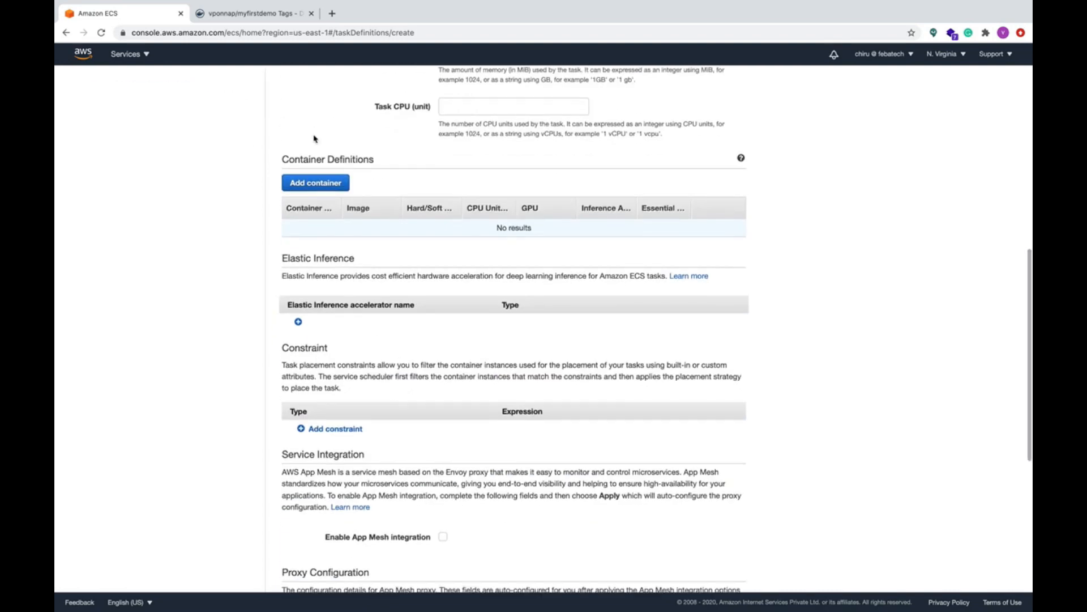
# Step: Add container cntr2 to task2 with the vponnap/myfirstdemo image, checking Docker Hub tags
pyautogui.click(315, 183)
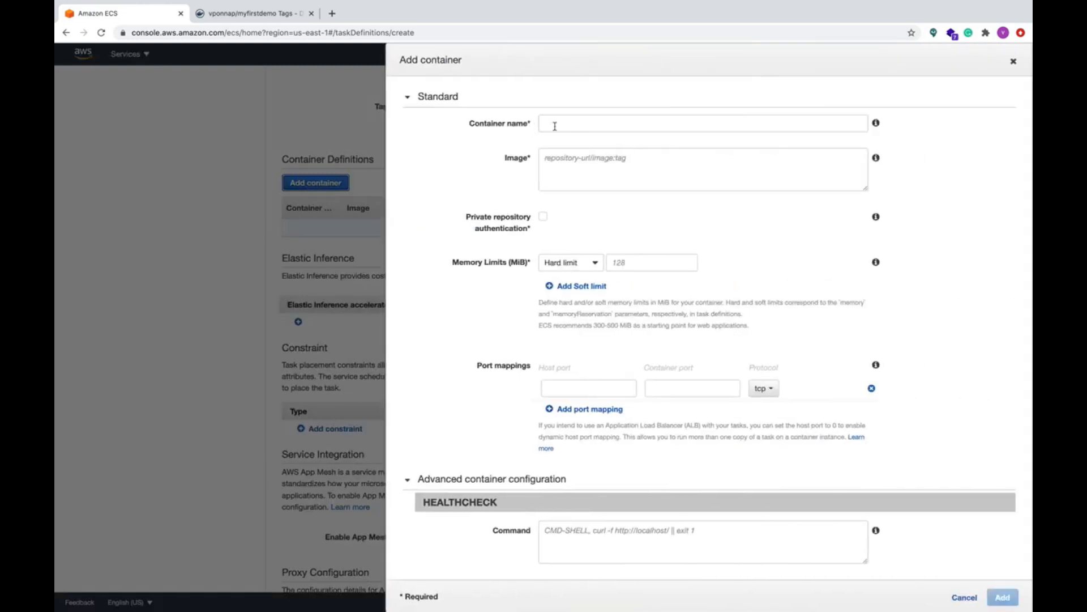
pyautogui.write('cntr2')
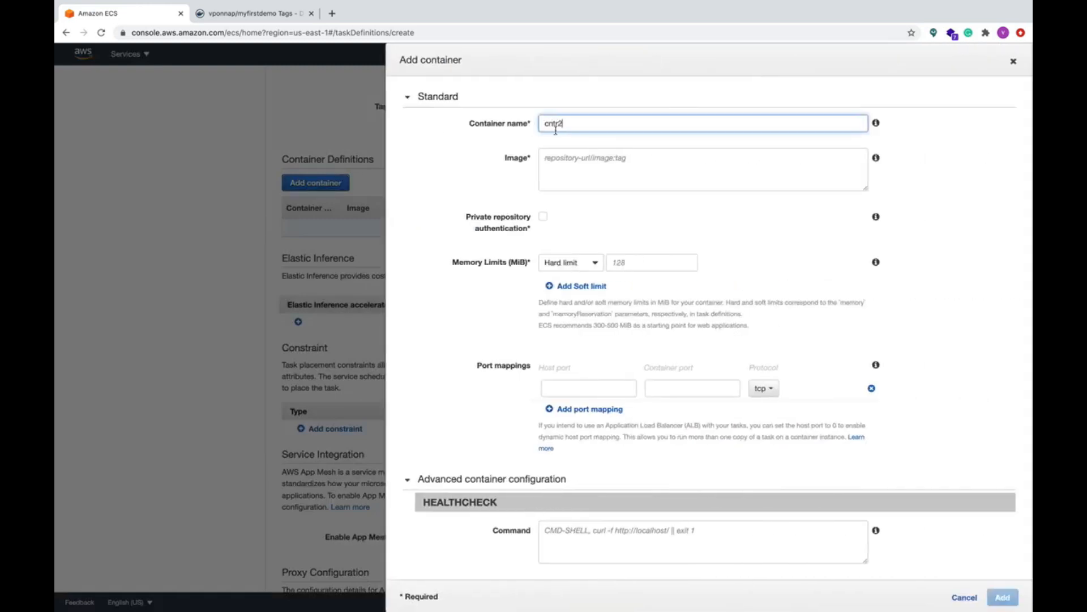
pyautogui.write('docker pull vponnap/myfirstdemo:4')
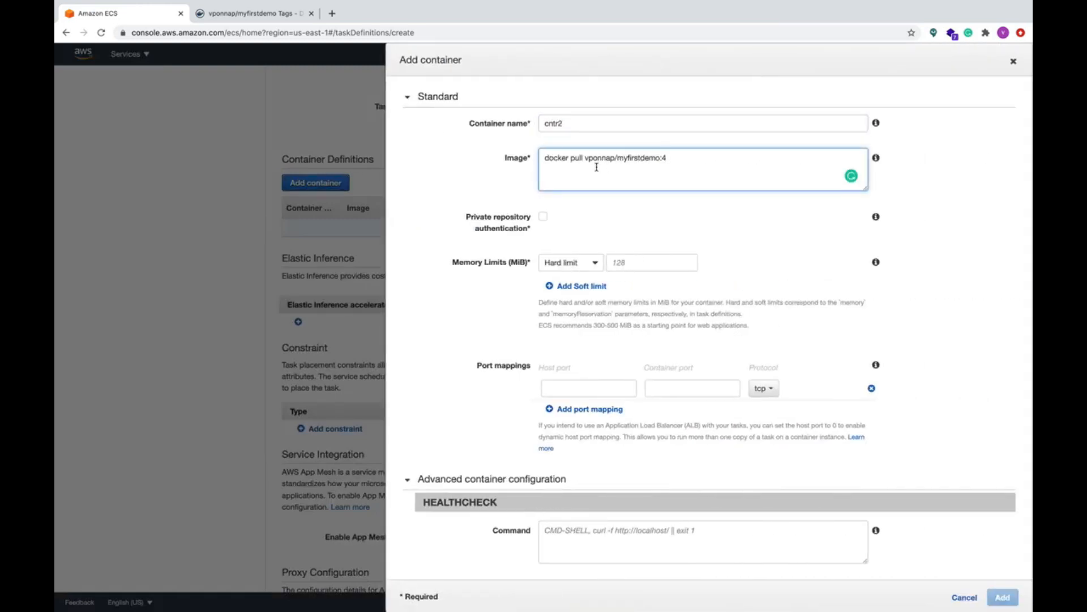
pyautogui.write('vponnap/myfirstdemo:4')
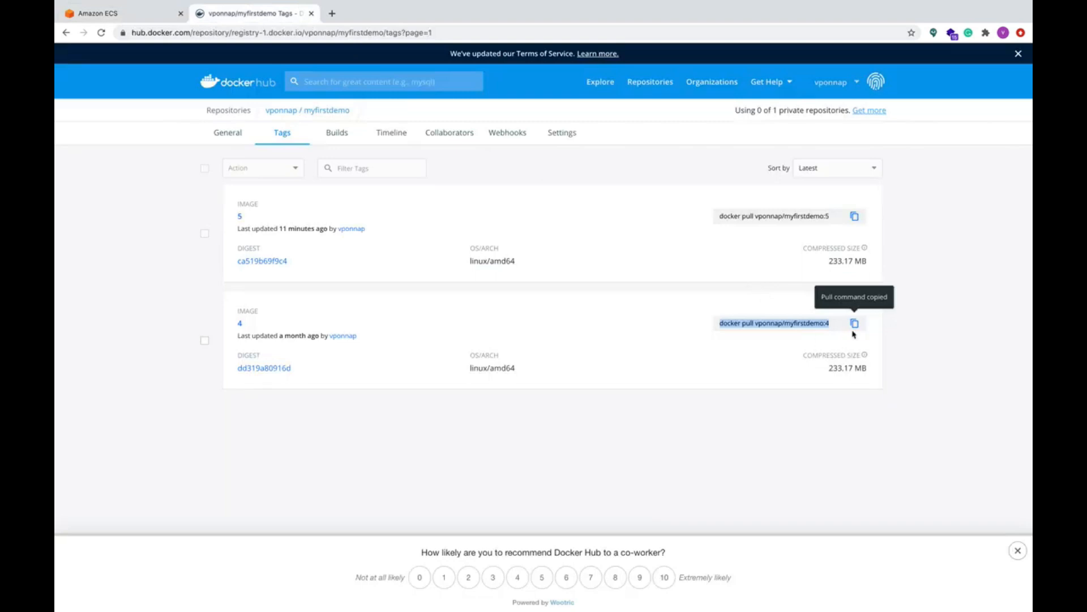
pyautogui.moveTo(681, 240)
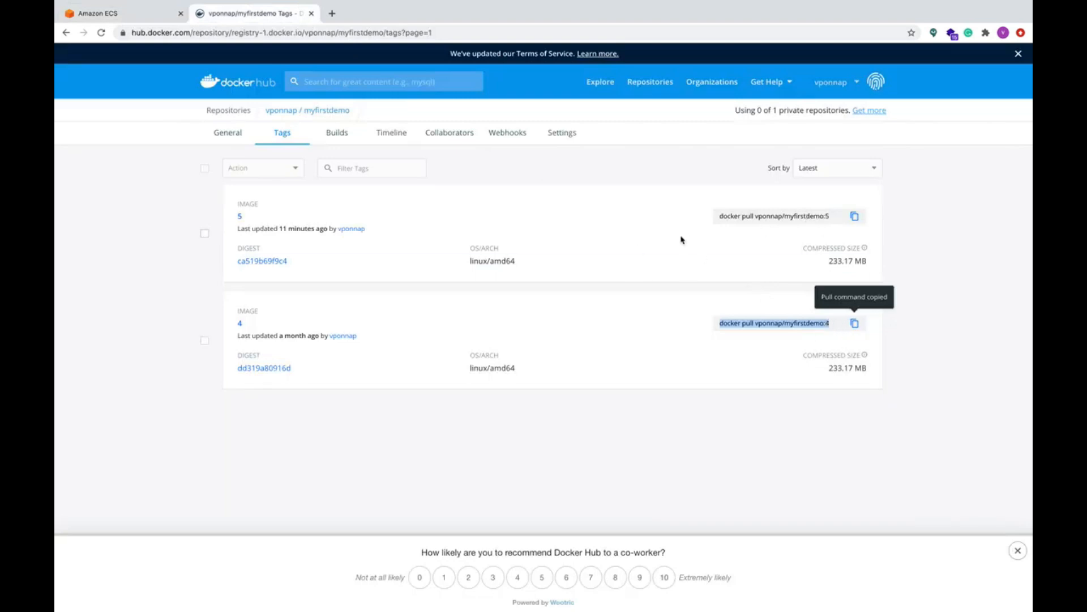
pyautogui.click(99, 13)
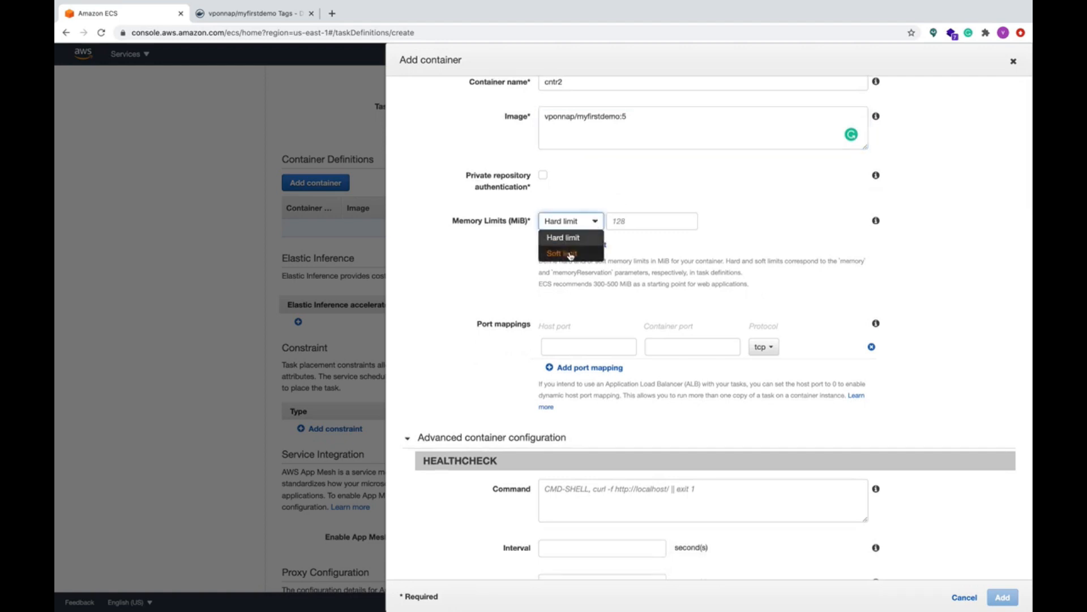
# Step: Give cntr2 a soft memory limit and map host port 8085 to 8080, leaving other options default
pyautogui.click(563, 254)
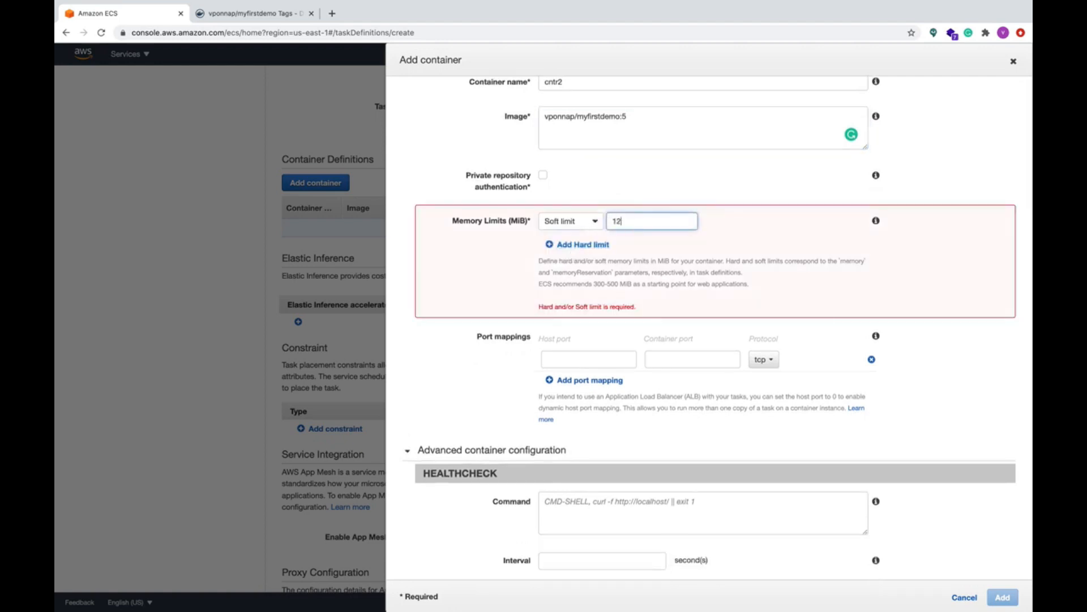
pyautogui.click(588, 346)
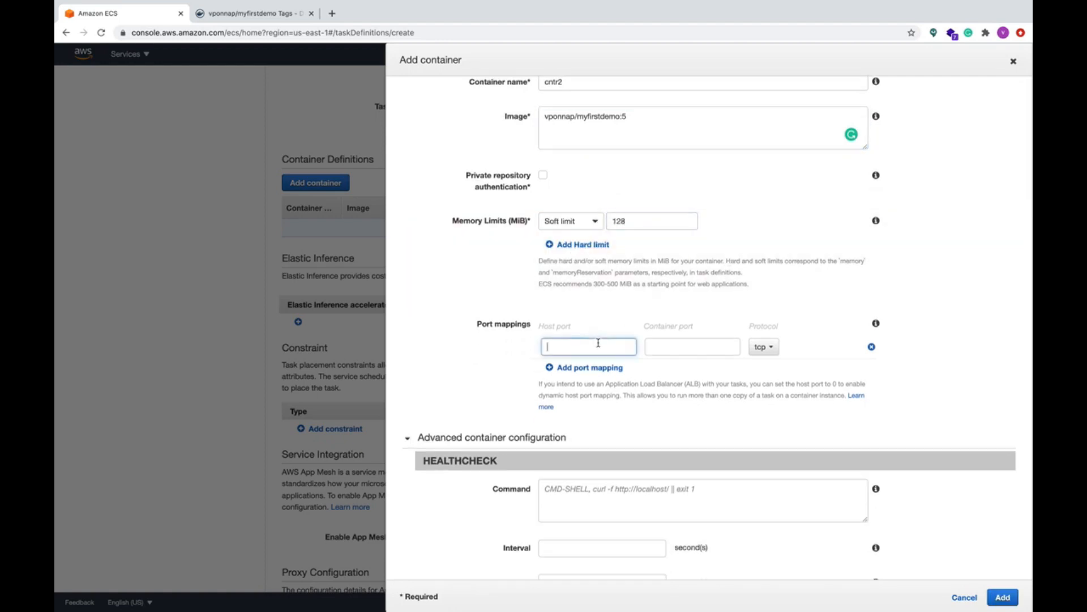
pyautogui.write('8085')
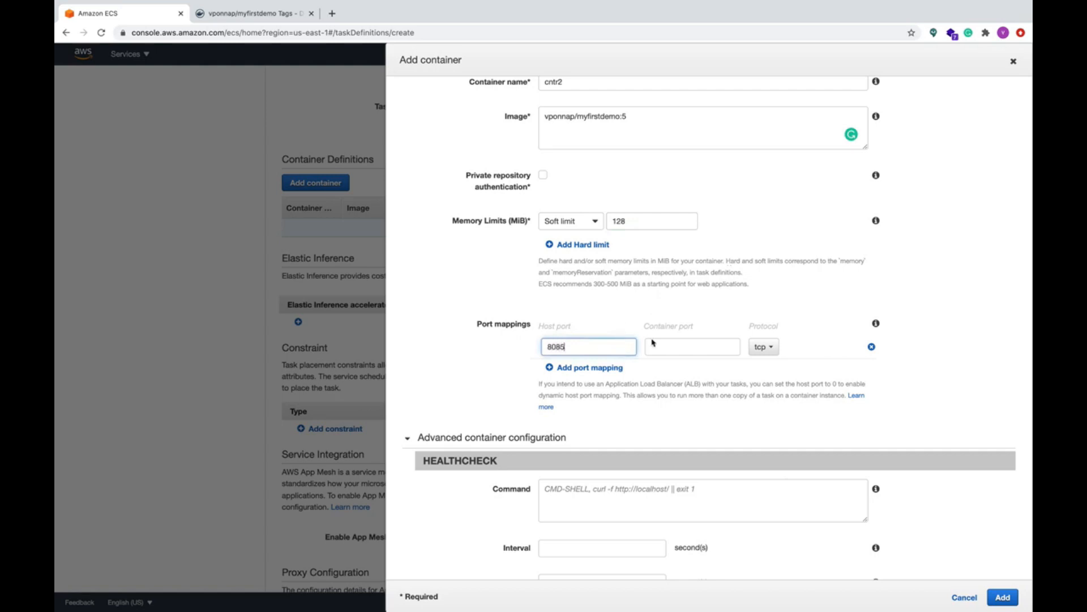
pyautogui.write('808')
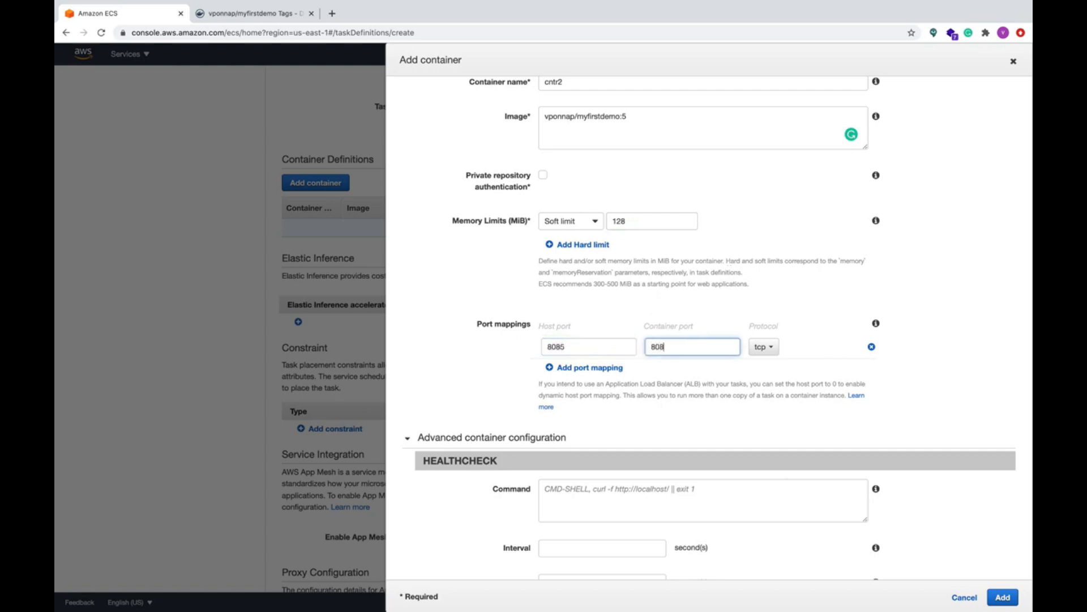
pyautogui.scroll(-3)
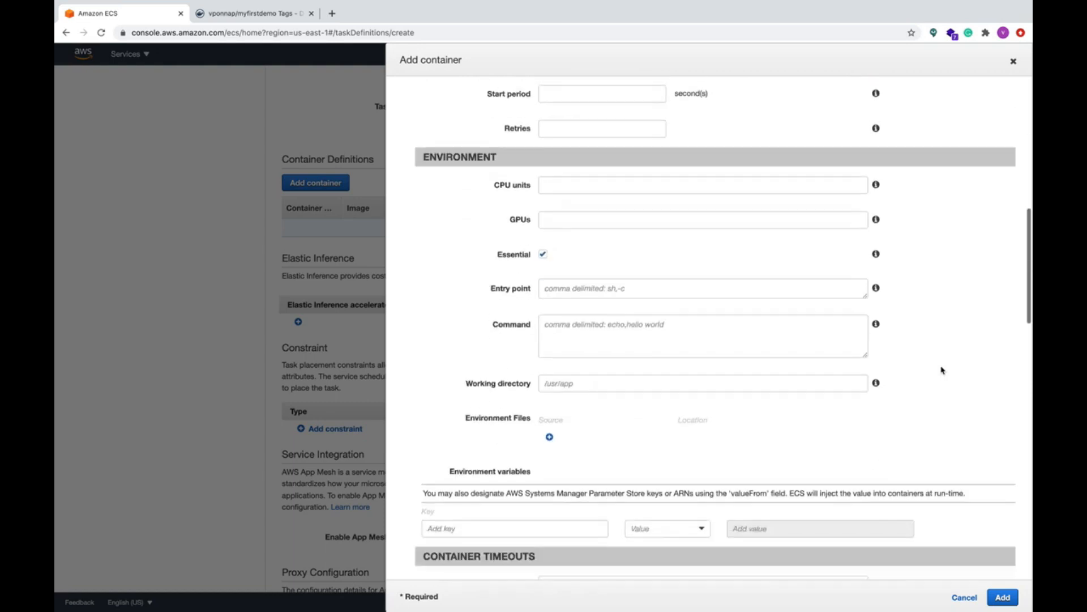
pyautogui.scroll(-3)
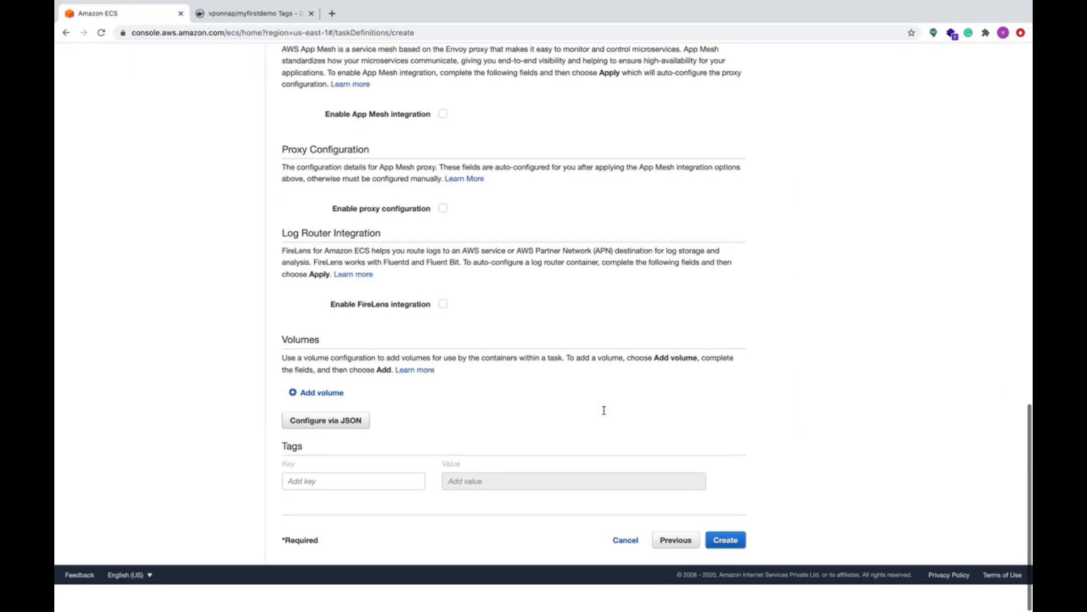
# Step: Create the task2 definition, then return to Task Definitions and go to Clusters
pyautogui.click(725, 567)
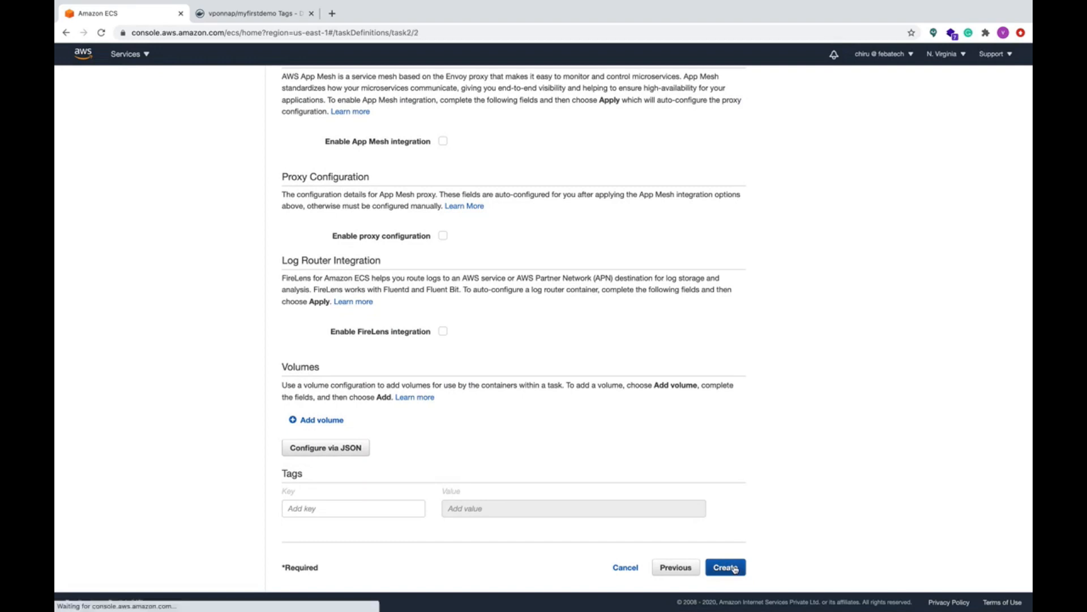
pyautogui.click(725, 567)
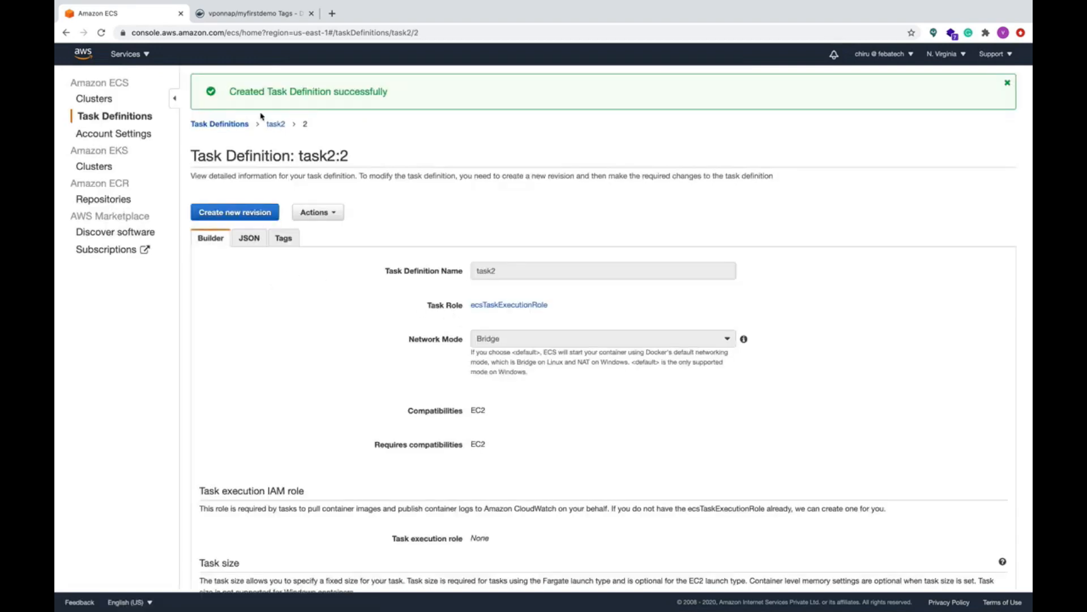
pyautogui.click(220, 125)
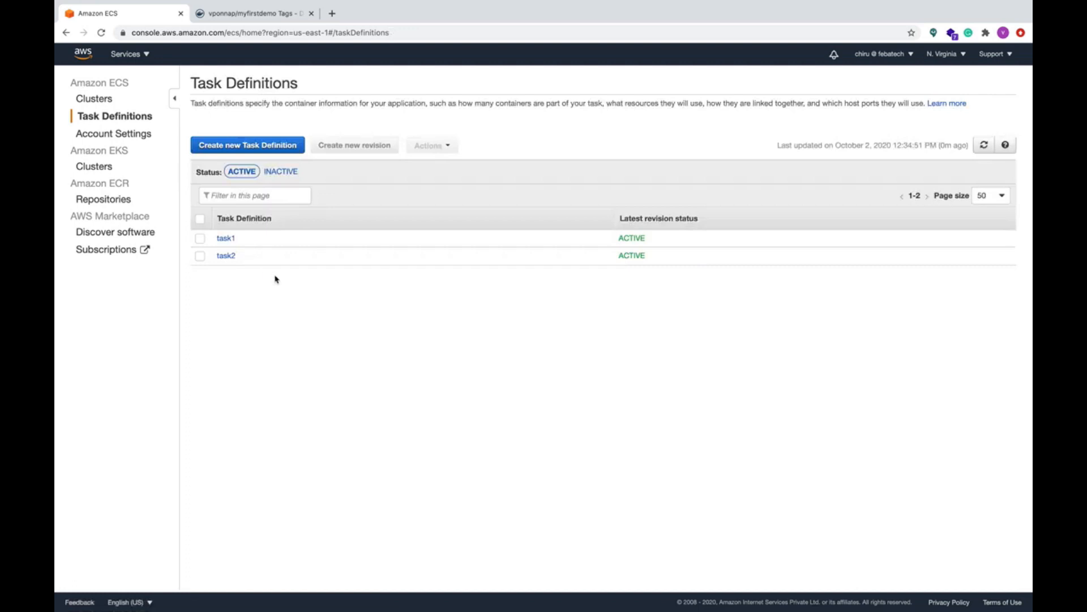
pyautogui.moveTo(249, 306)
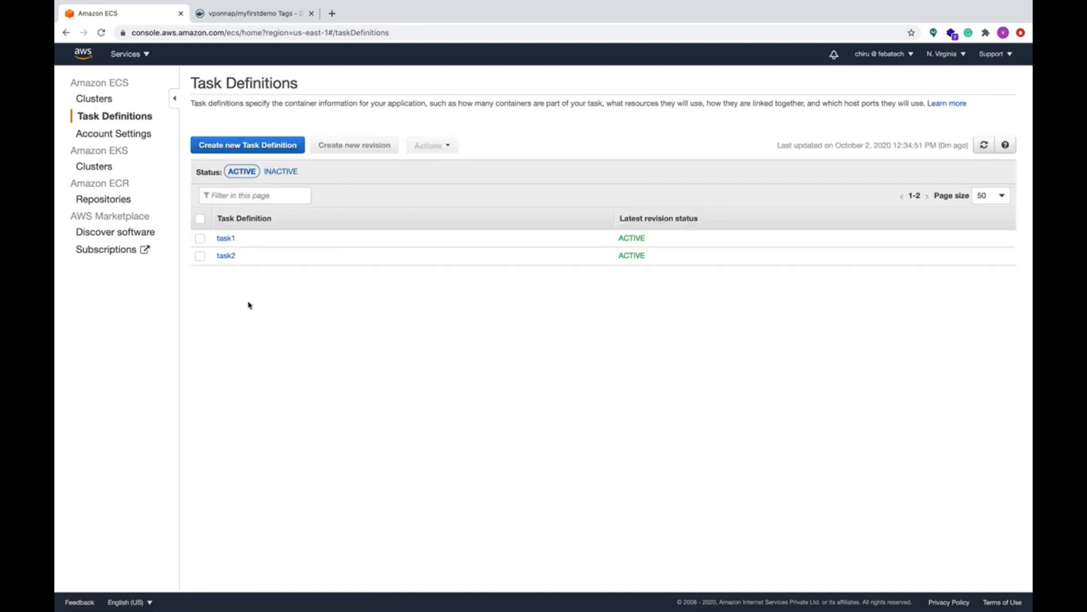
pyautogui.click(93, 98)
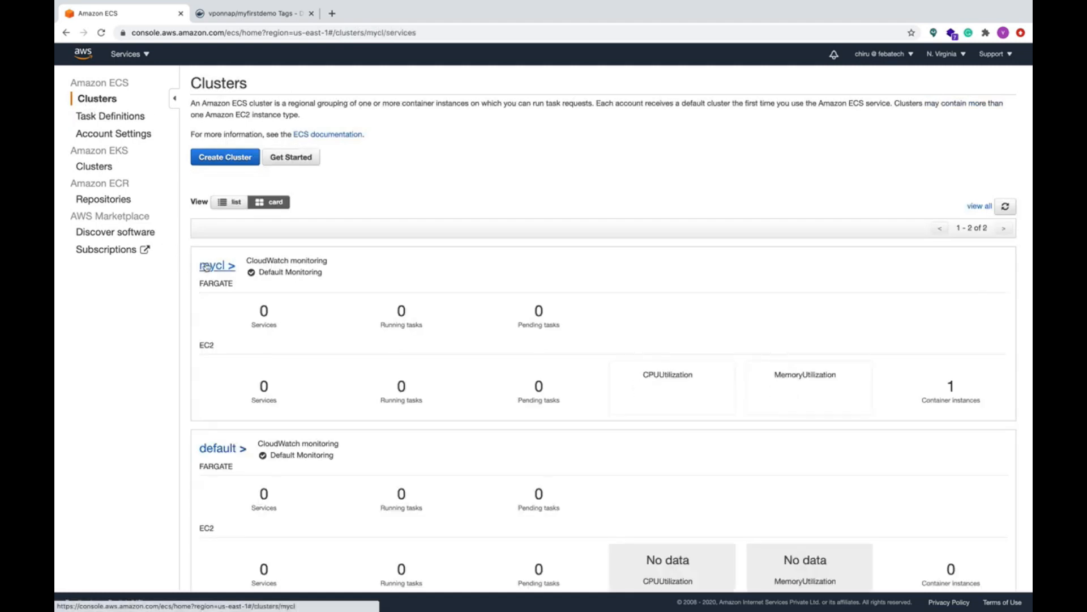
# Step: From mycl's Tasks tab, run one new task from task1 with the EC2 launch type
pyautogui.click(213, 265)
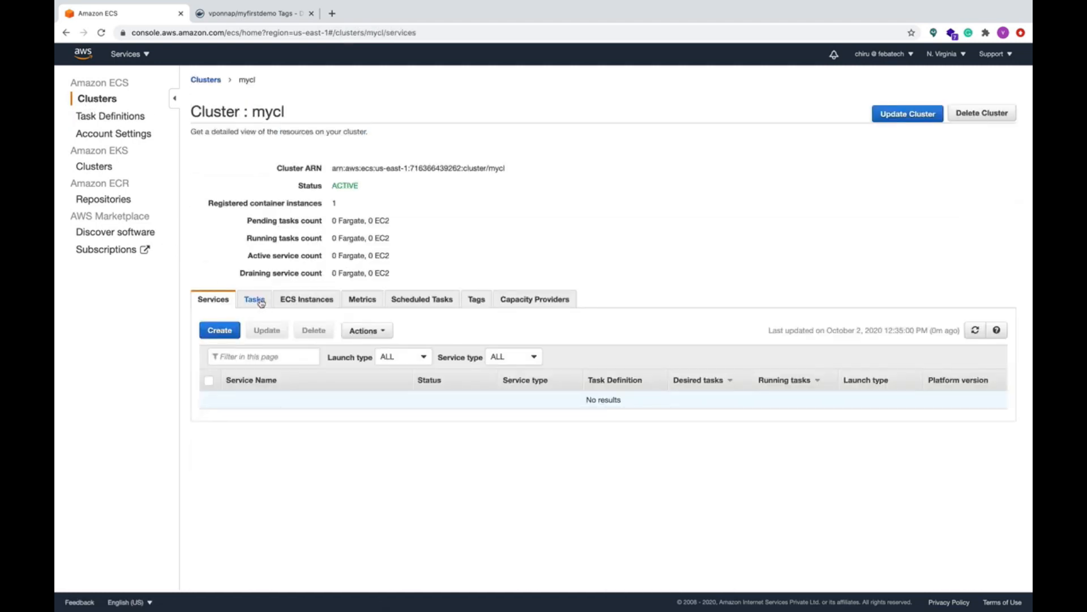
pyautogui.click(253, 299)
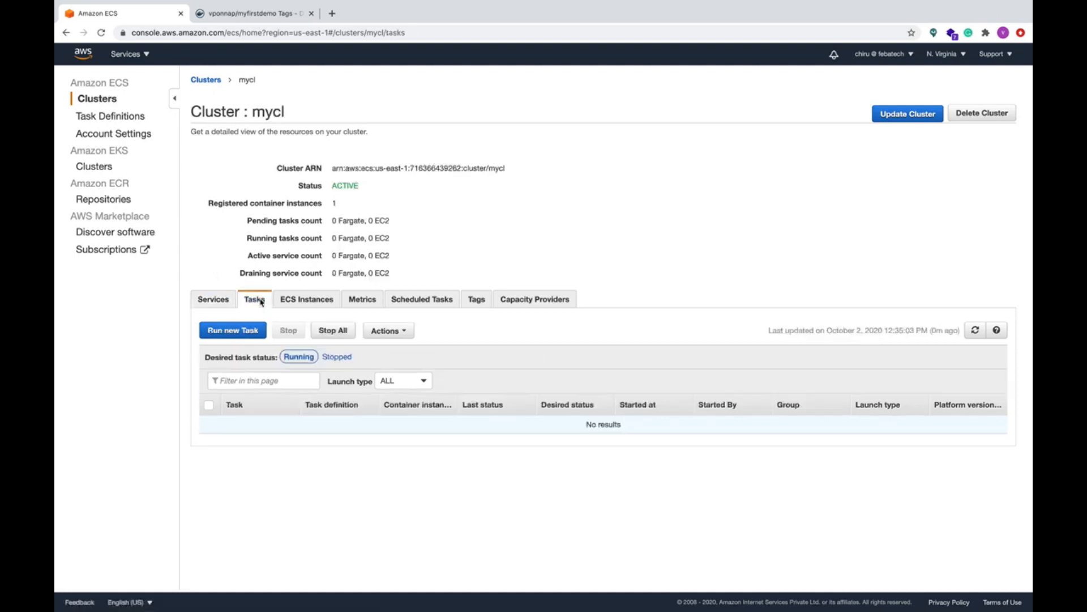
pyautogui.click(232, 331)
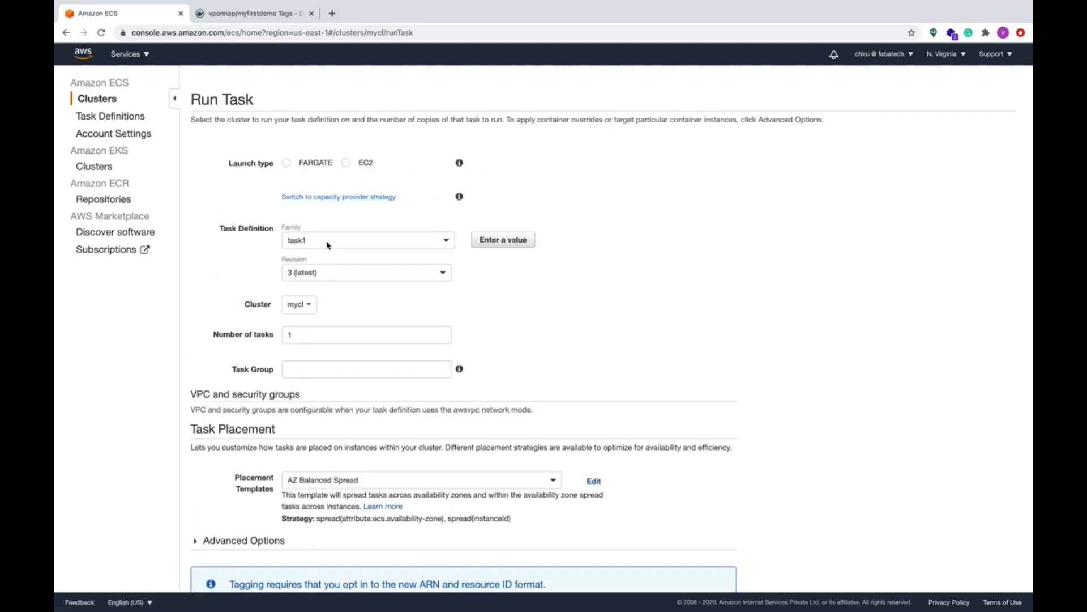
pyautogui.click(345, 163)
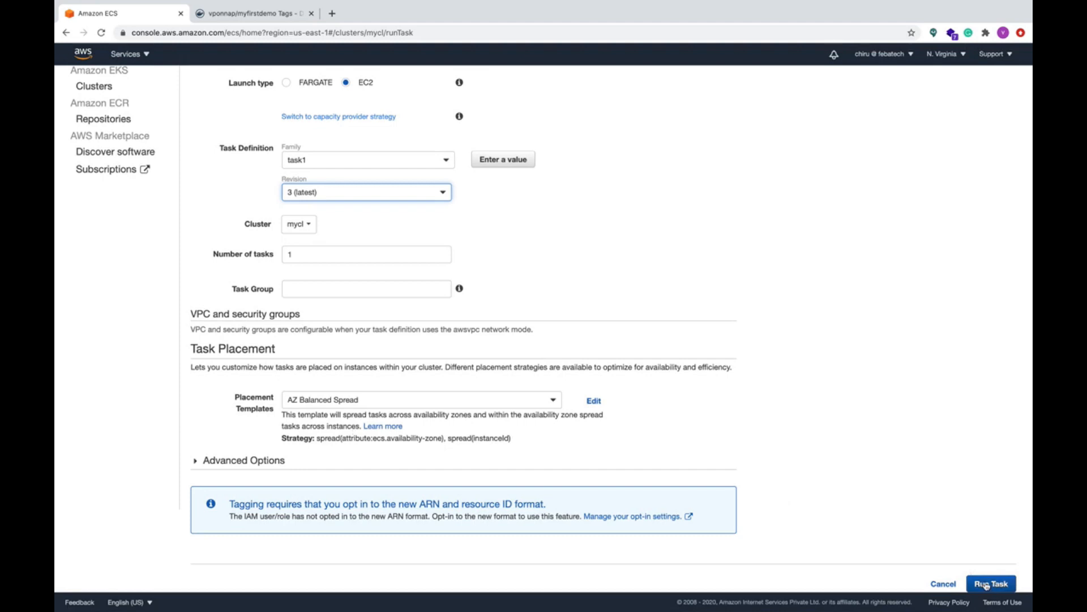
pyautogui.click(993, 582)
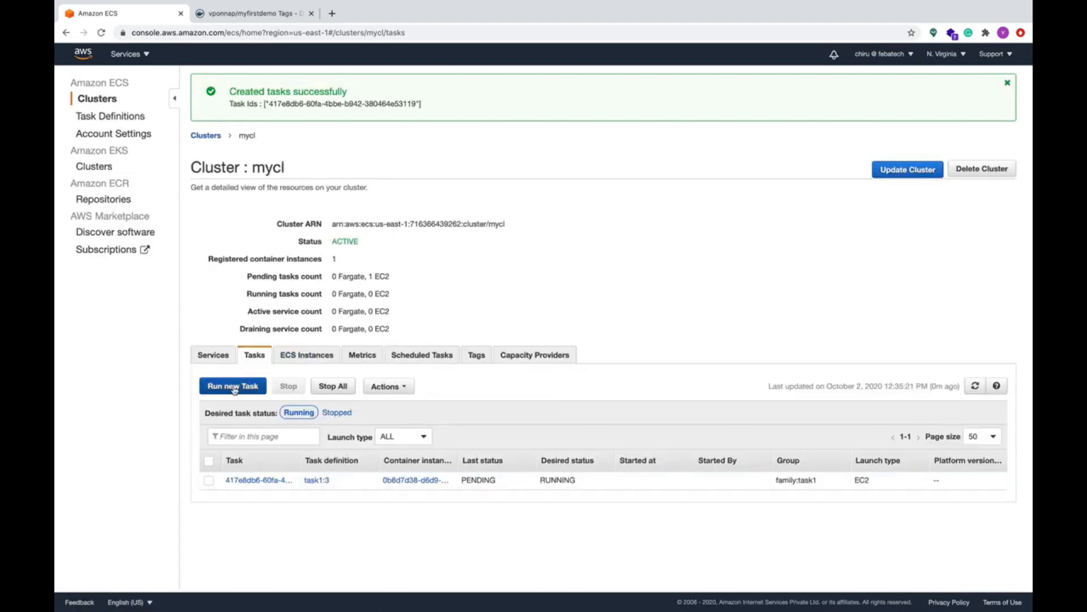
# Step: Run a new task from task2 revision 2 on mycl with the EC2 launch type
pyautogui.click(233, 385)
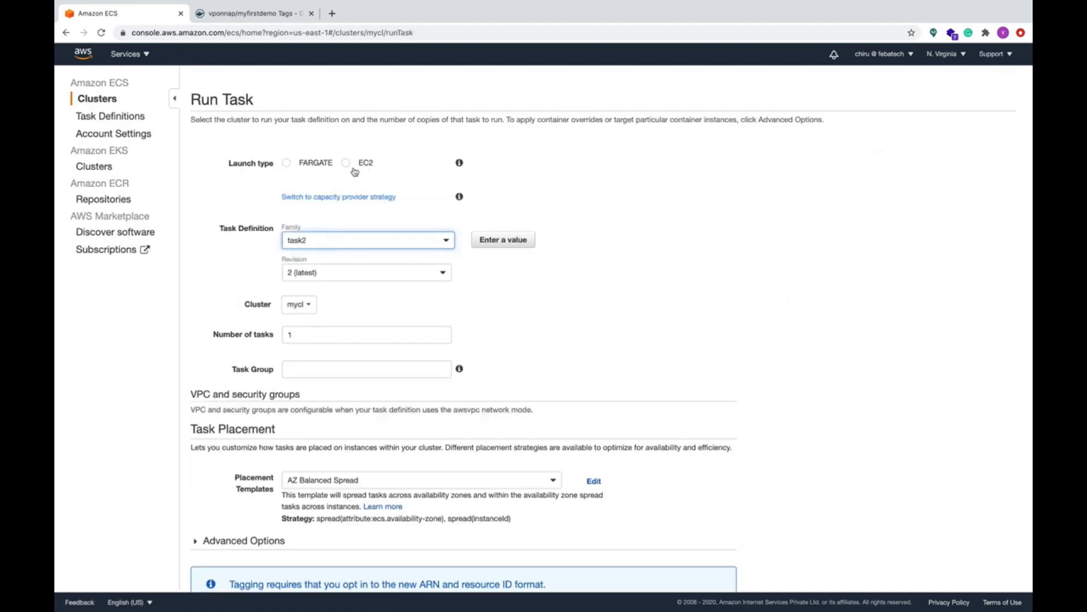
pyautogui.click(345, 163)
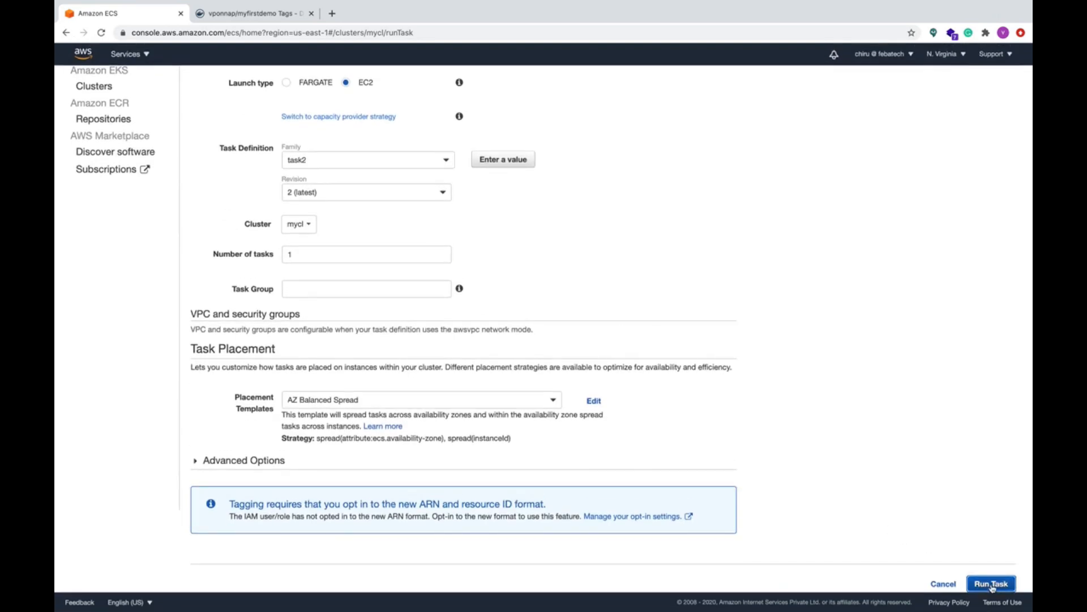
pyautogui.click(997, 580)
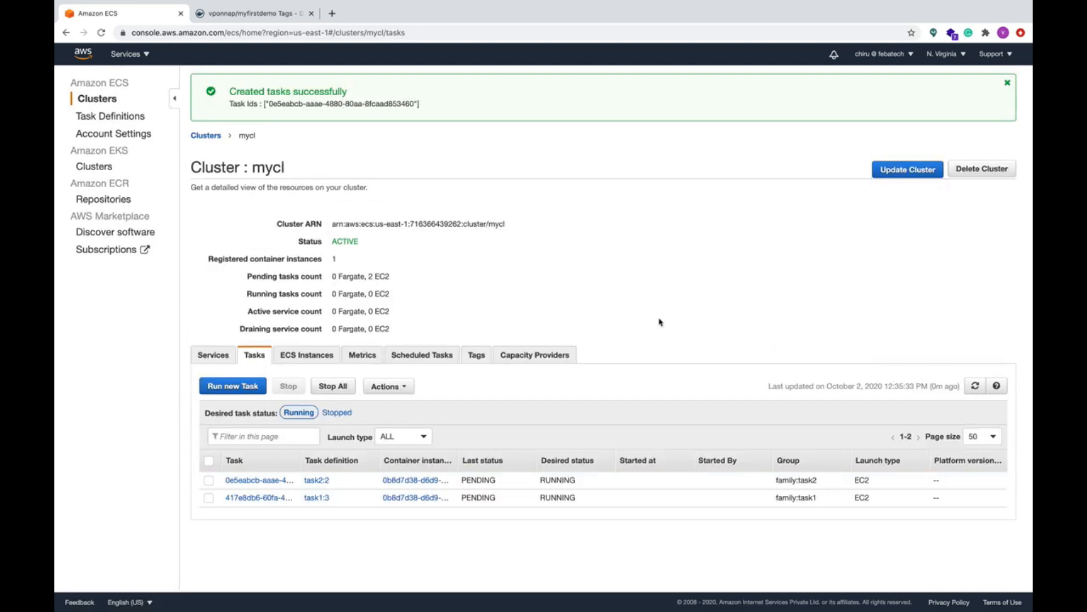
pyautogui.moveTo(462, 498)
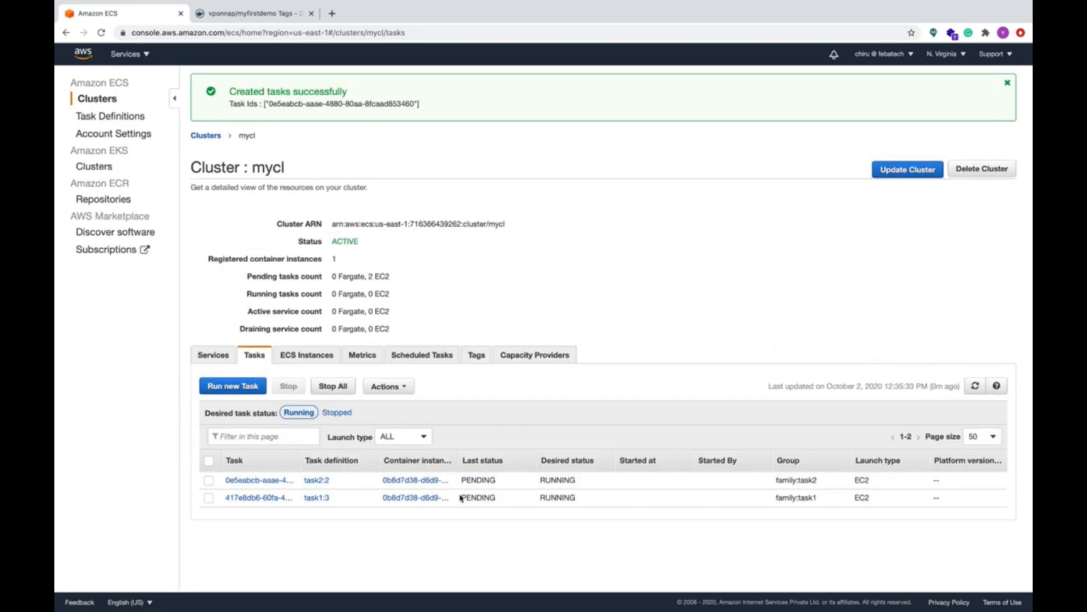
pyautogui.moveTo(370, 169)
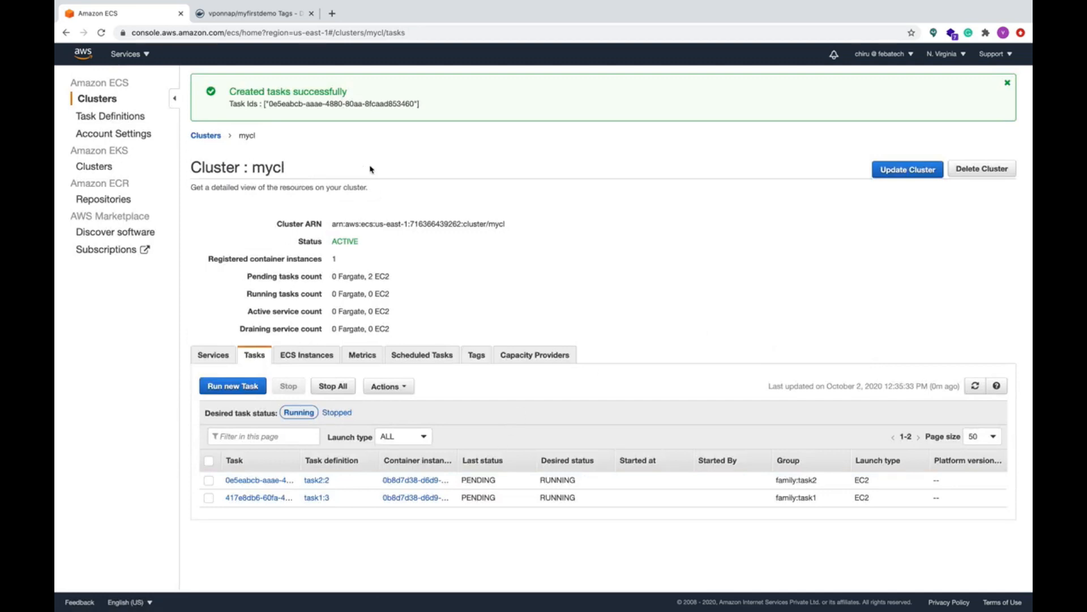
pyautogui.moveTo(489, 277)
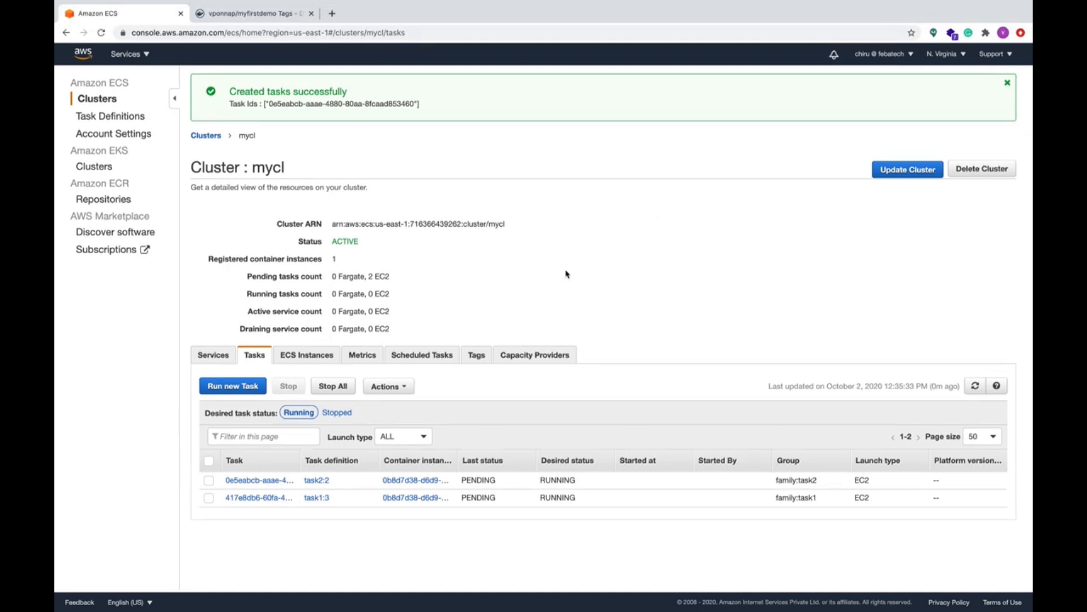
# Step: Refresh the task list until both tasks run, then go to the task2 task's EC2 instance
pyautogui.click(974, 386)
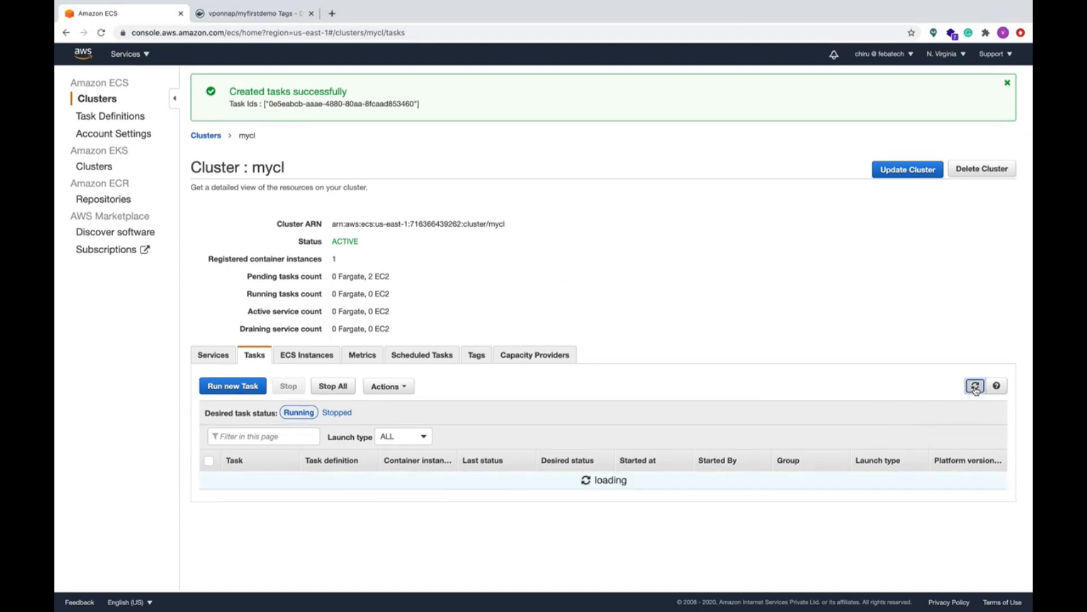
pyautogui.click(976, 385)
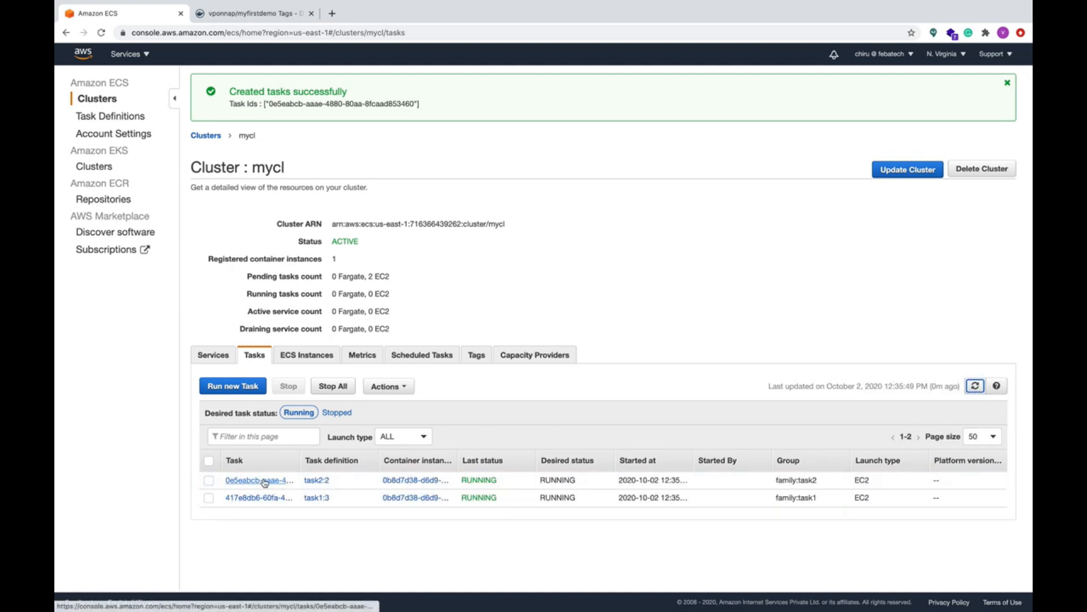
pyautogui.click(258, 480)
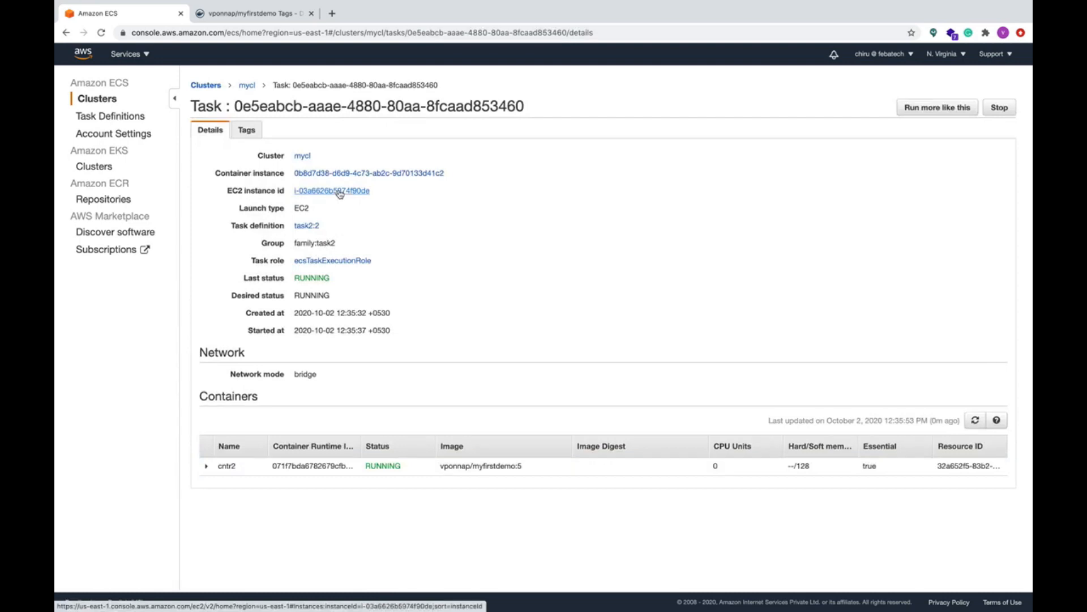
pyautogui.click(330, 190)
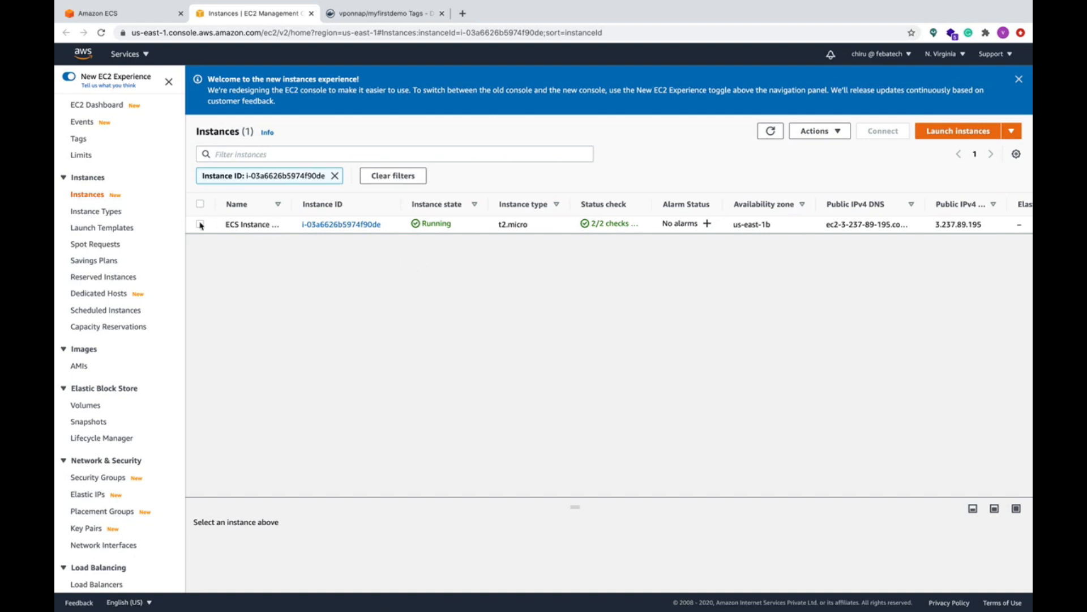
# Step: Reach the security group of the mycl ECS container instance
pyautogui.click(200, 225)
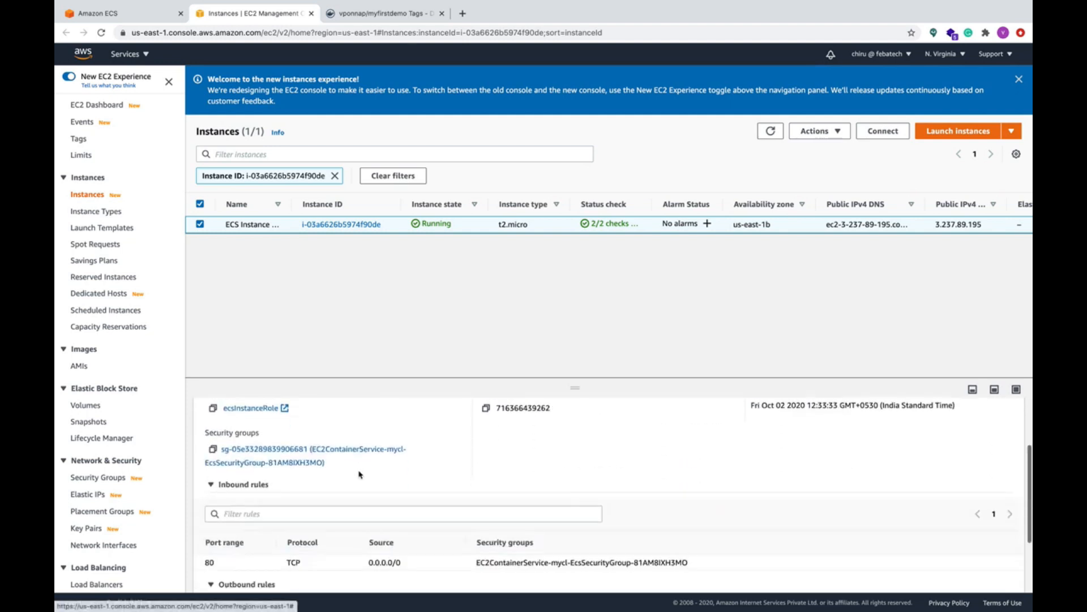
pyautogui.scroll(-3)
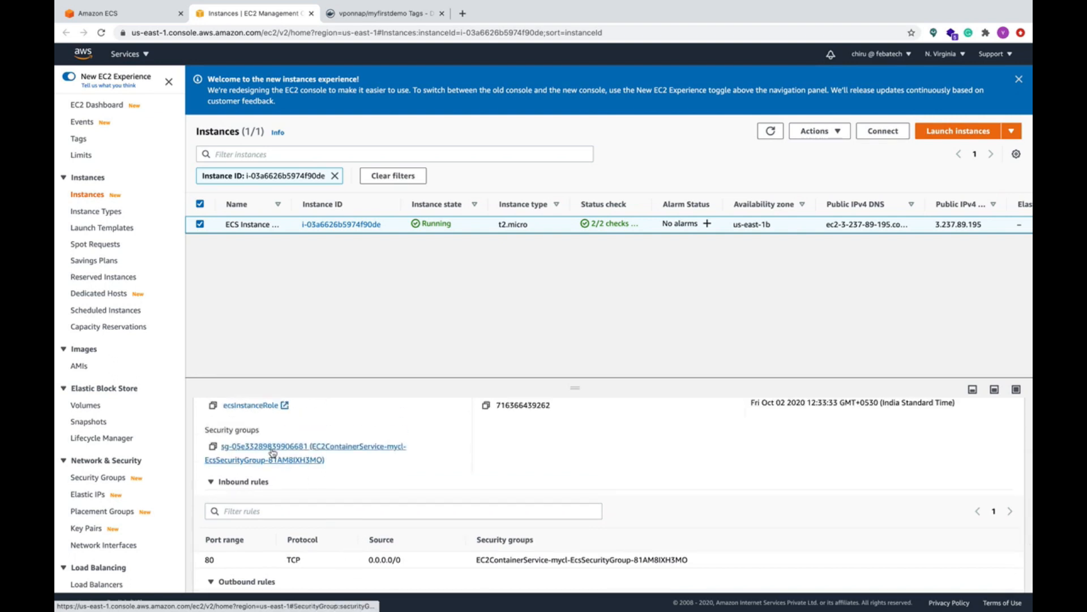
pyautogui.click(273, 452)
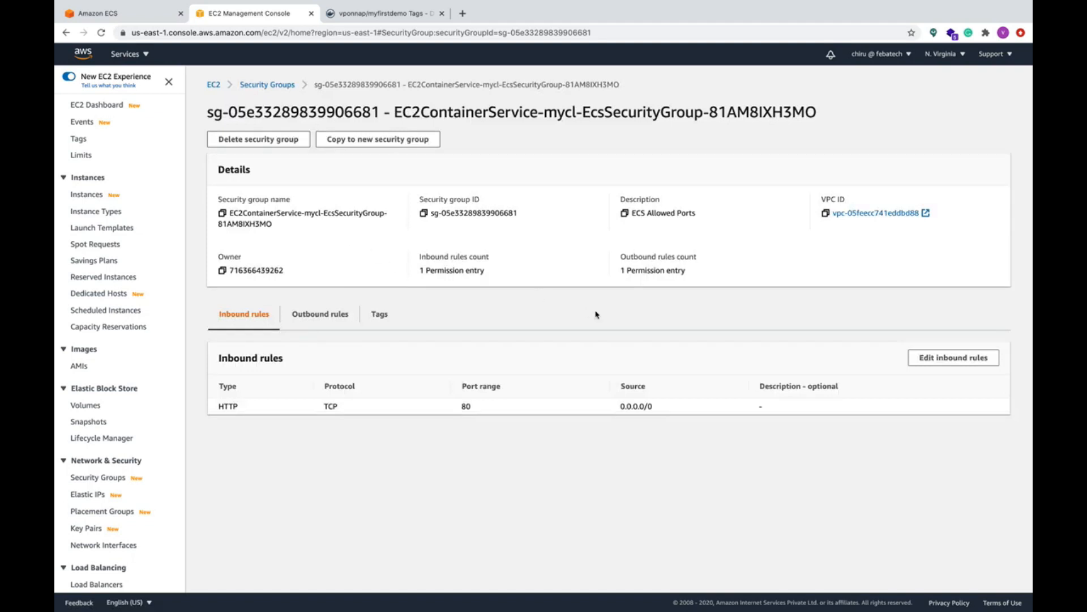
# Step: Add an inbound rule allowing All TCP from 0.0.0.0/0 and save it
pyautogui.click(956, 357)
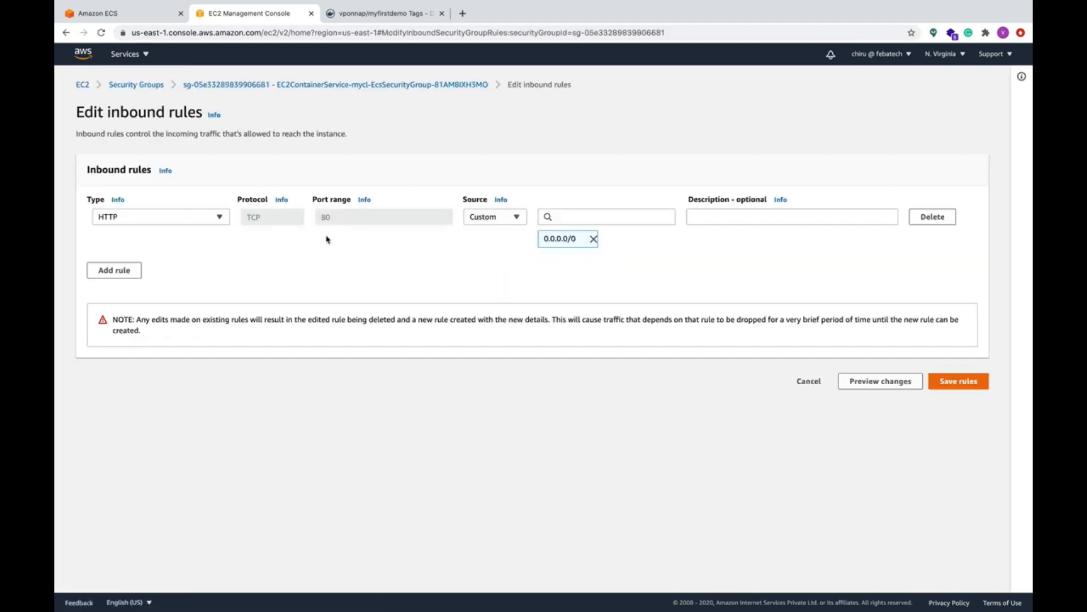
pyautogui.click(113, 270)
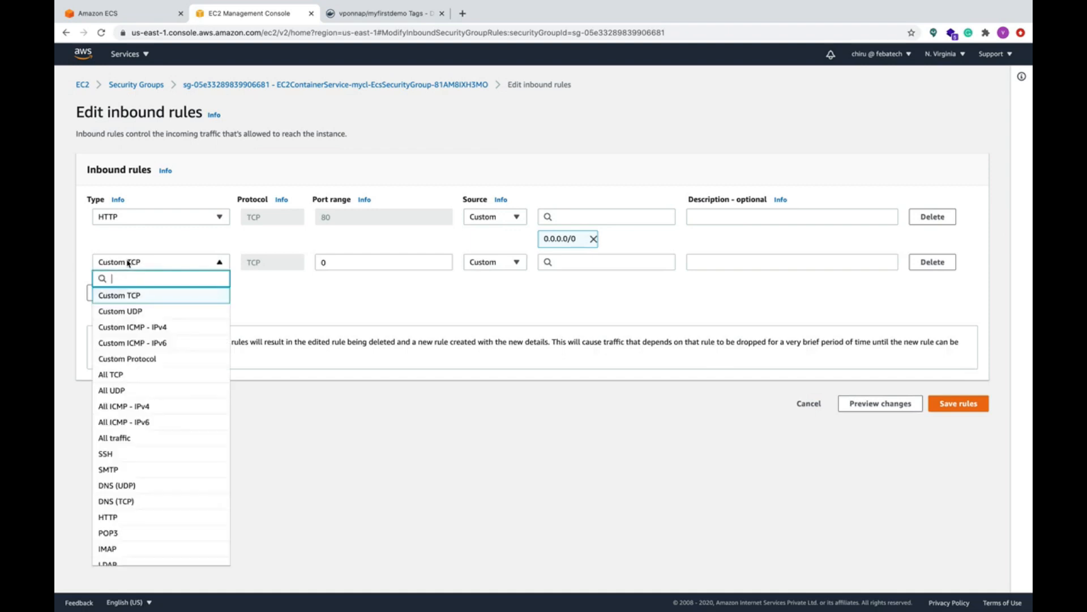
pyautogui.click(111, 374)
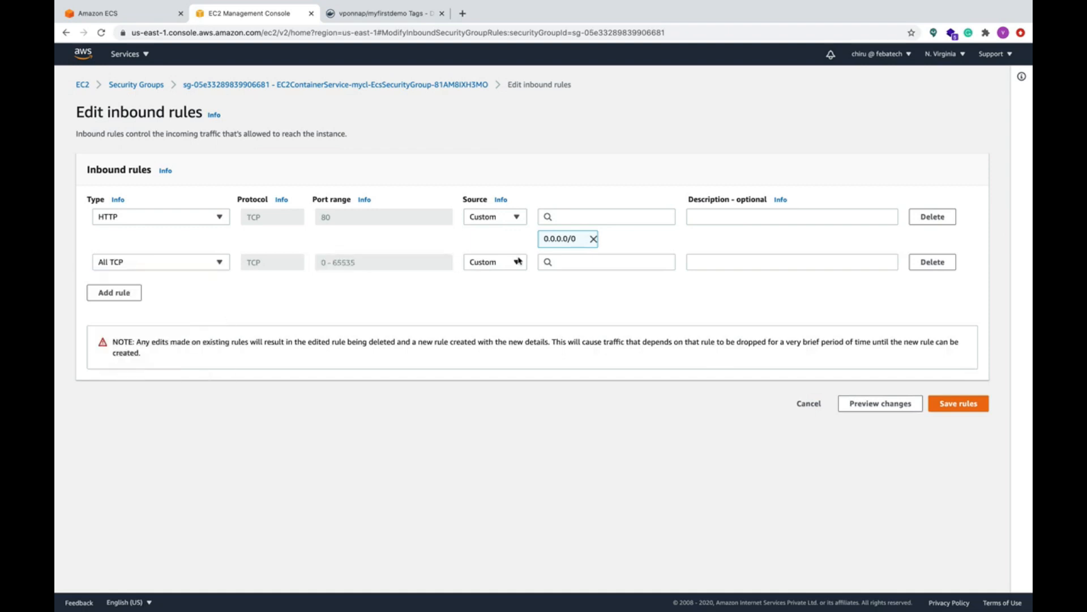
pyautogui.click(606, 262)
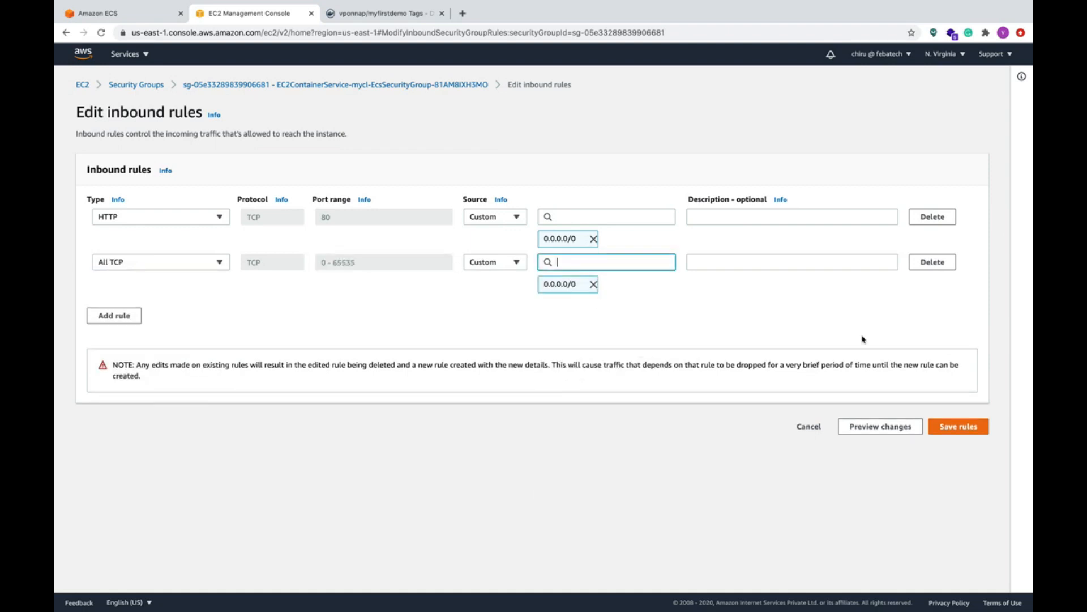
pyautogui.click(961, 426)
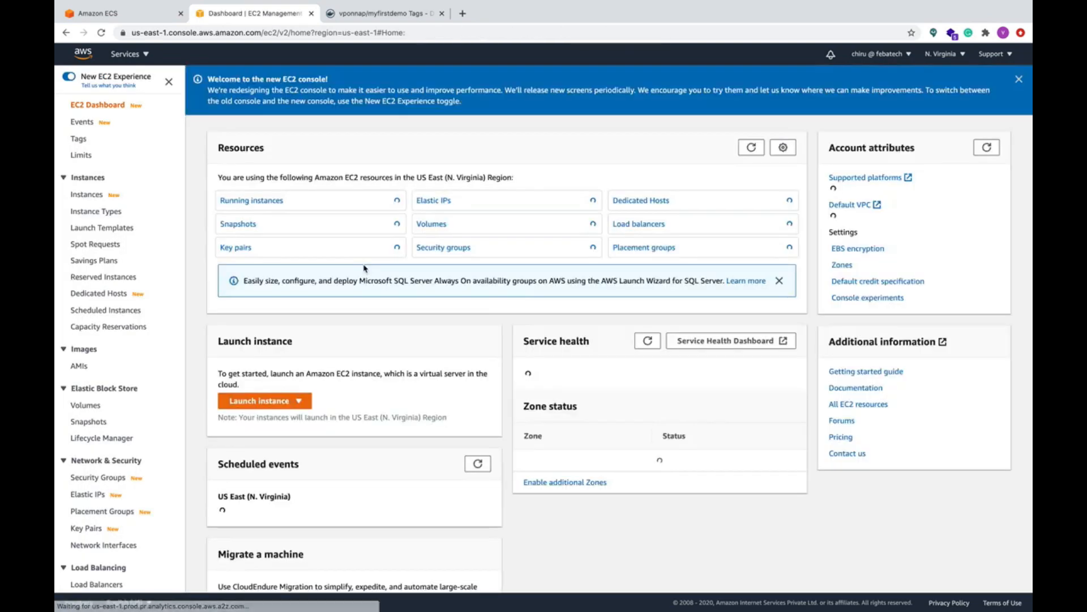
# Step: Copy the public IPv4 DNS of the running ECS instance from its Networking details
pyautogui.click(83, 195)
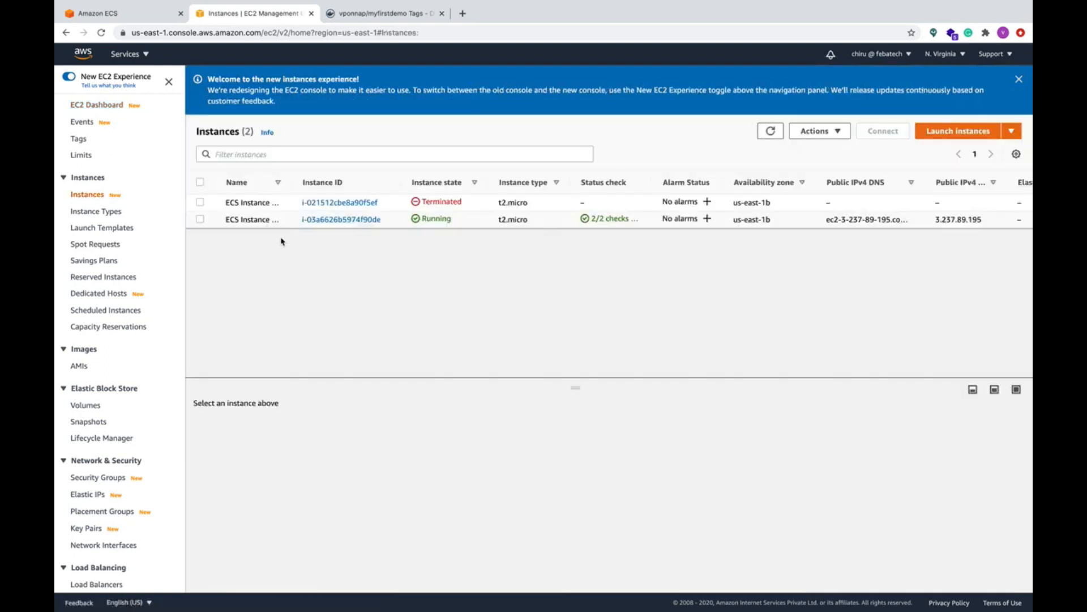
pyautogui.click(340, 219)
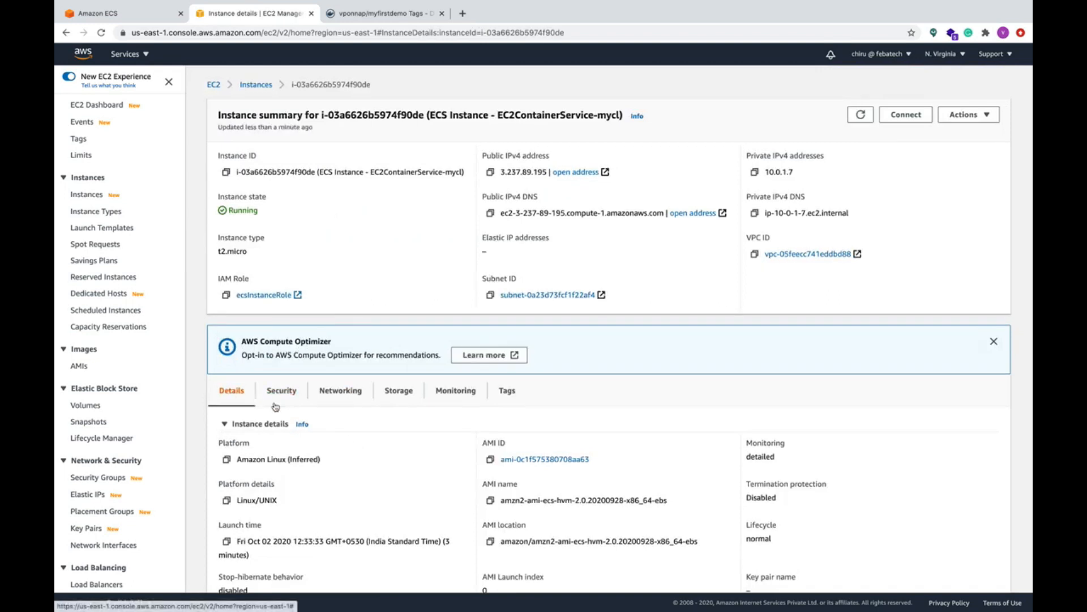
pyautogui.scroll(-3)
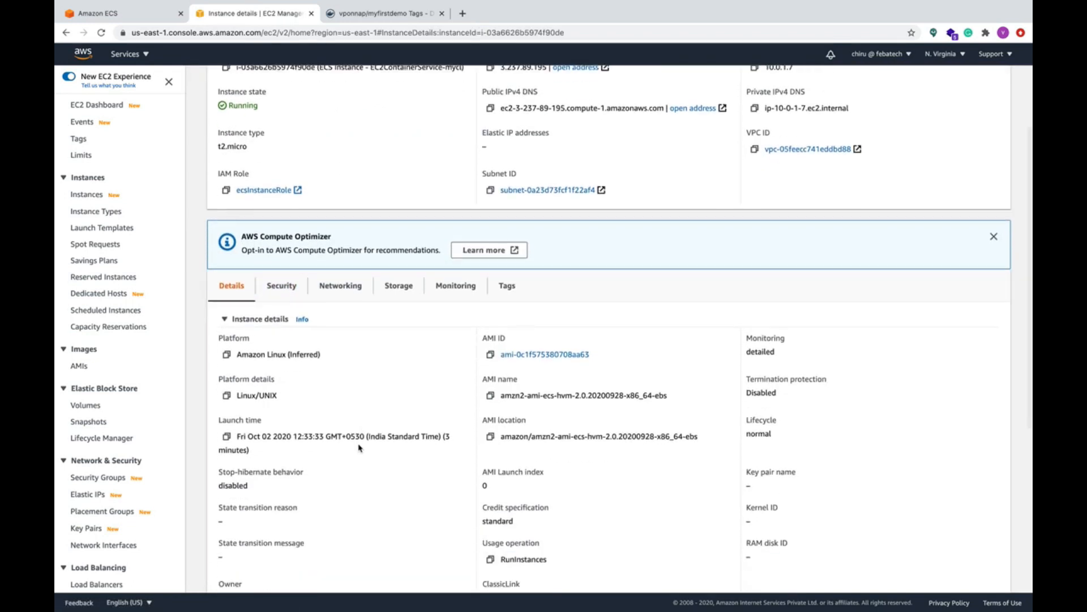
pyautogui.scroll(-3)
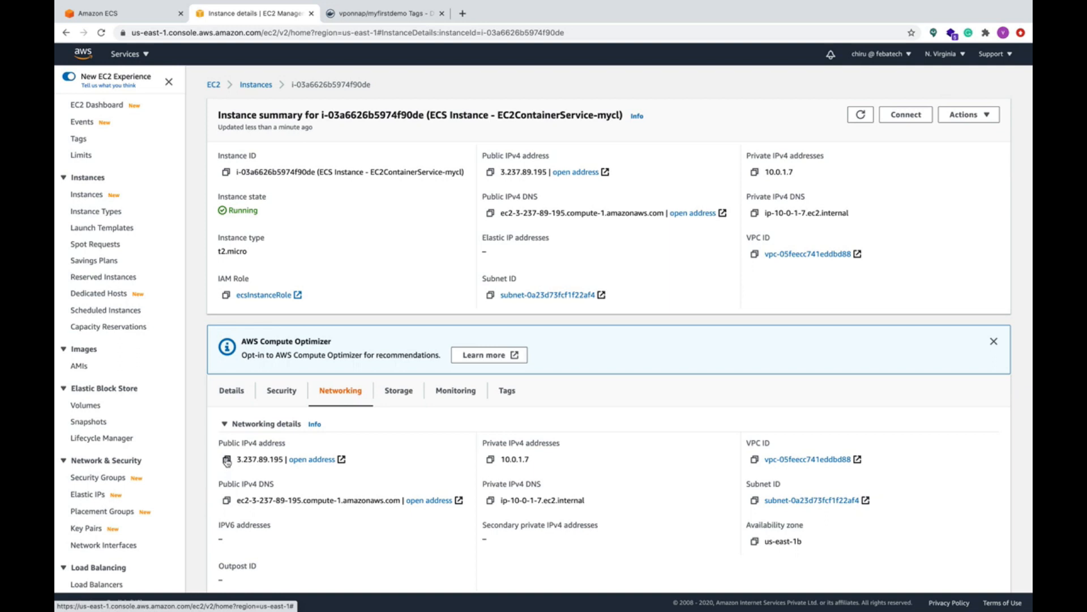
pyautogui.click(225, 500)
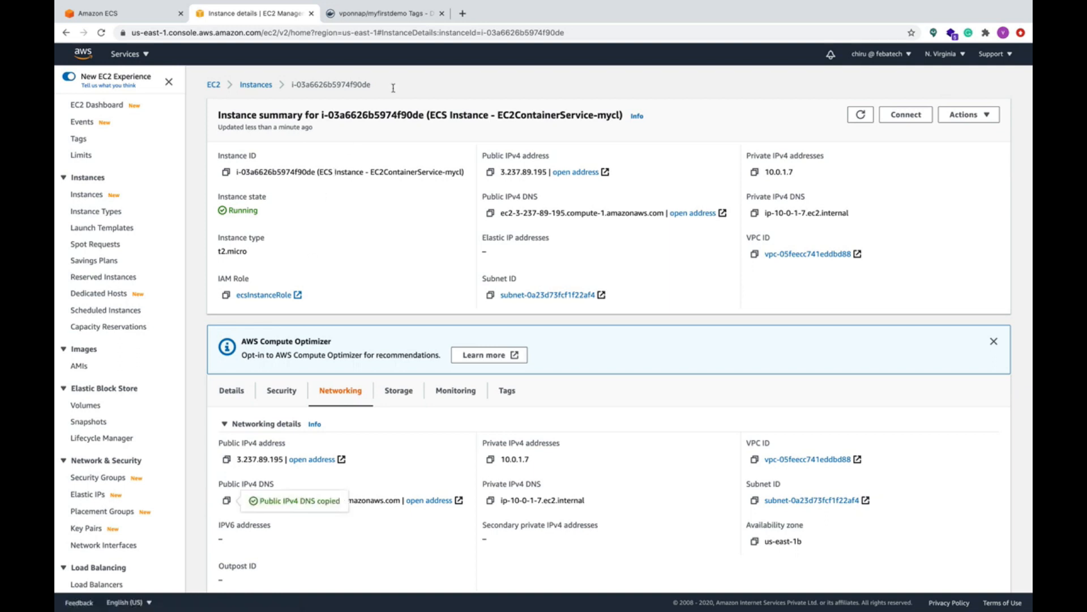
# Step: Load ec2-3-237-89-195.compute-1.amazonaws.com:8084/hellojenkins in a new tab, getting a 404 page
pyautogui.click(593, 13)
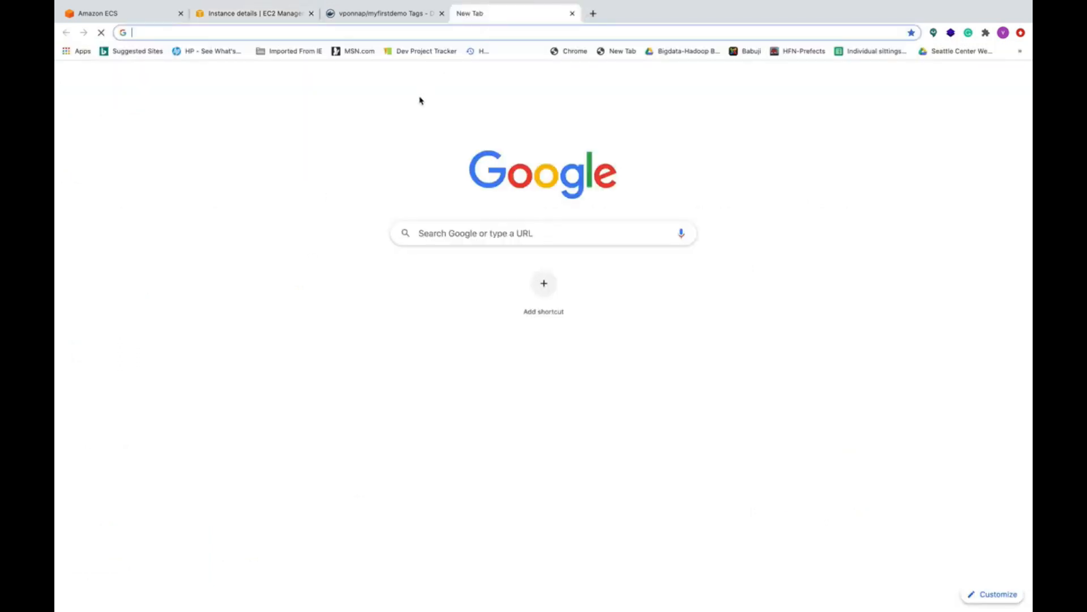
pyautogui.write('ec2-3-237-89-195.compute-1.amazonaws.com:')
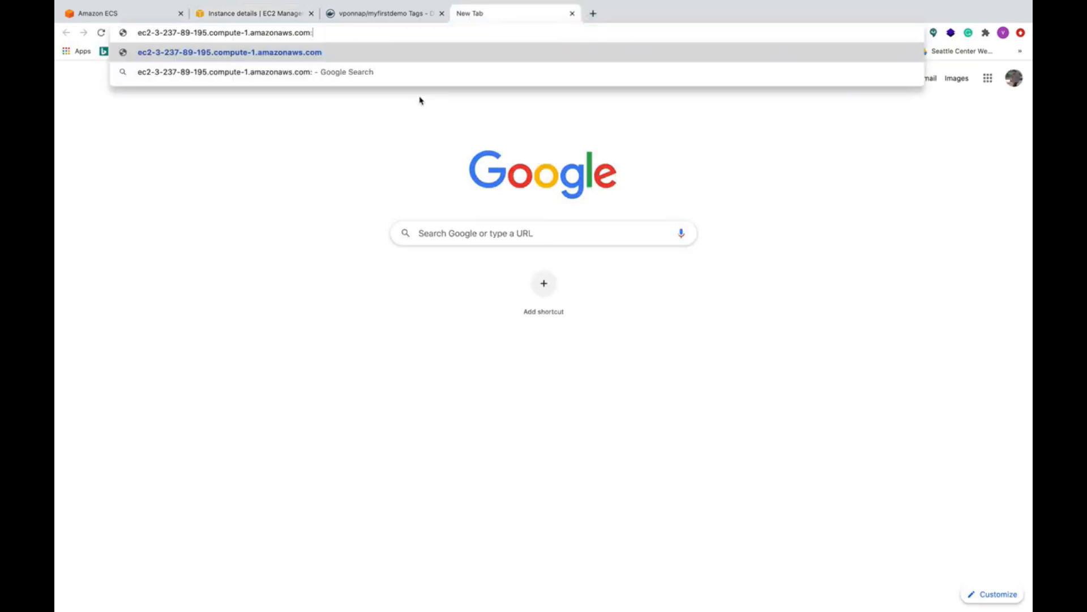
pyautogui.write('8084')
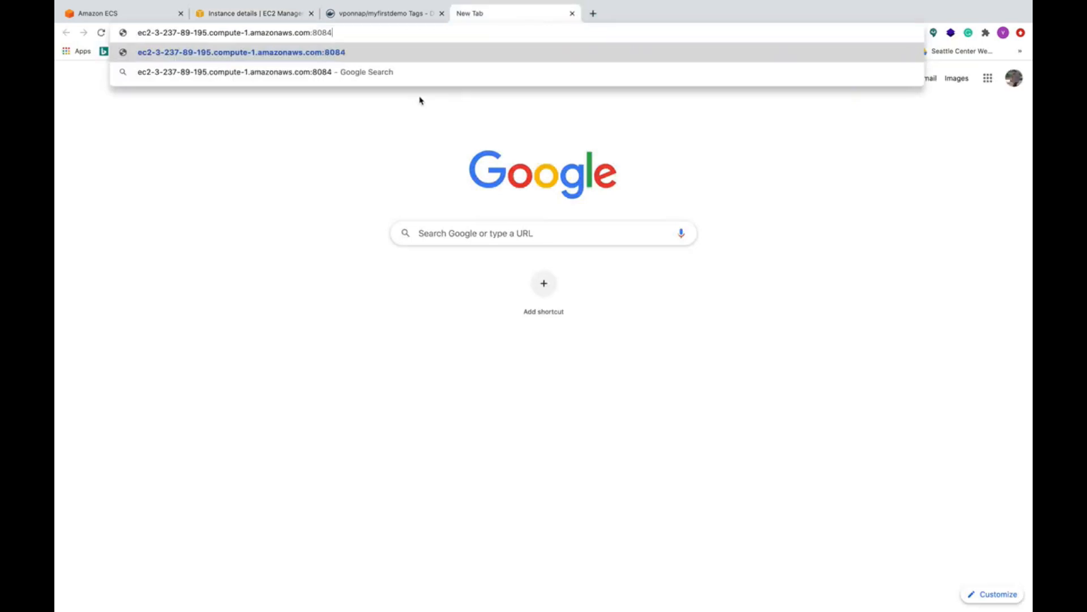
pyautogui.write('/g')
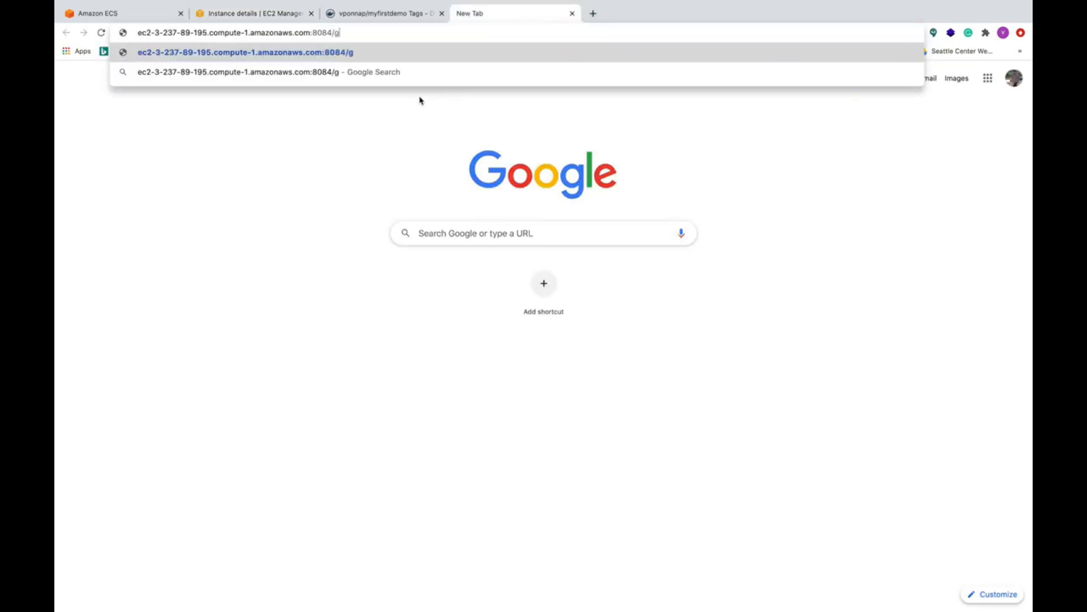
pyautogui.write('et')
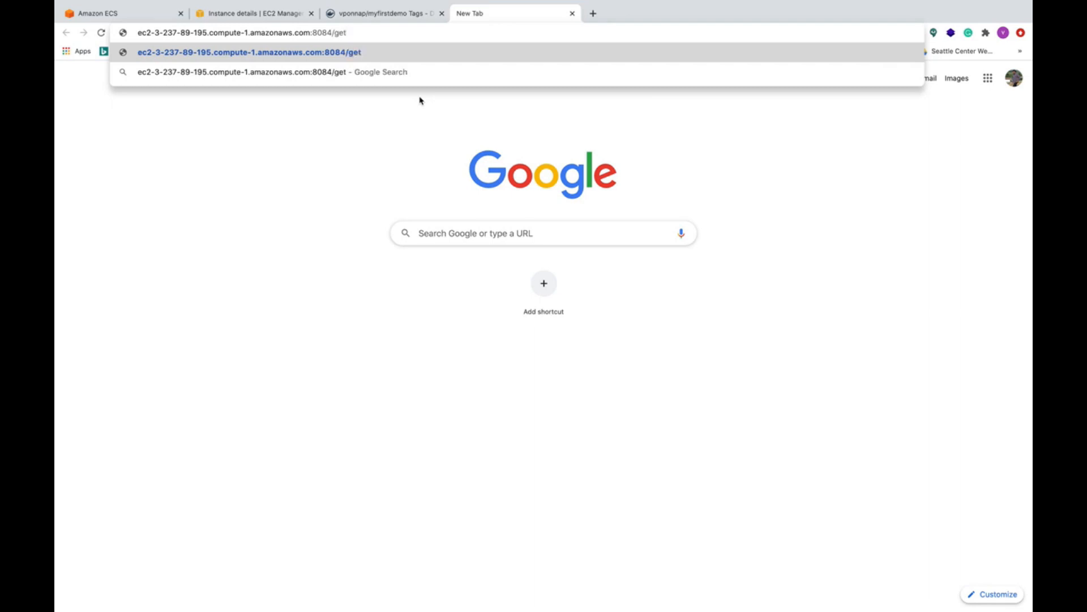
pyautogui.press('Backspace')
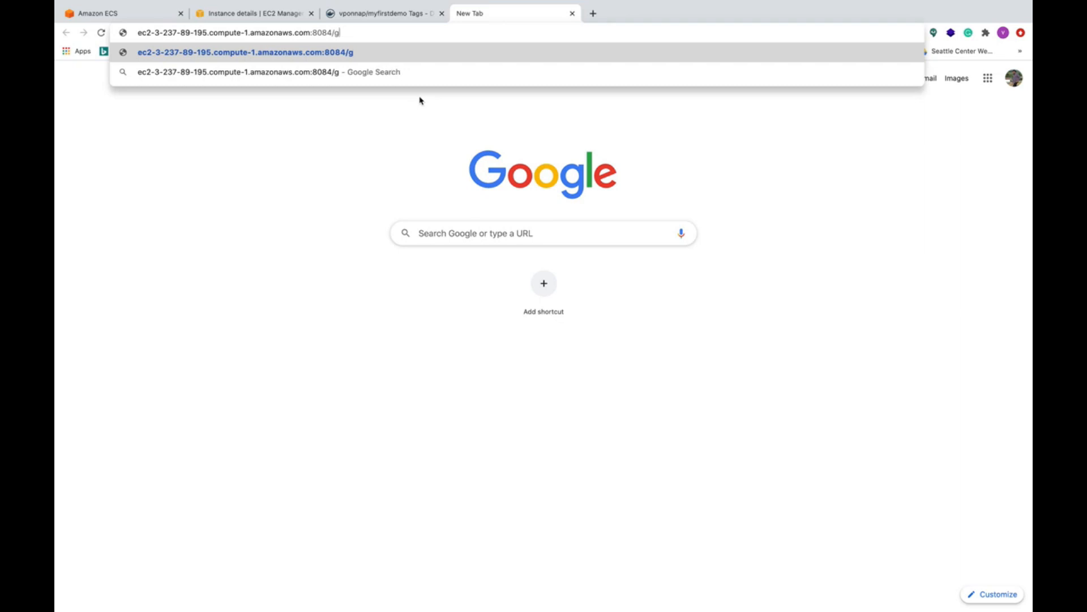
pyautogui.write('hell')
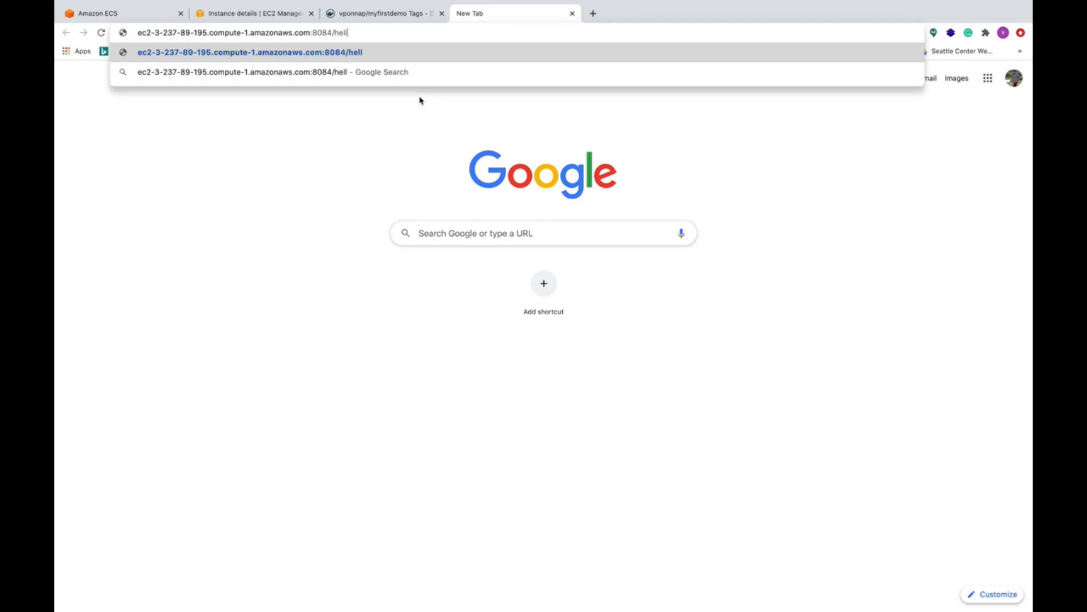
pyautogui.write('ojen')
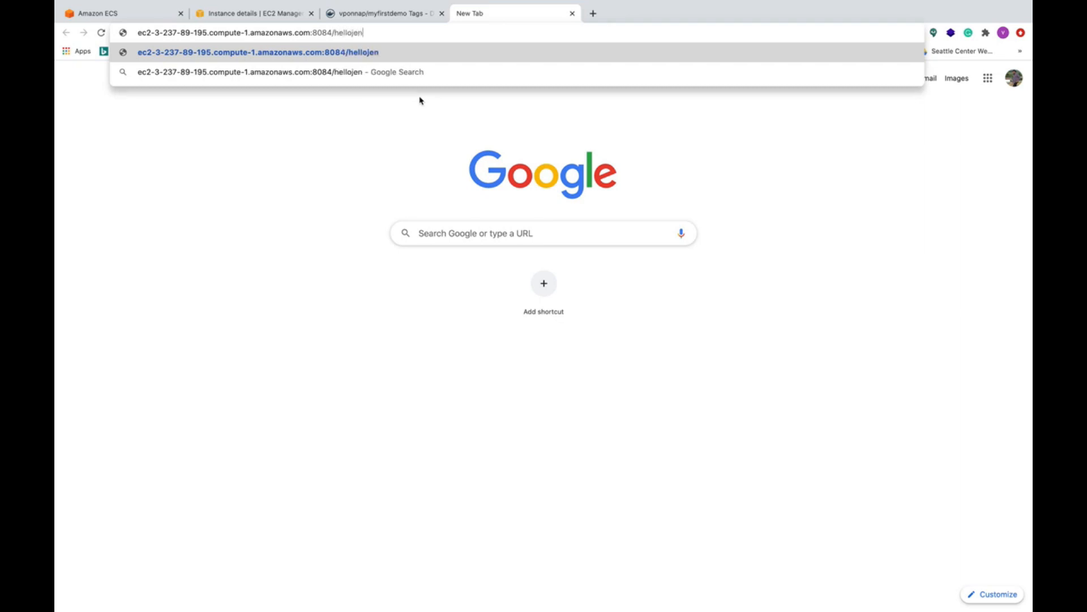
pyautogui.press('Enter')
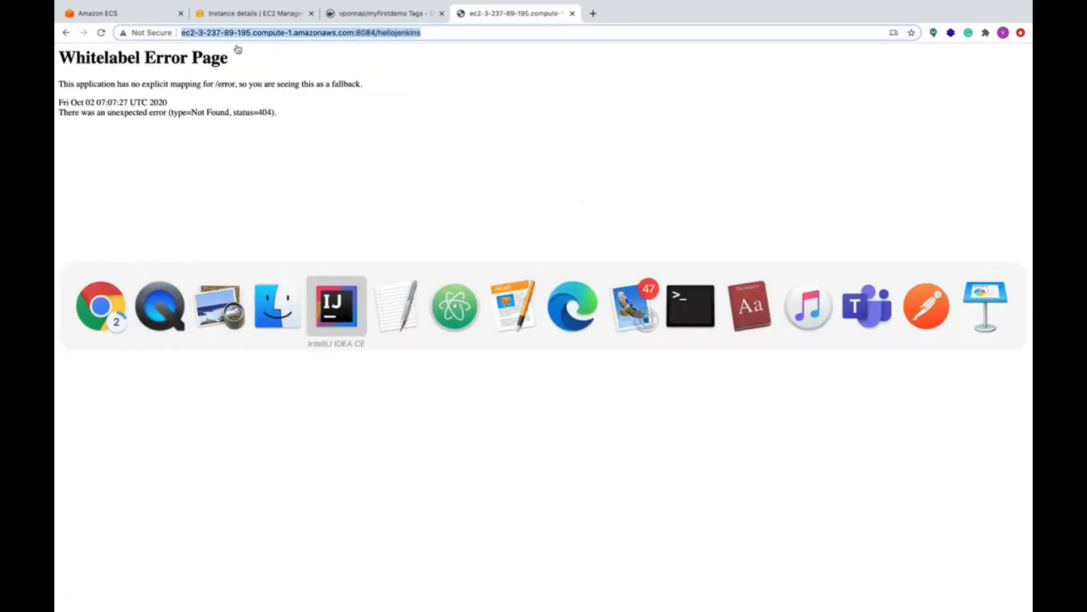
# Step: Check the Java project's paths and start editing the address for port 8085
pyautogui.click(336, 308)
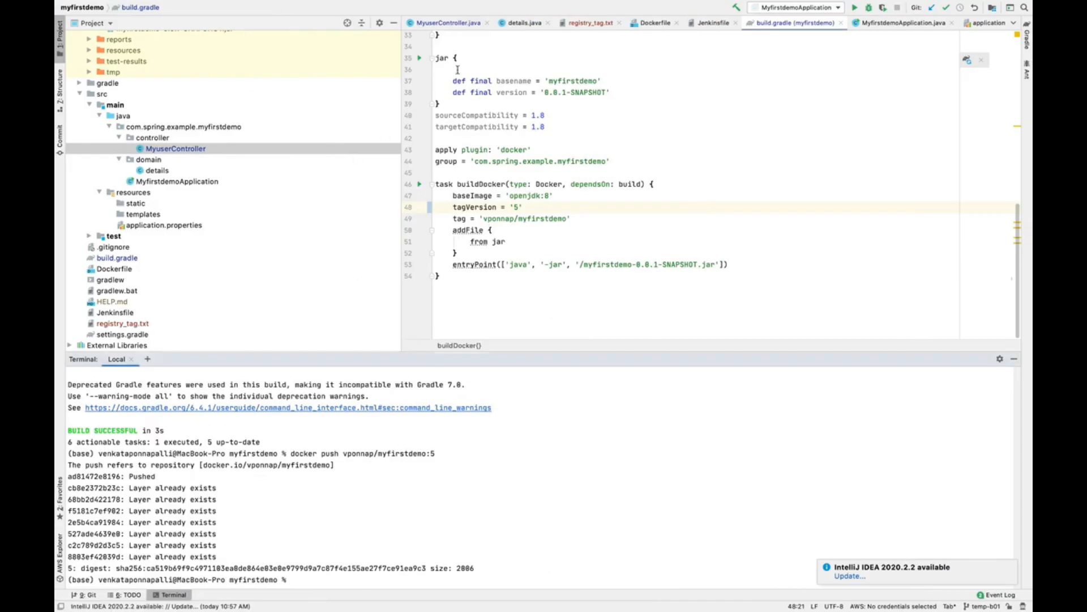
pyautogui.click(446, 22)
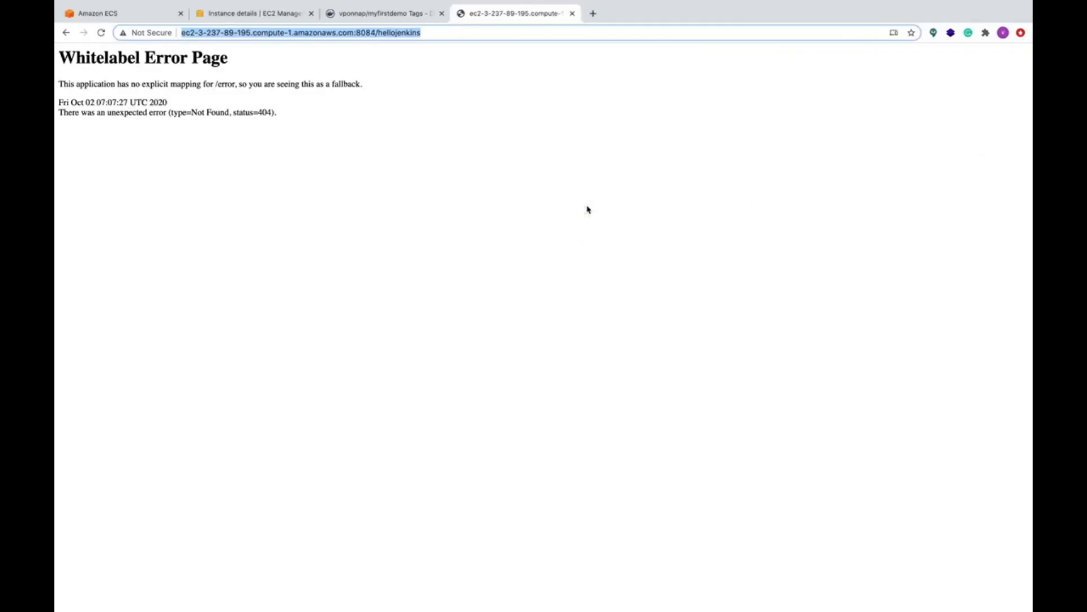
pyautogui.click(430, 32)
pyautogui.write('5')
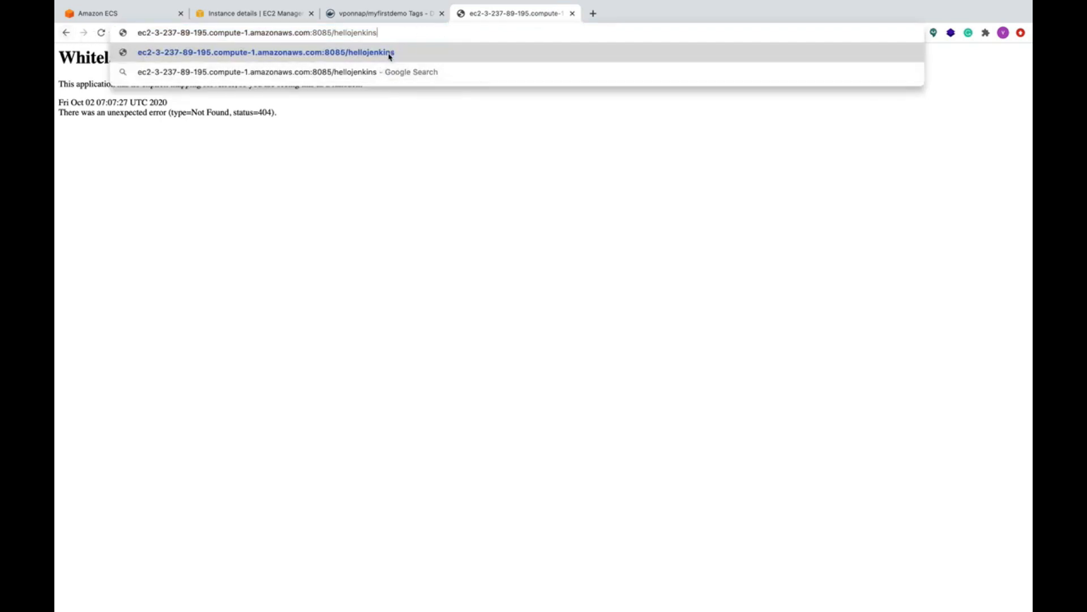
# Step: Load /hellojenkins on port 8085 successfully, then retest port 8084 in another tab, still 404
pyautogui.press('Enter')
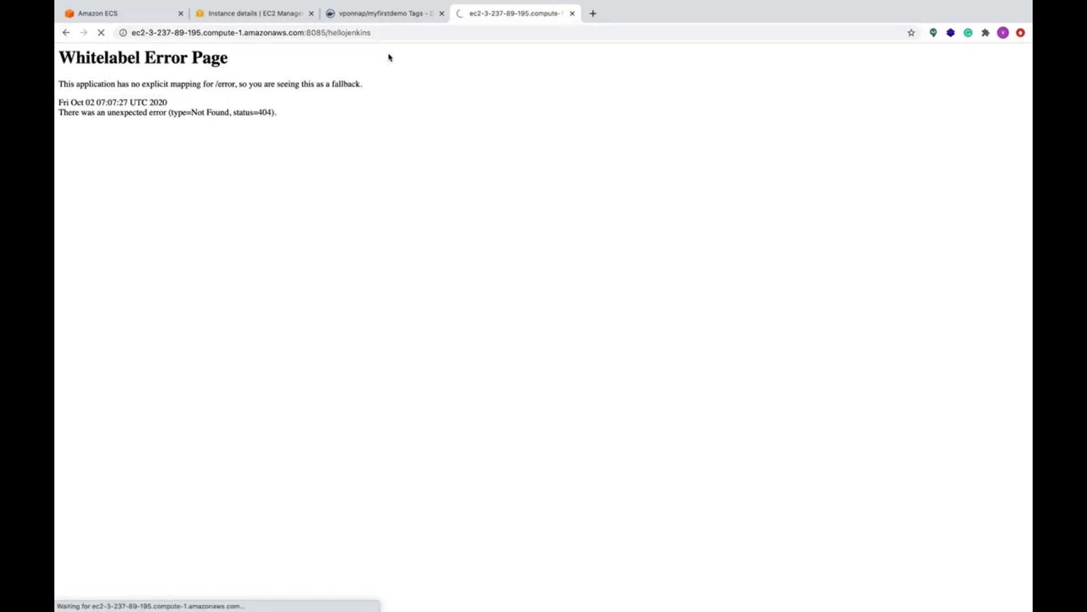
pyautogui.click(724, 13)
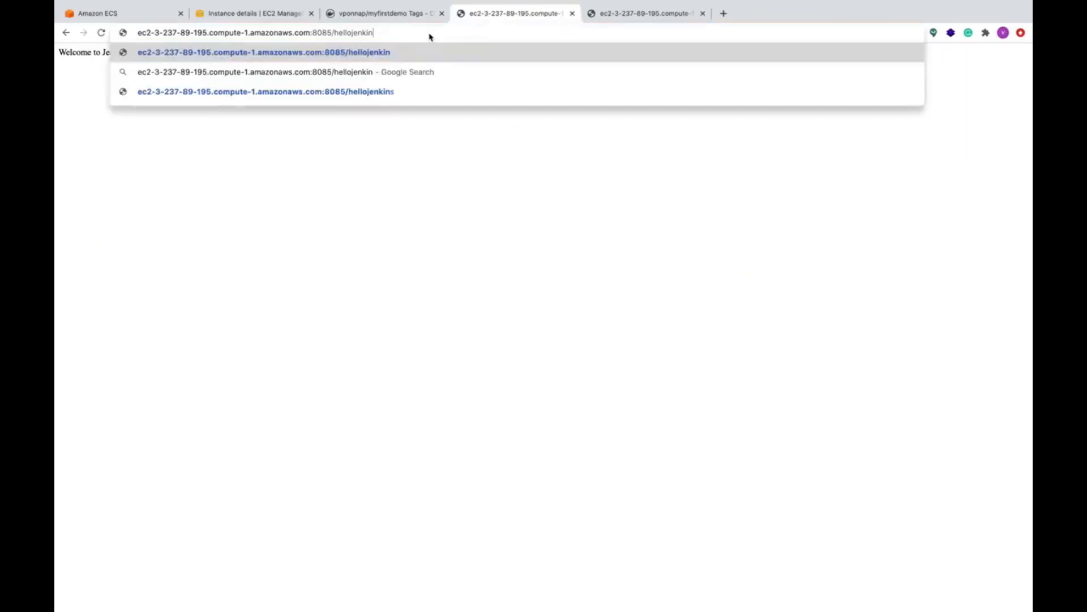
pyautogui.press('Backspace')
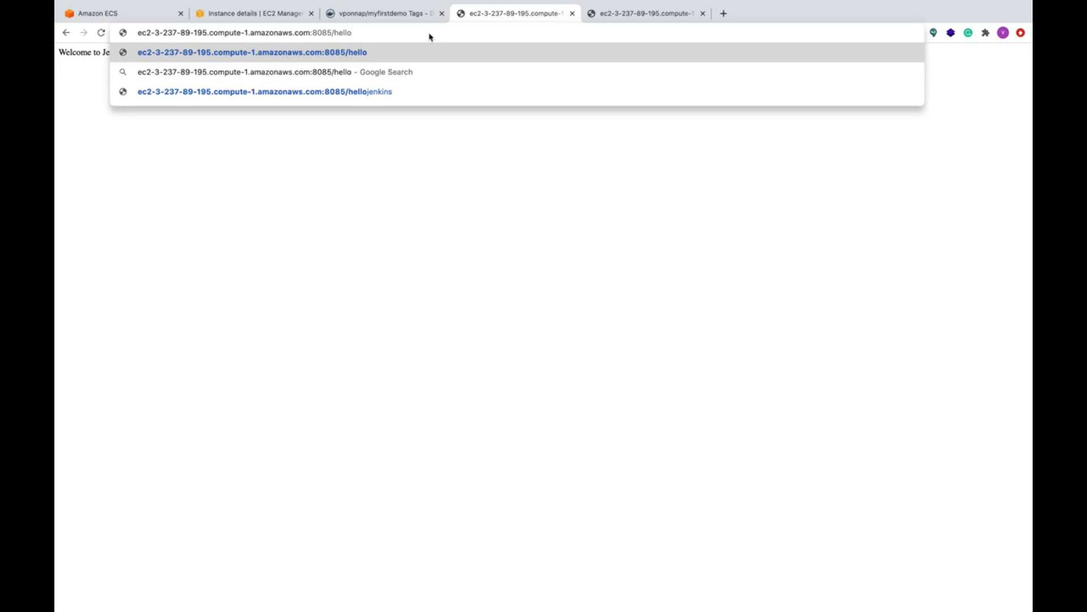
pyautogui.write('kuber')
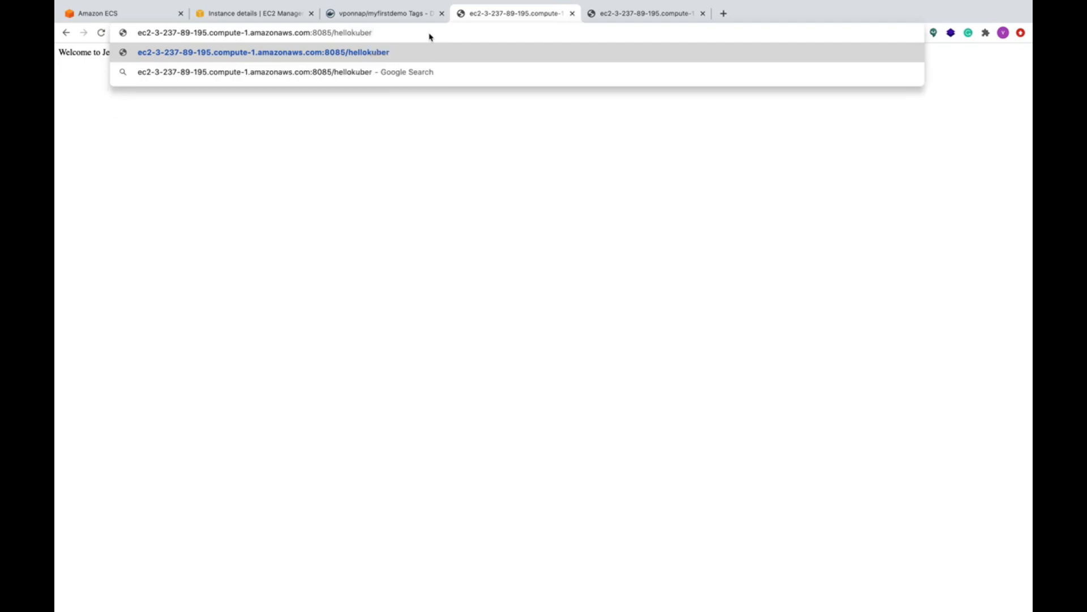
pyautogui.click(644, 16)
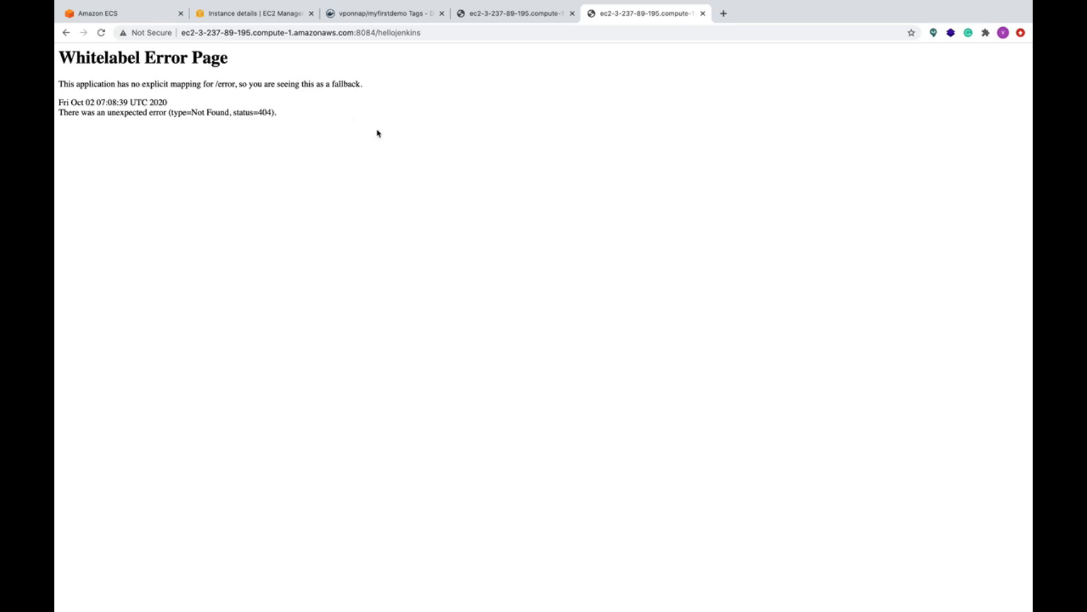
# Step: Switch back to the mycl ECS instance's details in the EC2 console
pyautogui.click(111, 306)
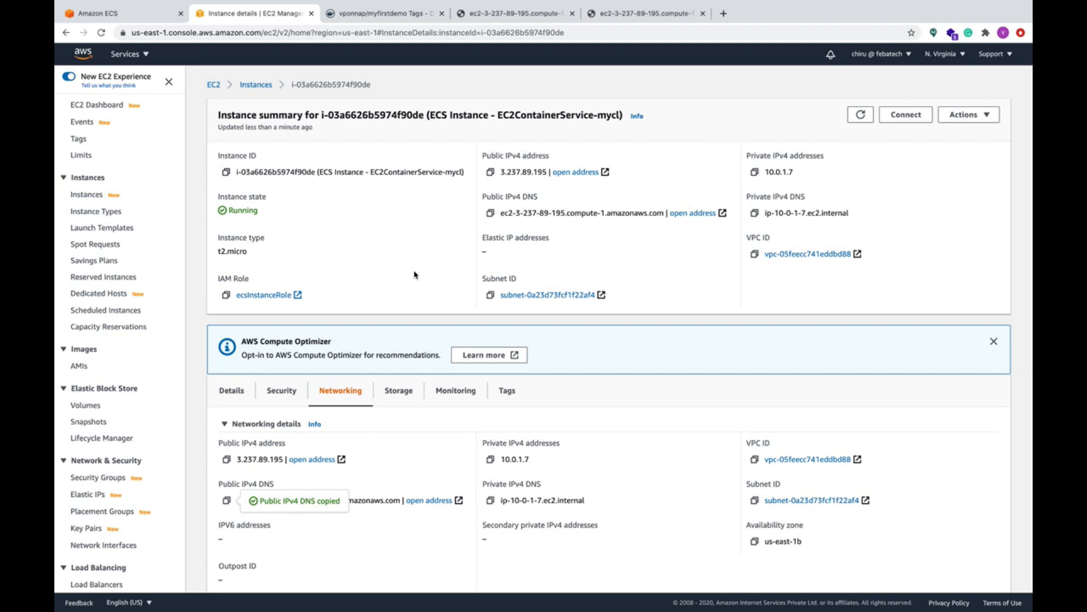
pyautogui.moveTo(81, 111)
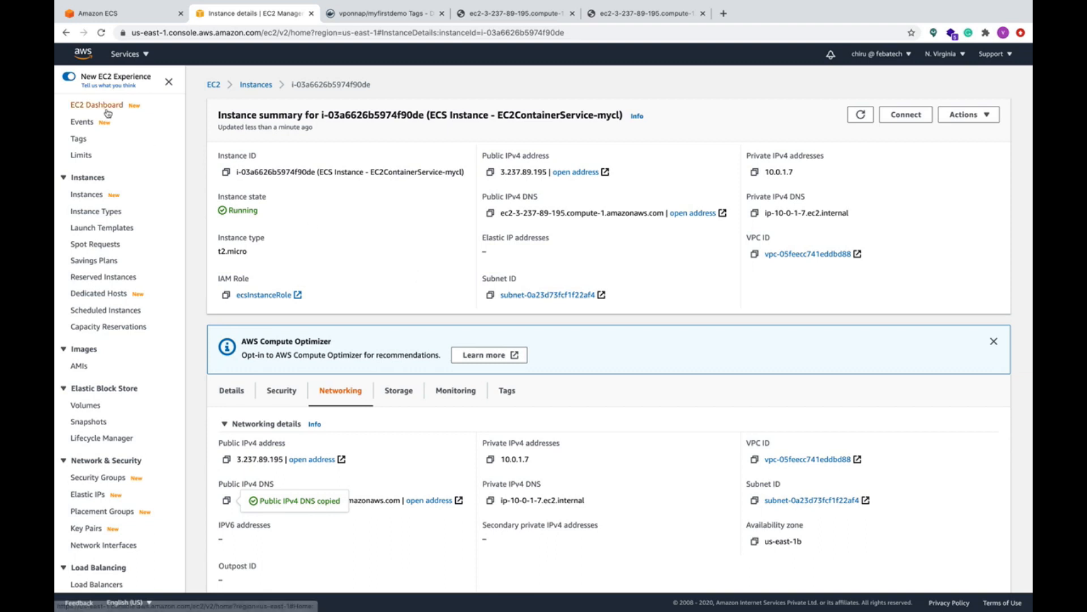